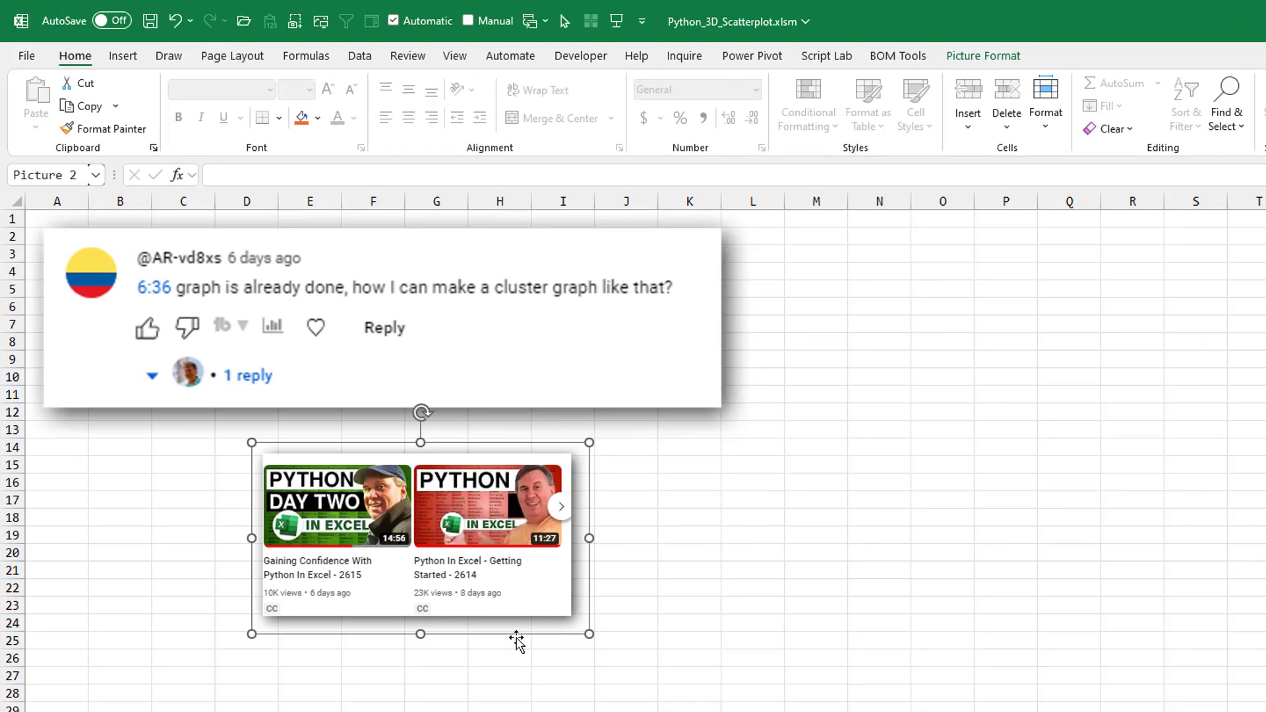
{"action": "mouse_move", "coordinate": [924, 573]}
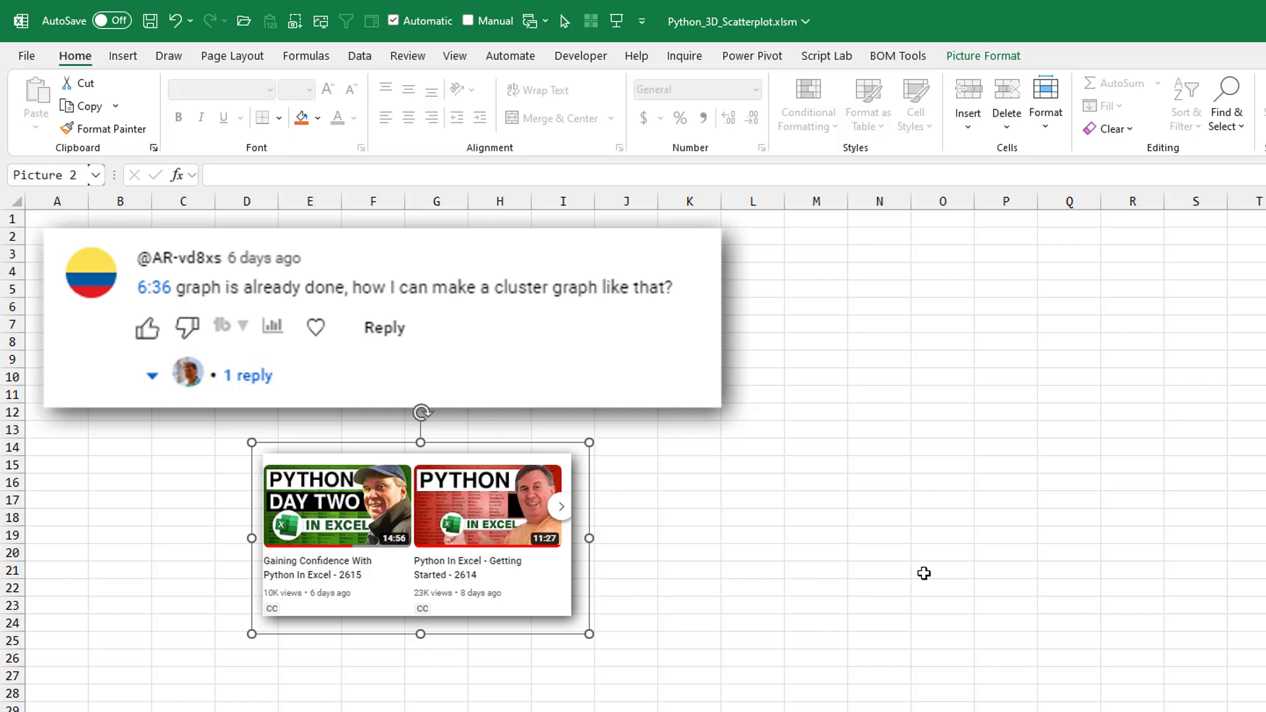
{"action": "mouse_move", "coordinate": [270, 294]}
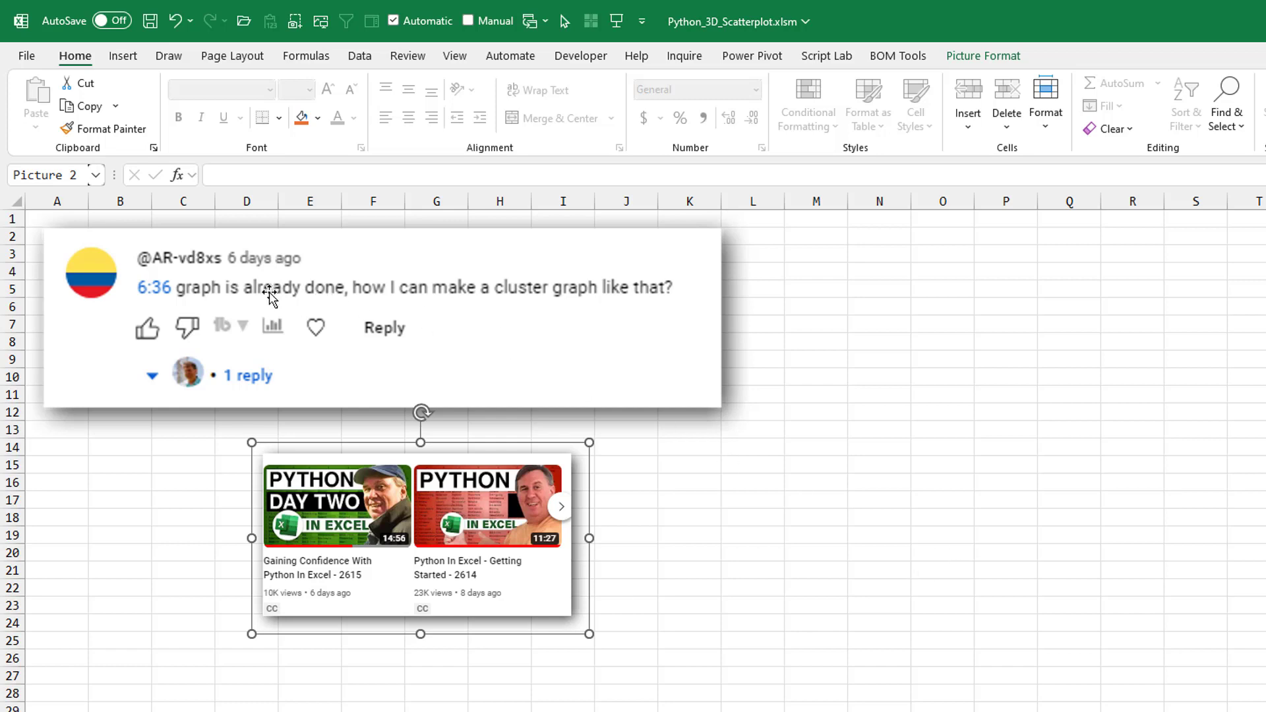
{"action": "mouse_move", "coordinate": [500, 396]}
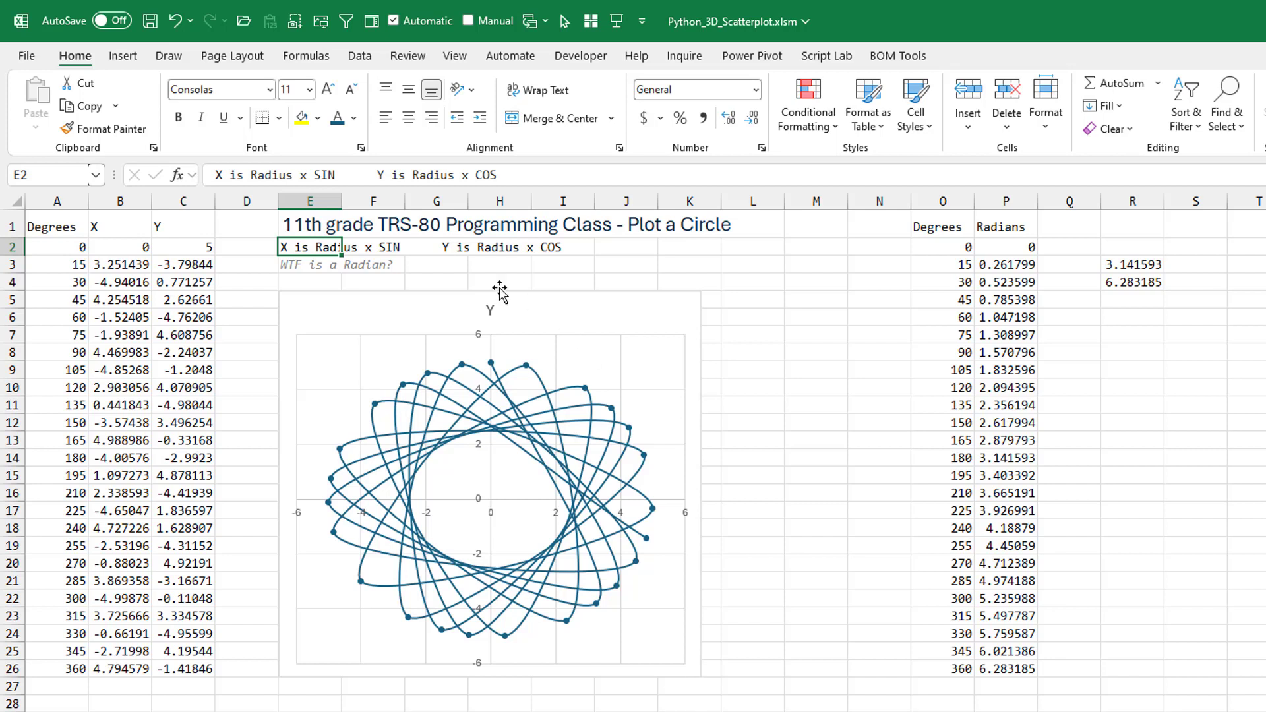
{"action": "mouse_move", "coordinate": [615, 297]}
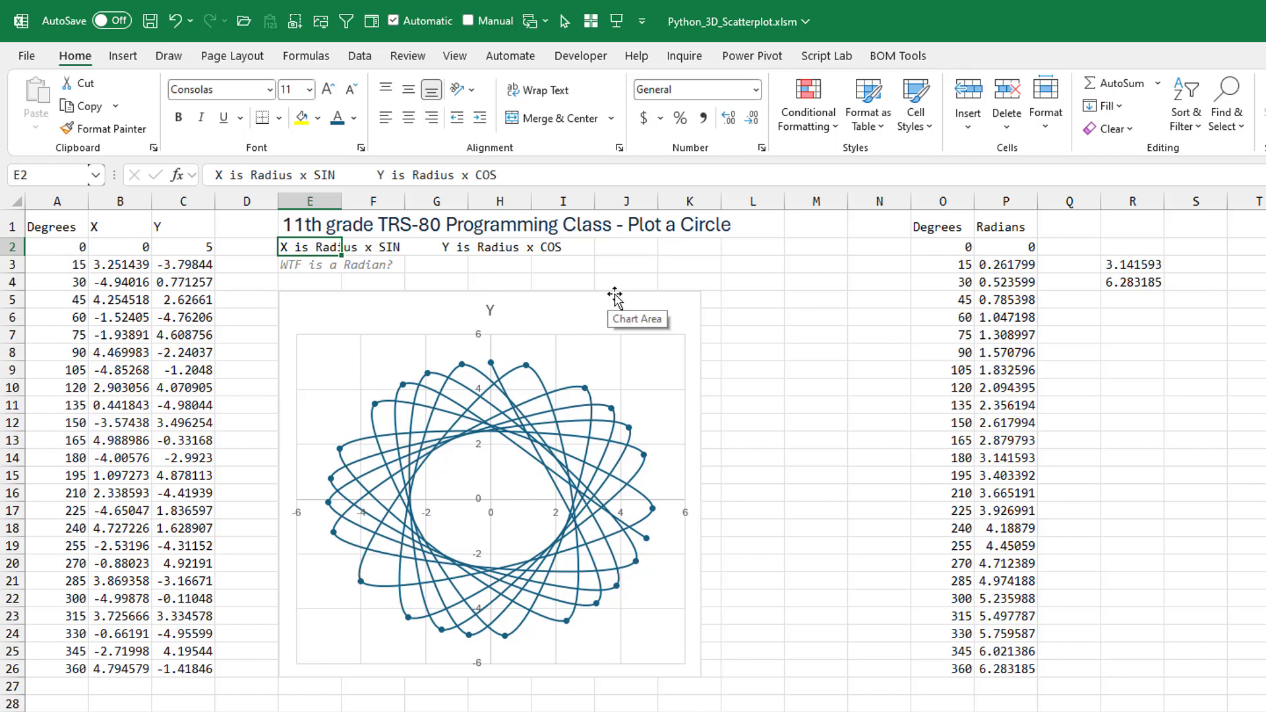
{"action": "mouse_move", "coordinate": [615, 328]}
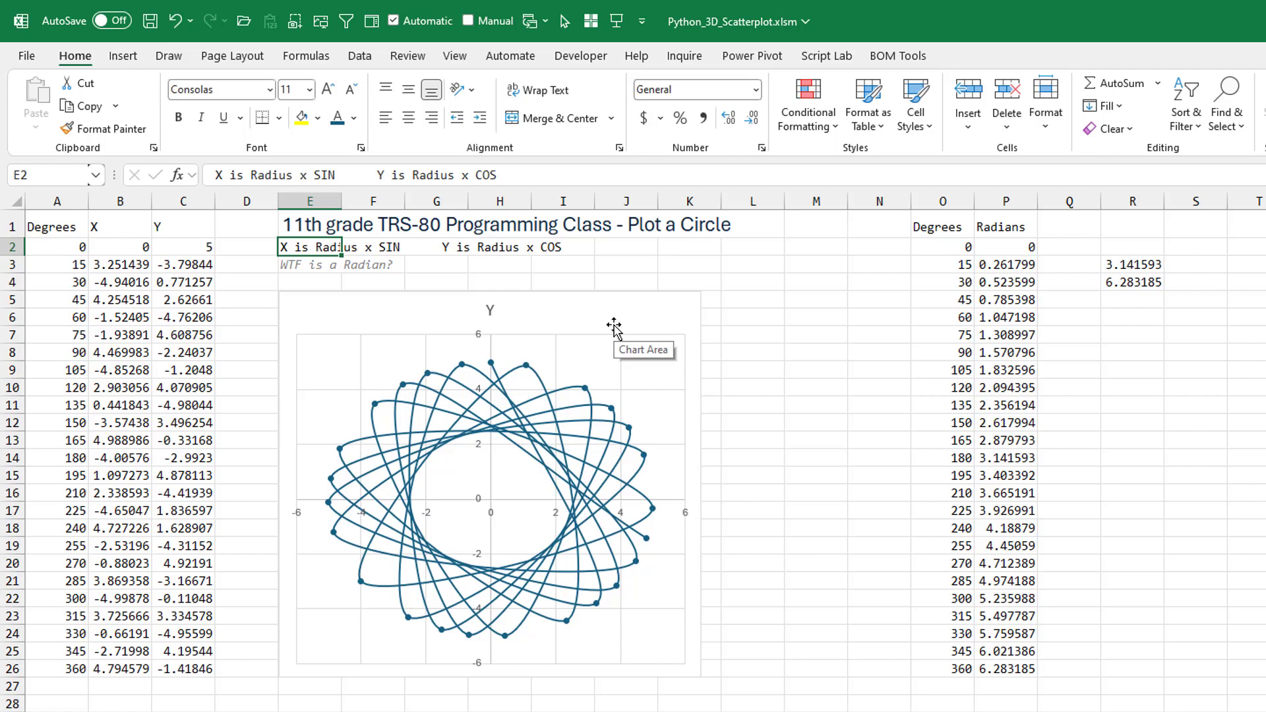
{"action": "mouse_move", "coordinate": [631, 351]}
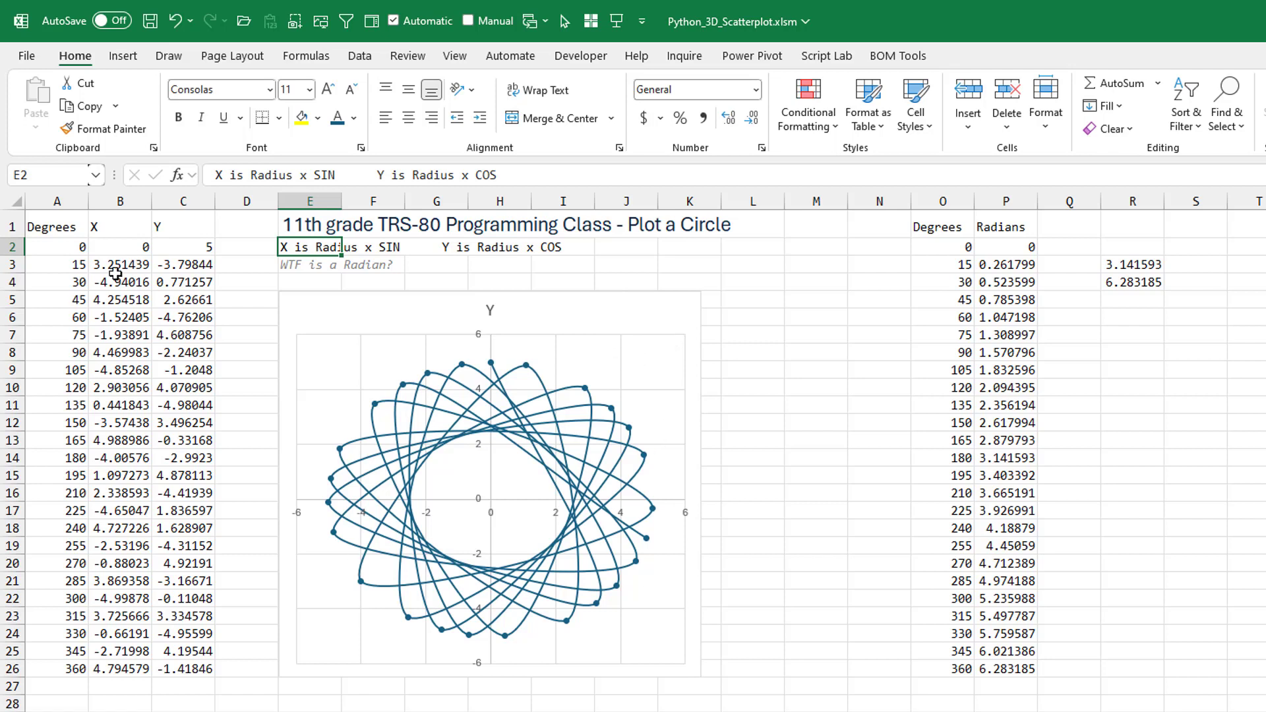
Inspect the SIN/COS formulas for X and Y and the radians and pi formulas in P and R
{"action": "left_click", "coordinate": [119, 263]}
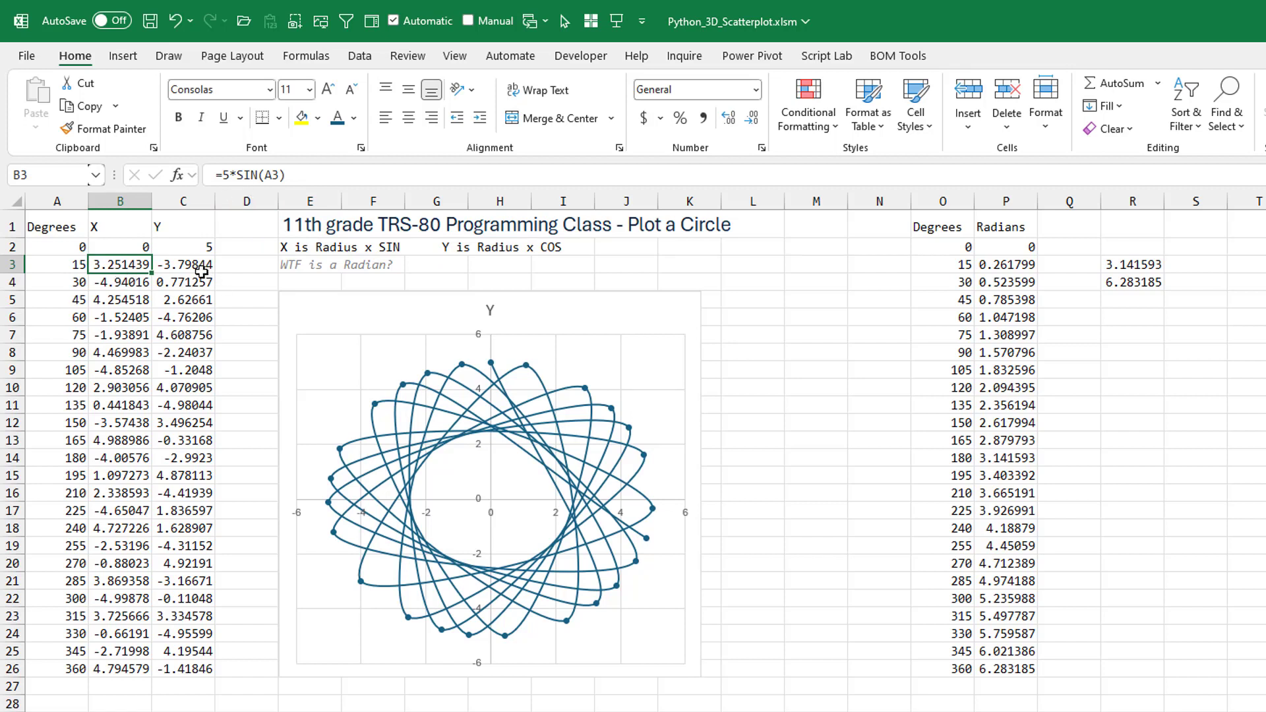
{"action": "left_click", "coordinate": [183, 264]}
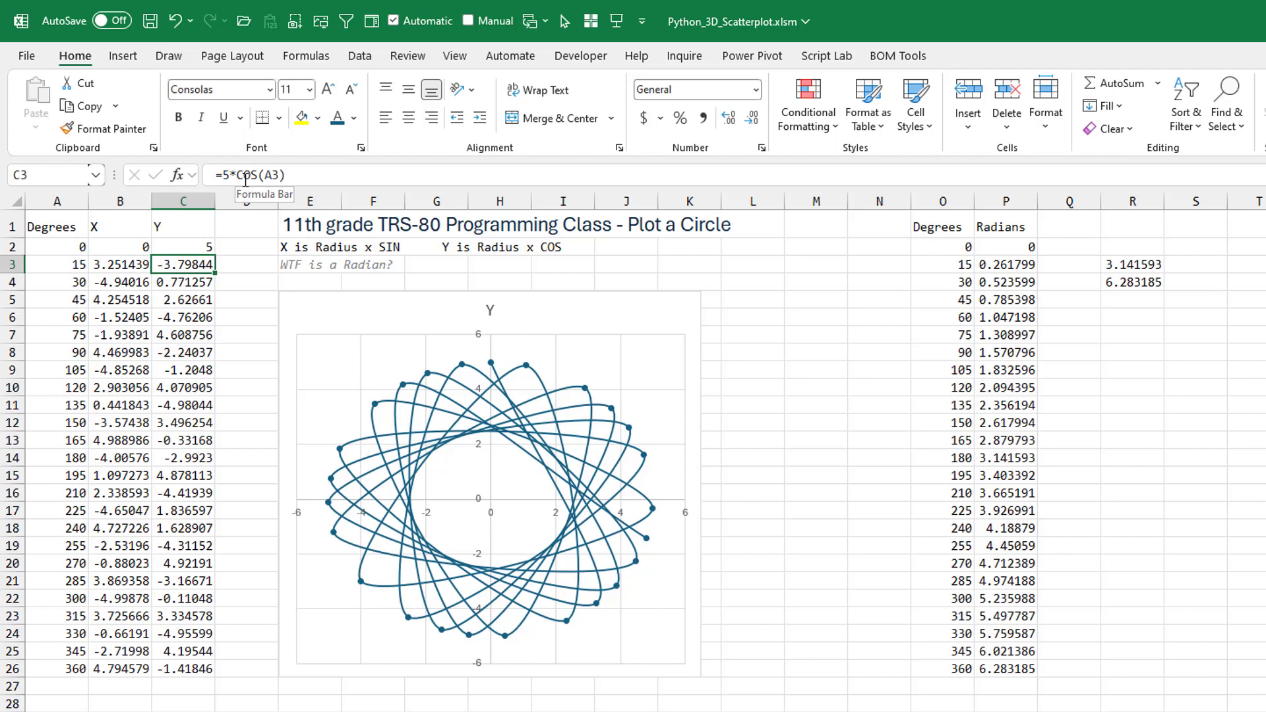
{"action": "mouse_move", "coordinate": [482, 357]}
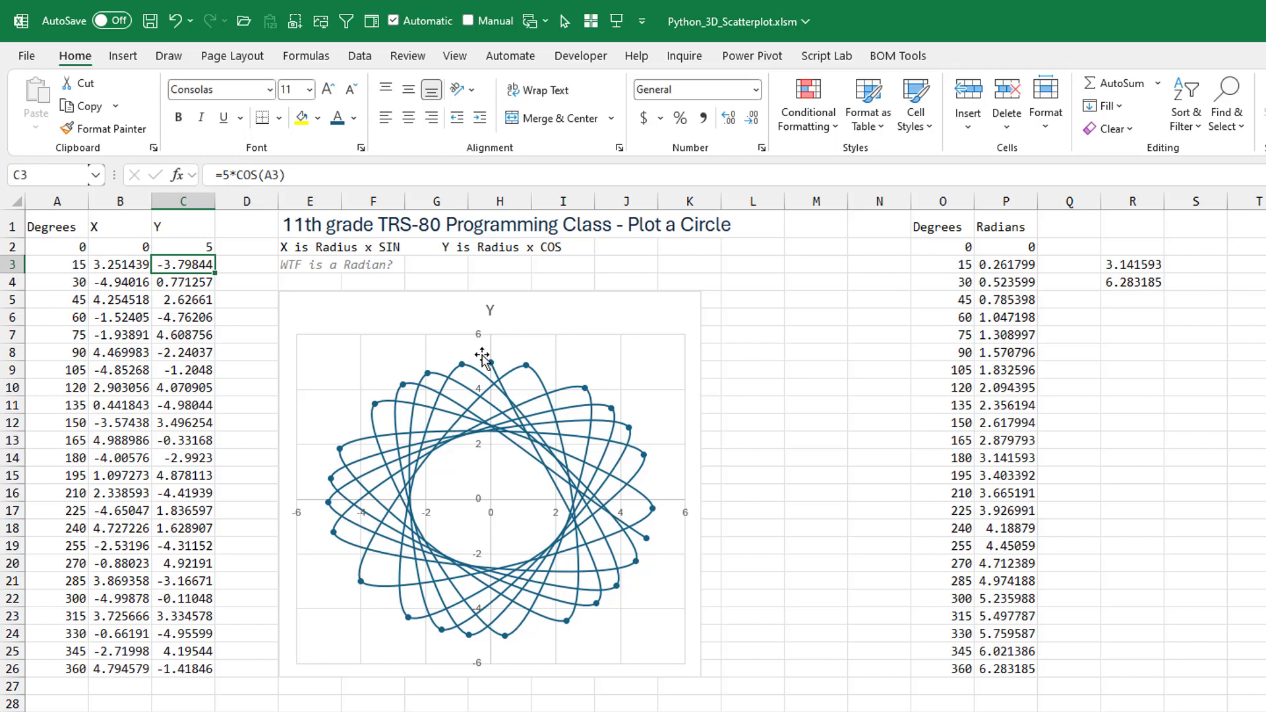
{"action": "mouse_move", "coordinate": [591, 474]}
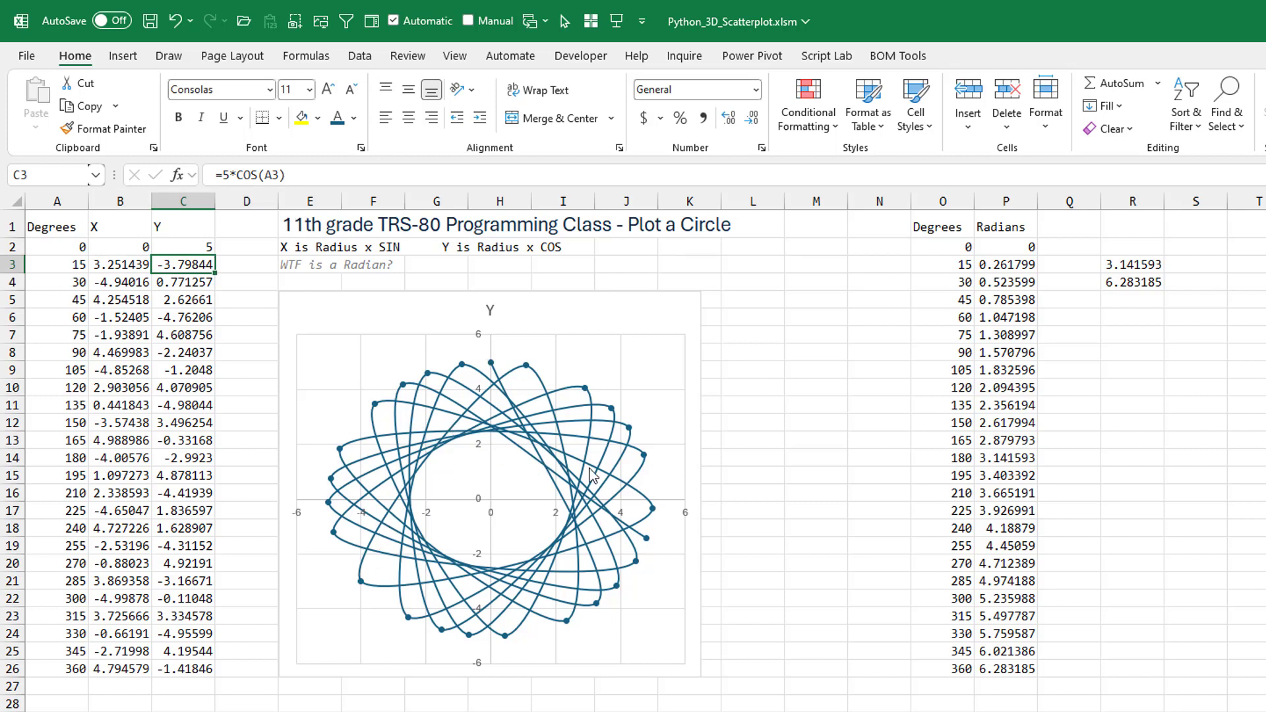
{"action": "mouse_move", "coordinate": [592, 474]}
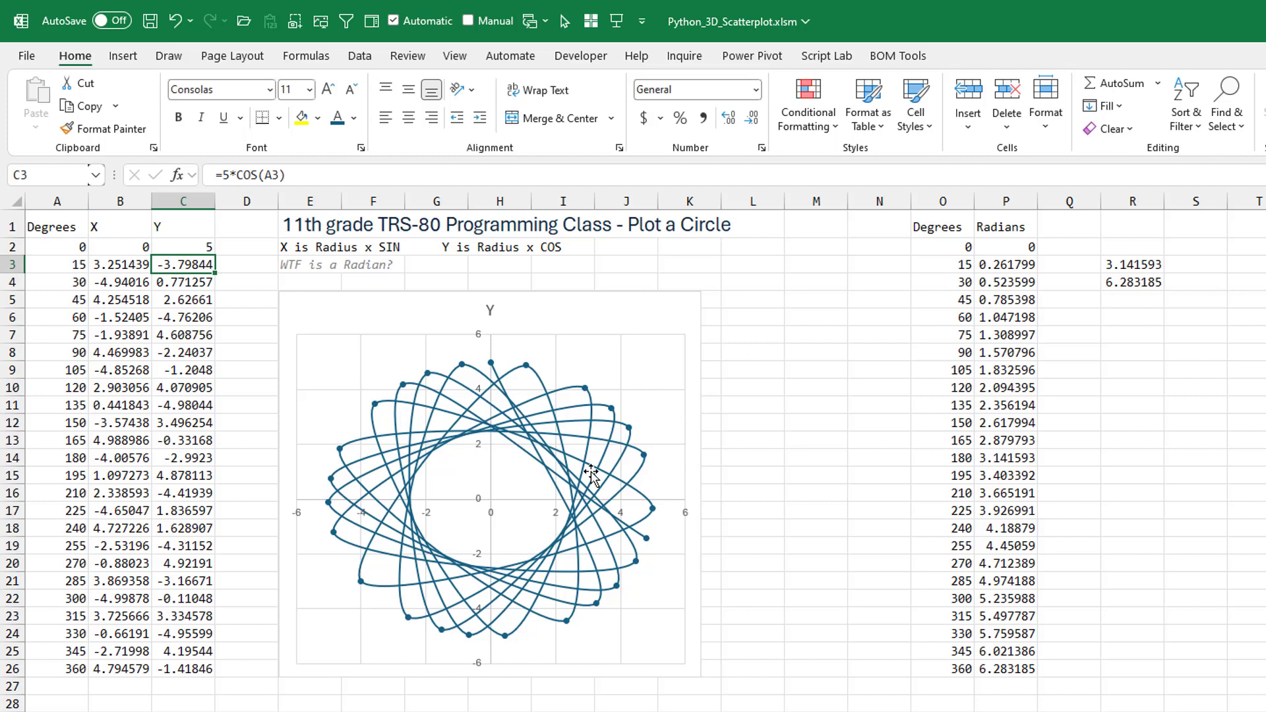
{"action": "mouse_move", "coordinate": [591, 475]}
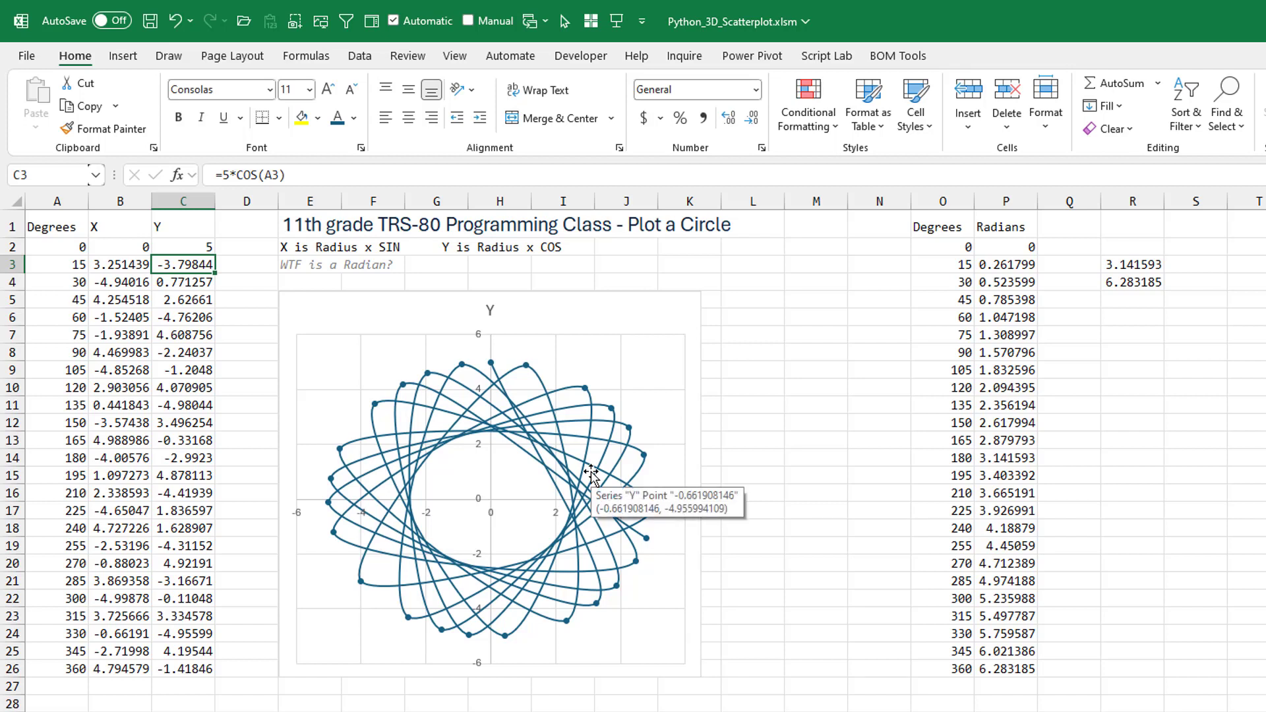
{"action": "mouse_move", "coordinate": [234, 279]}
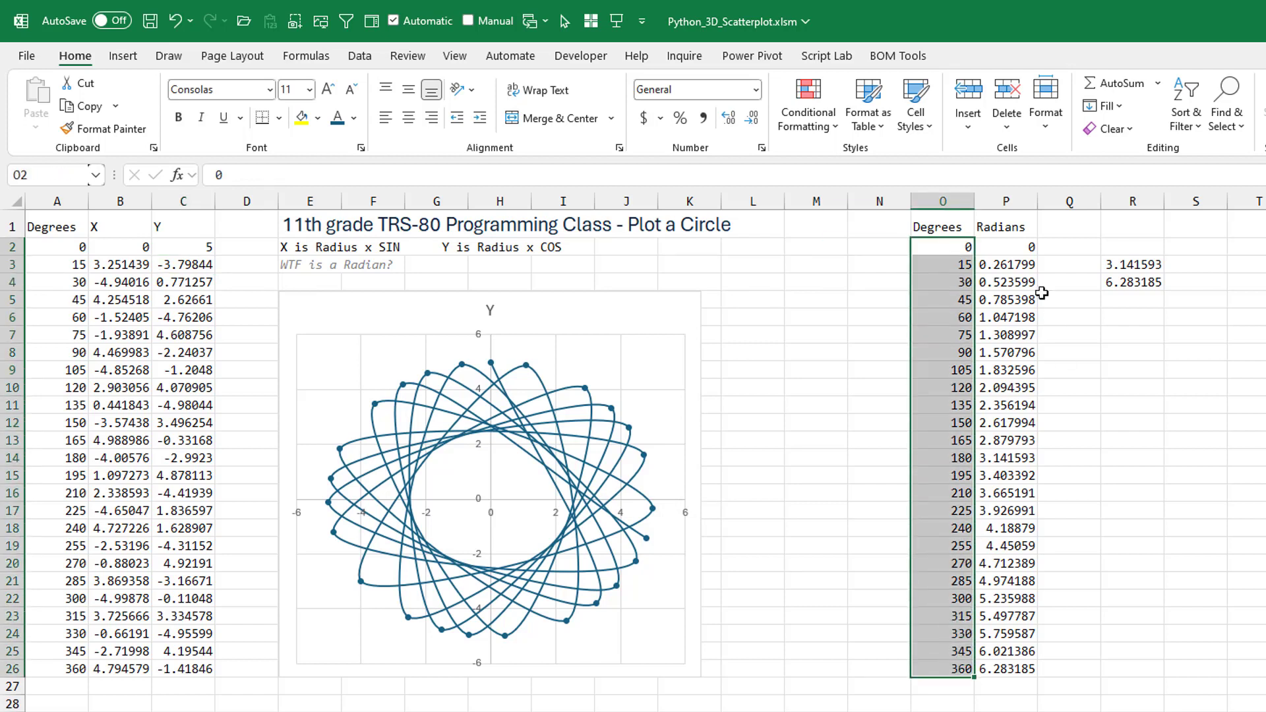
{"action": "left_click", "coordinate": [1005, 264]}
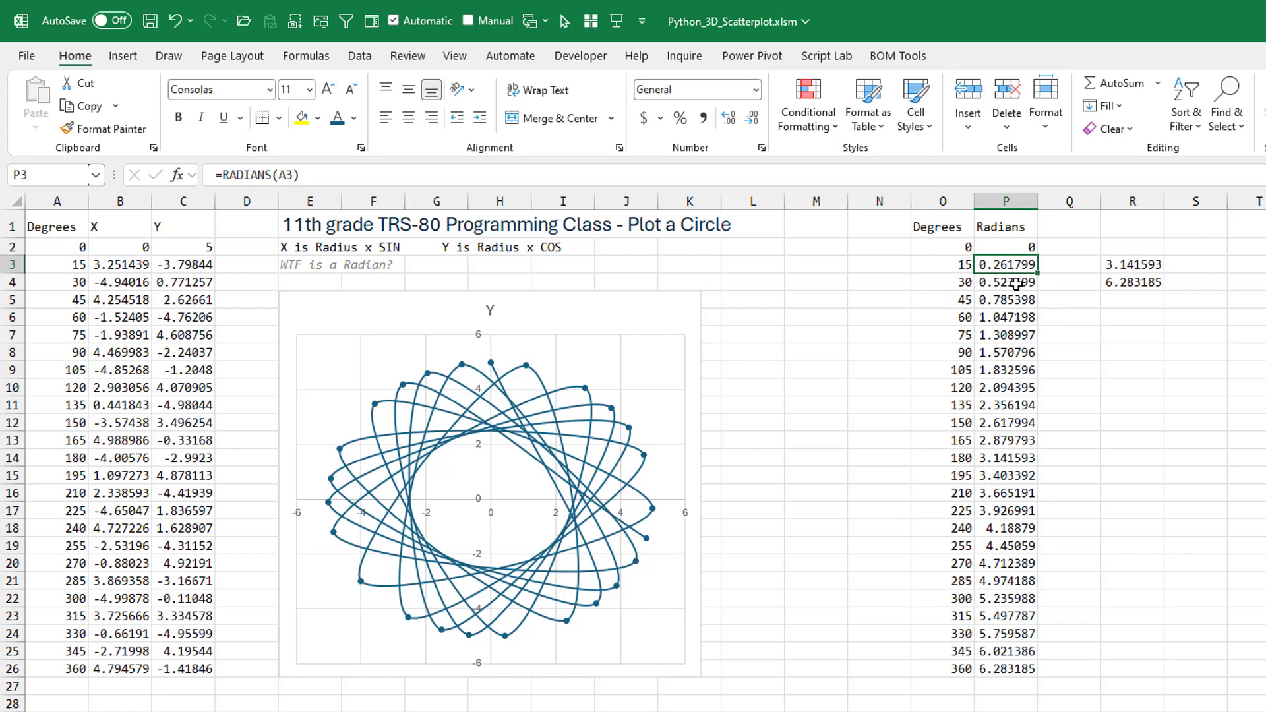
{"action": "left_click", "coordinate": [1006, 281]}
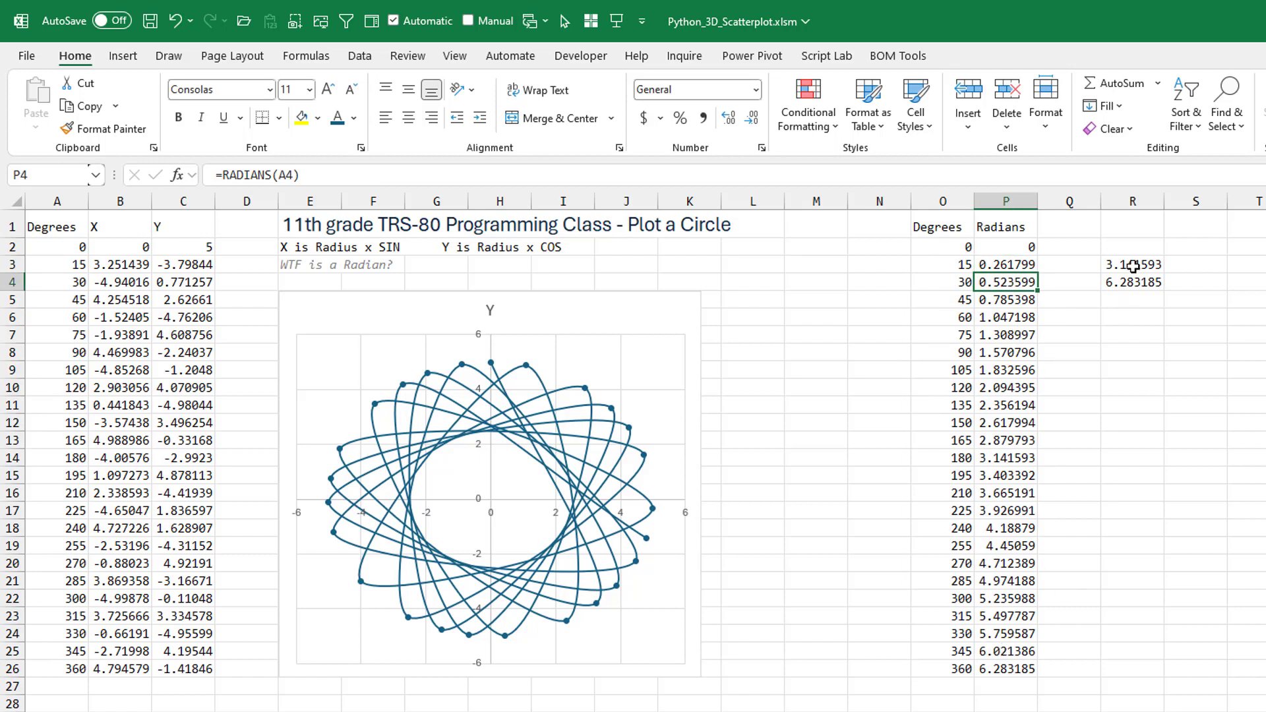
{"action": "left_click", "coordinate": [1131, 264]}
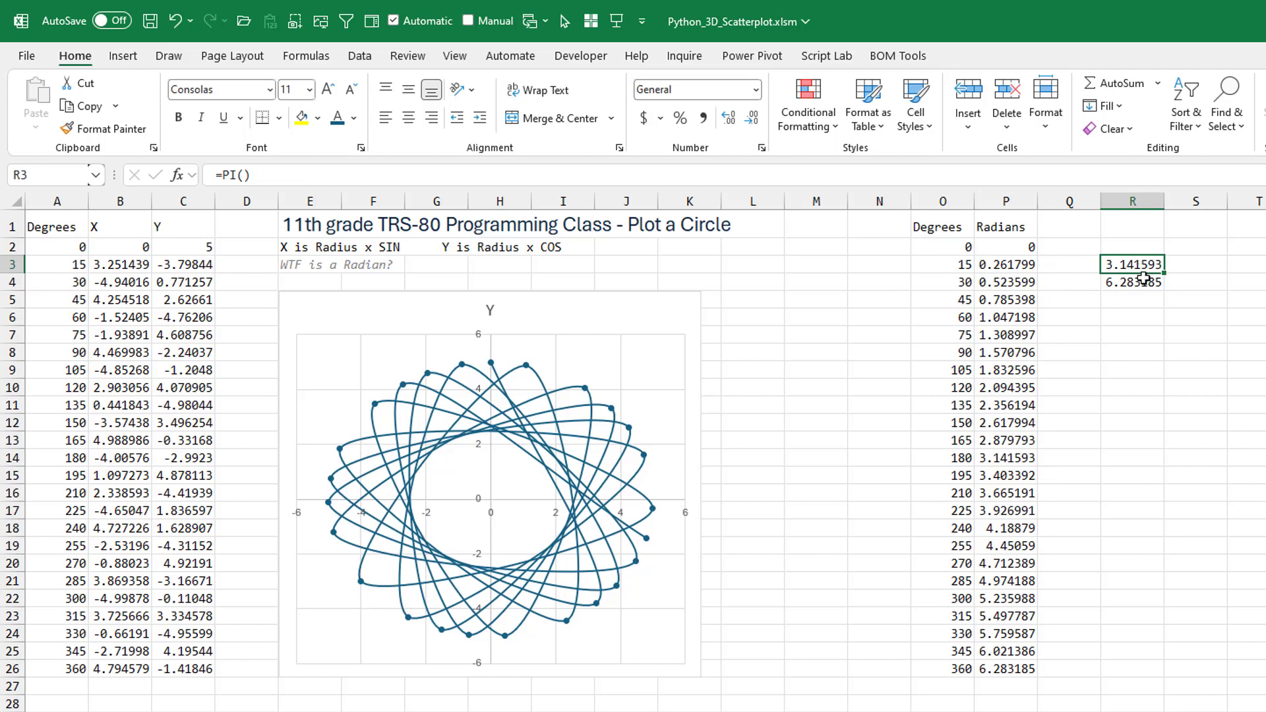
{"action": "left_click", "coordinate": [1132, 281]}
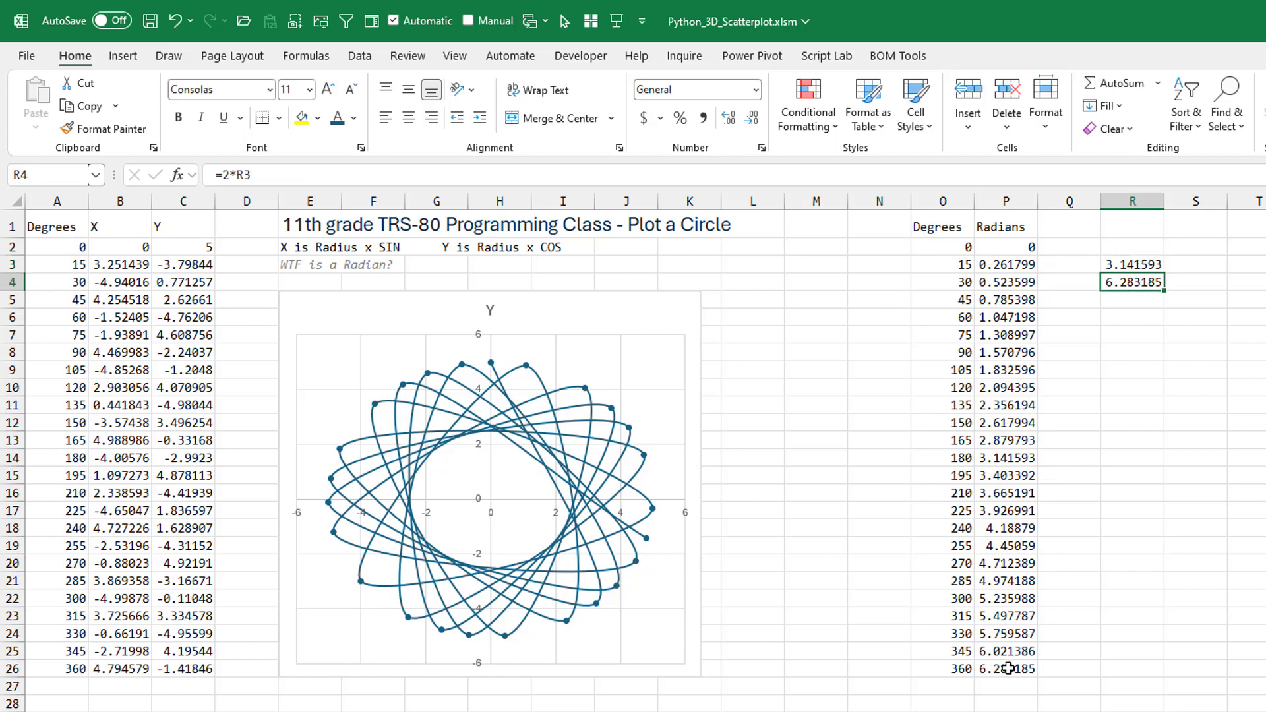
{"action": "mouse_move", "coordinate": [839, 413]}
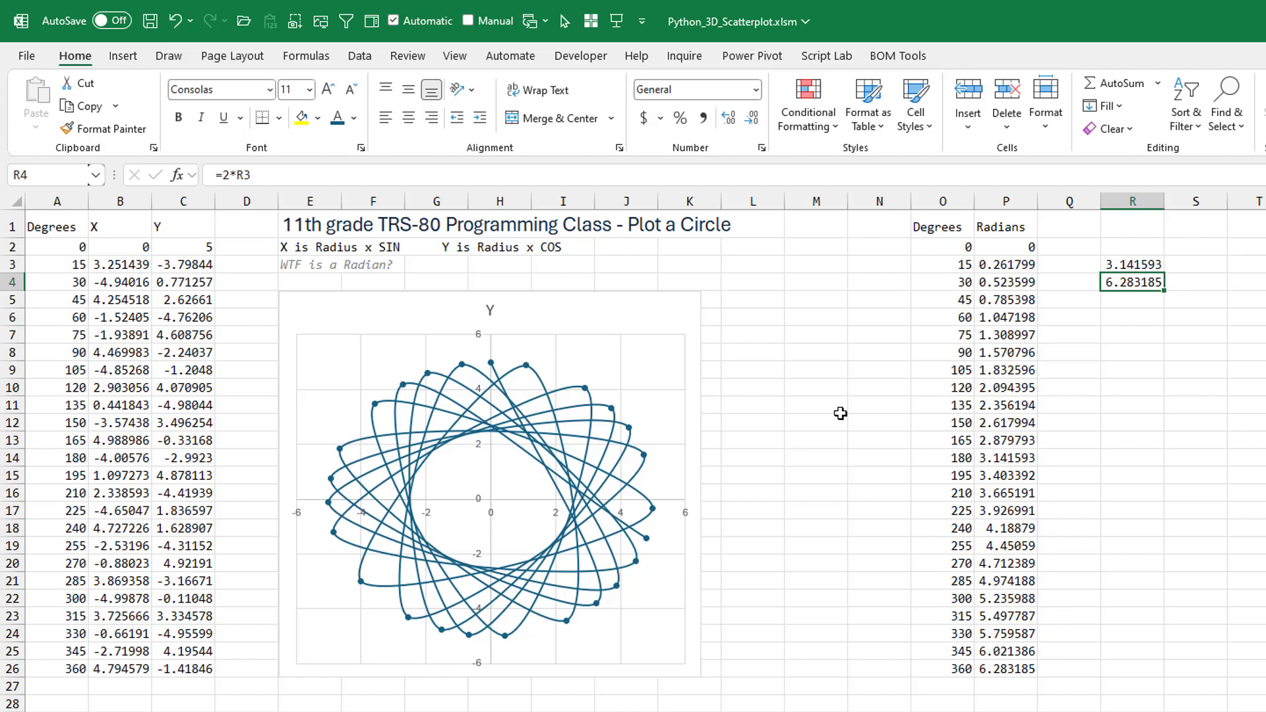
{"action": "mouse_move", "coordinate": [837, 395]}
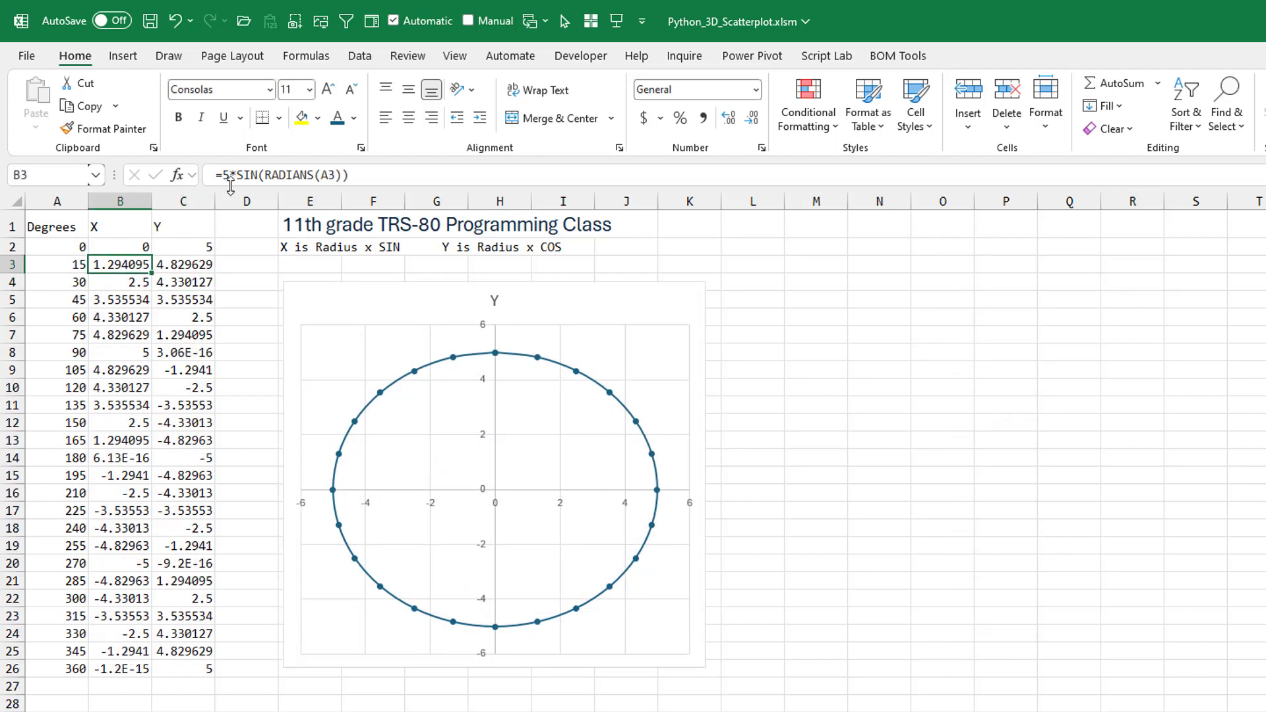
{"action": "mouse_move", "coordinate": [330, 172]}
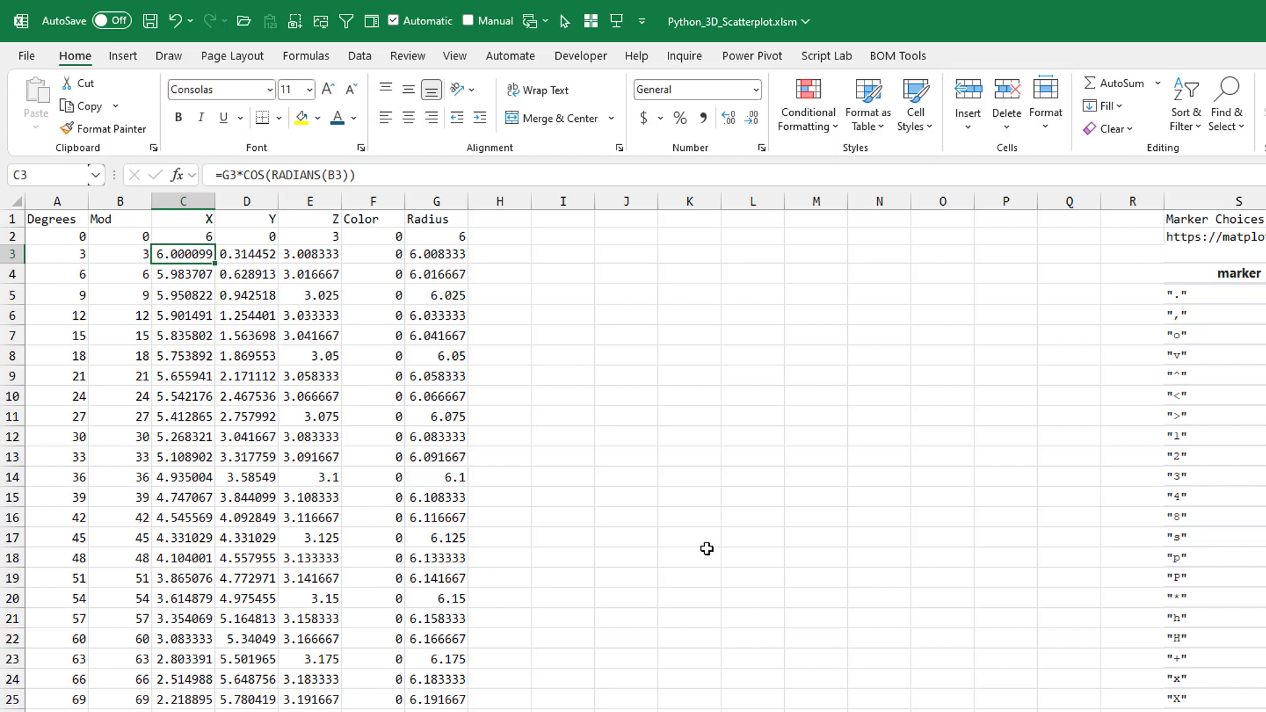
{"action": "left_click", "coordinate": [57, 274]}
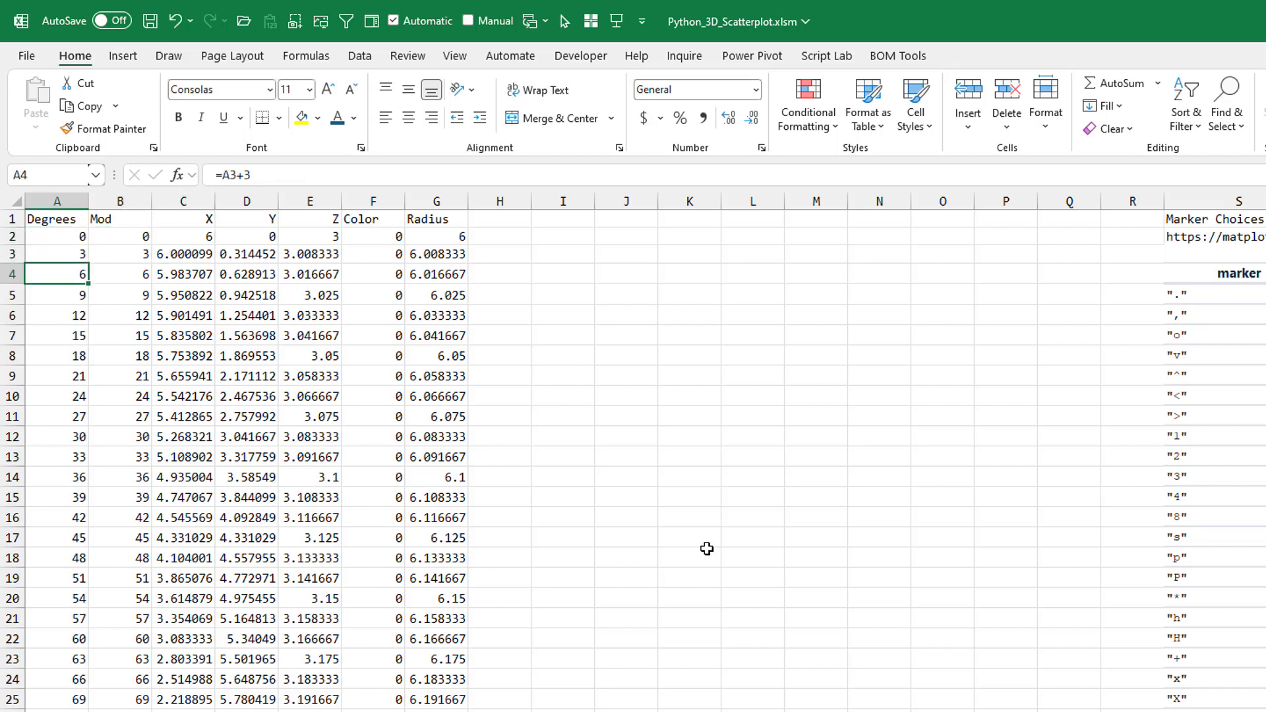
{"action": "left_click", "coordinate": [57, 395]}
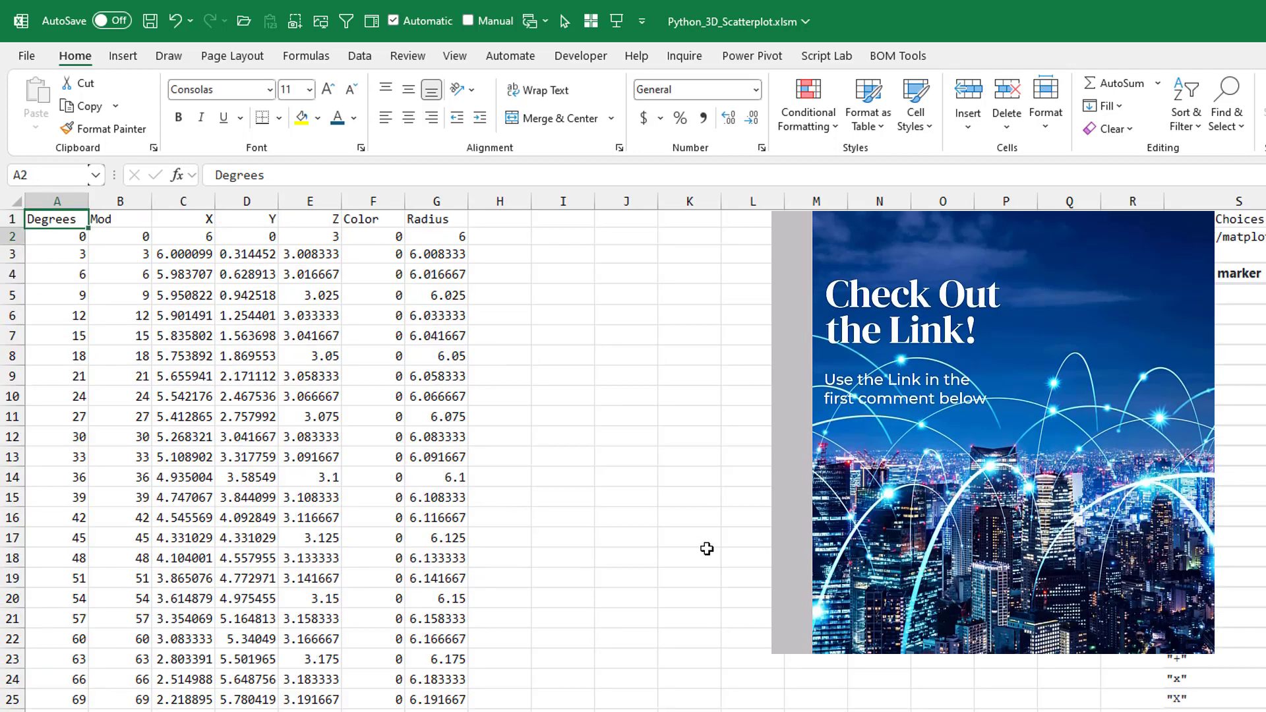
{"action": "left_click", "coordinate": [120, 236]}
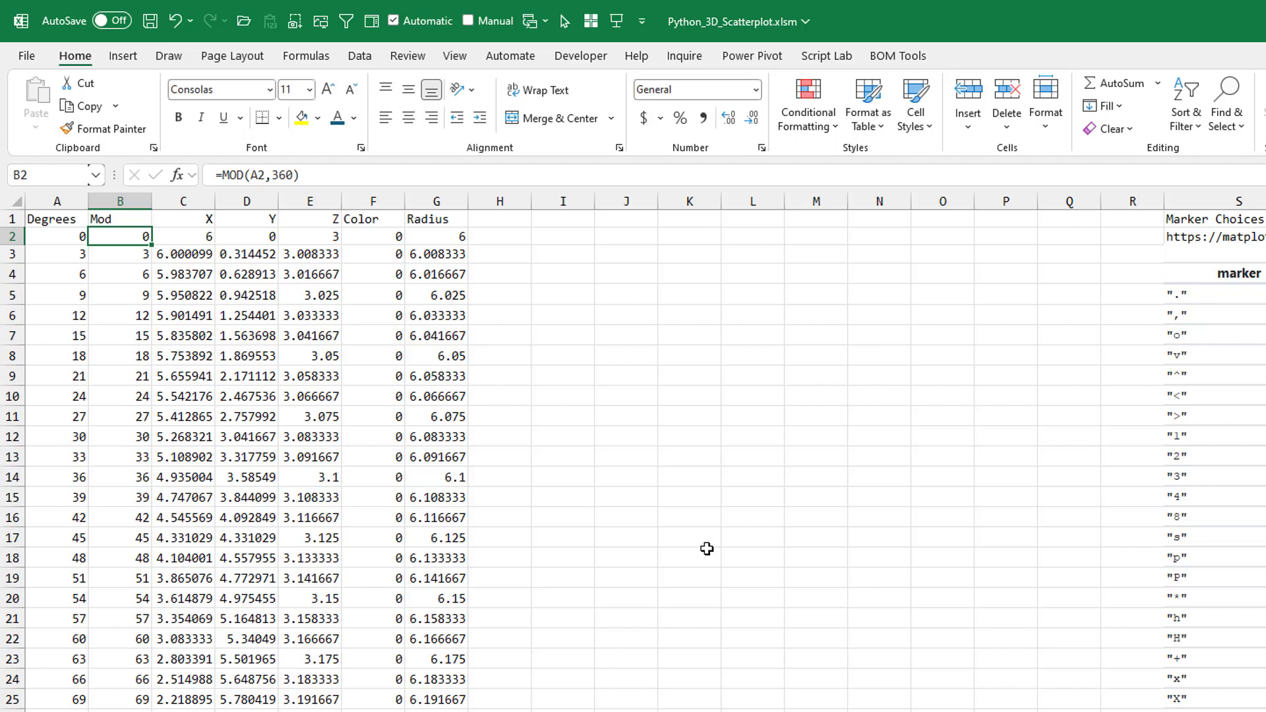
{"action": "left_click", "coordinate": [56, 236]}
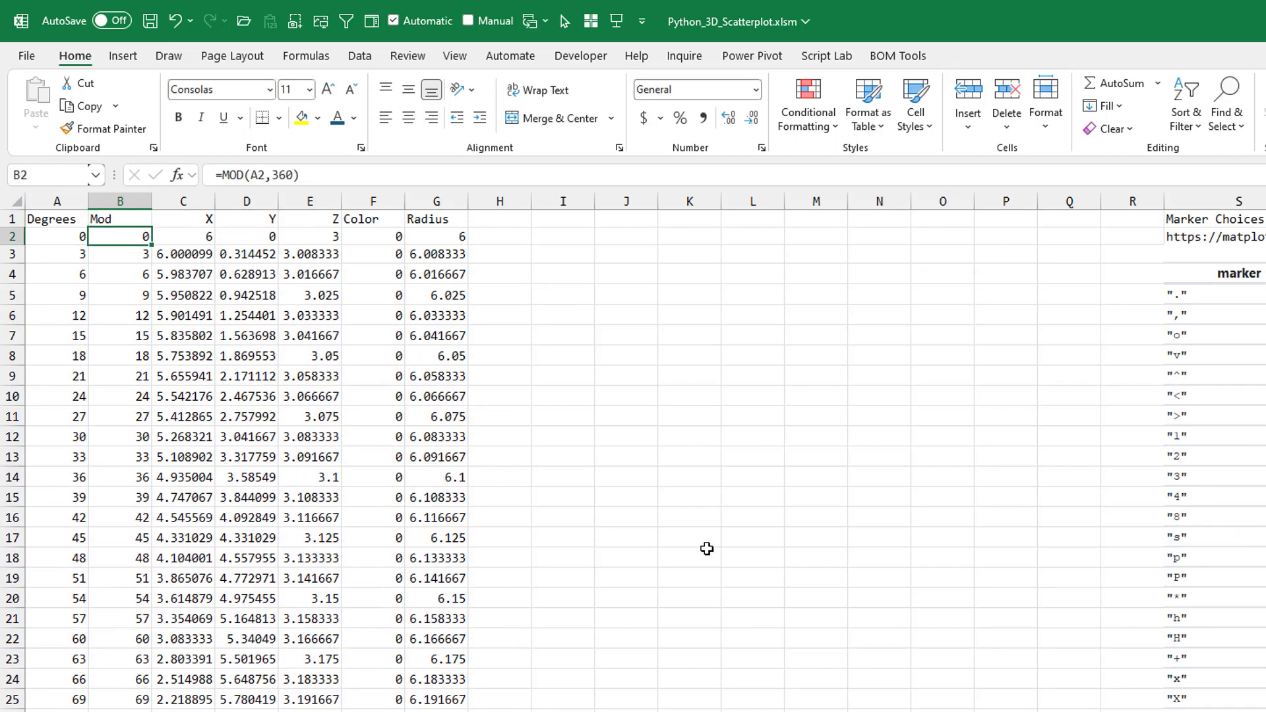
{"action": "left_click", "coordinate": [183, 273]}
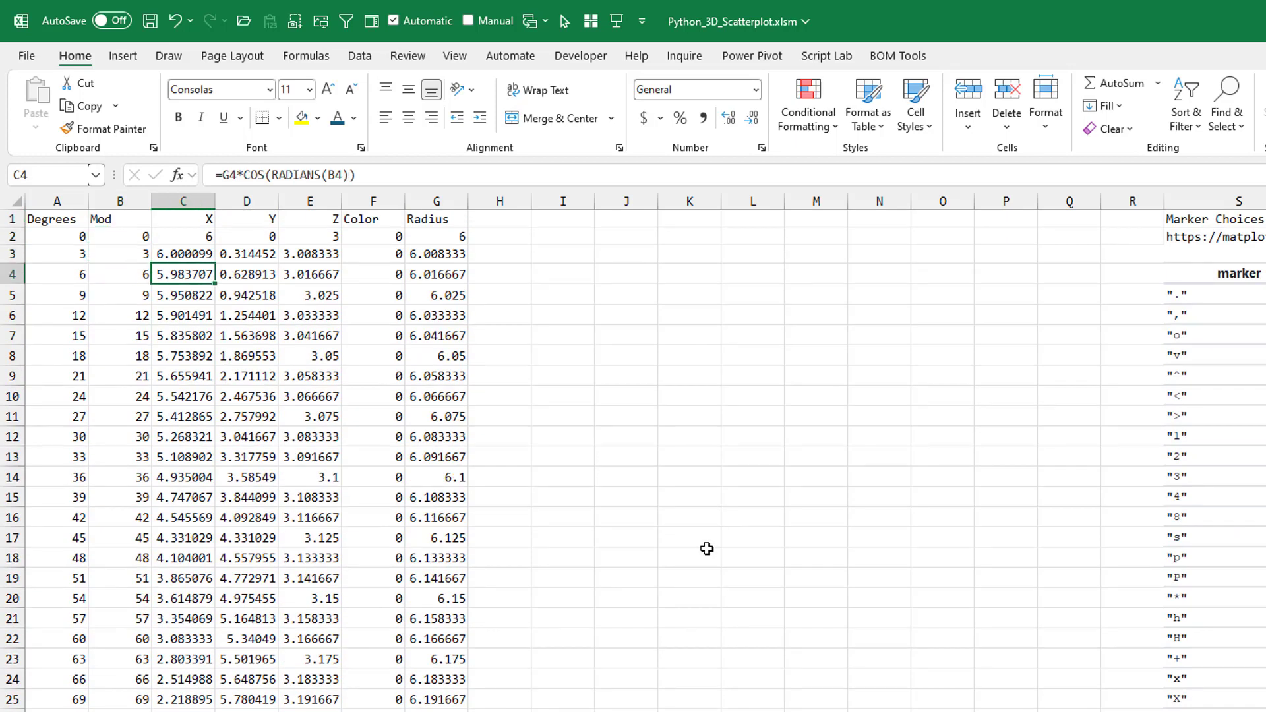
{"action": "left_click", "coordinate": [436, 236]}
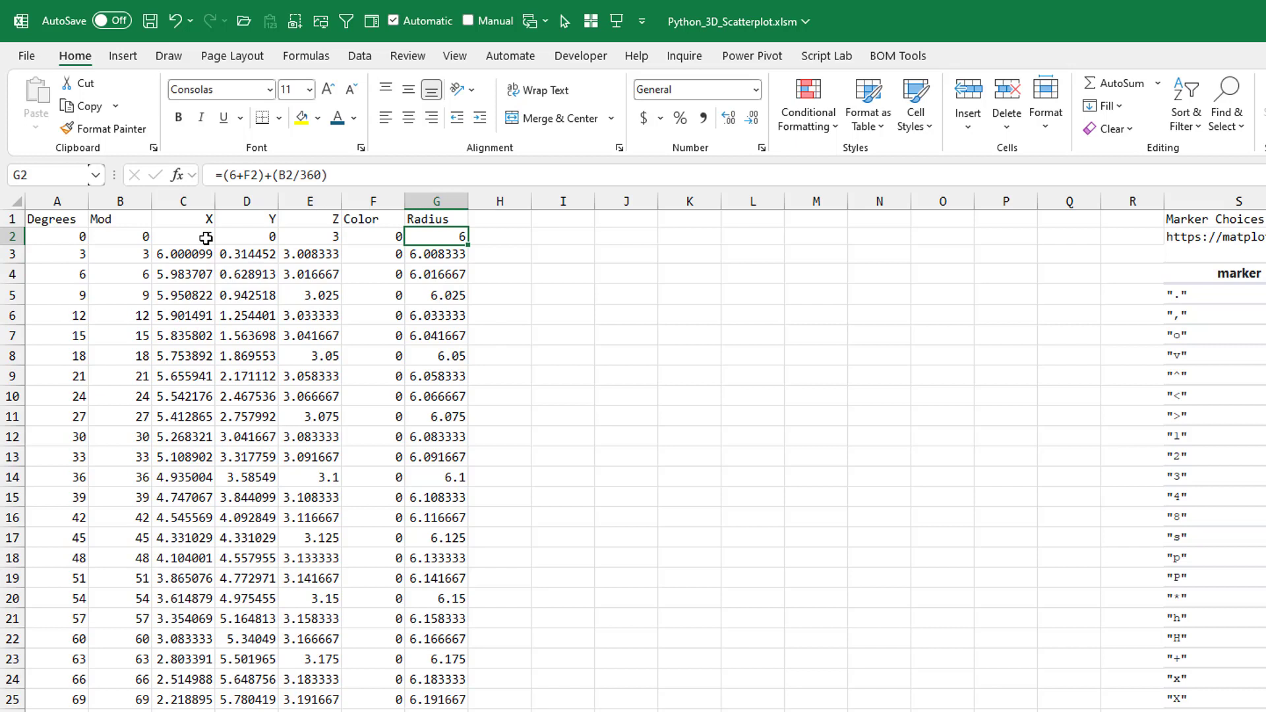
{"action": "left_click", "coordinate": [182, 236]}
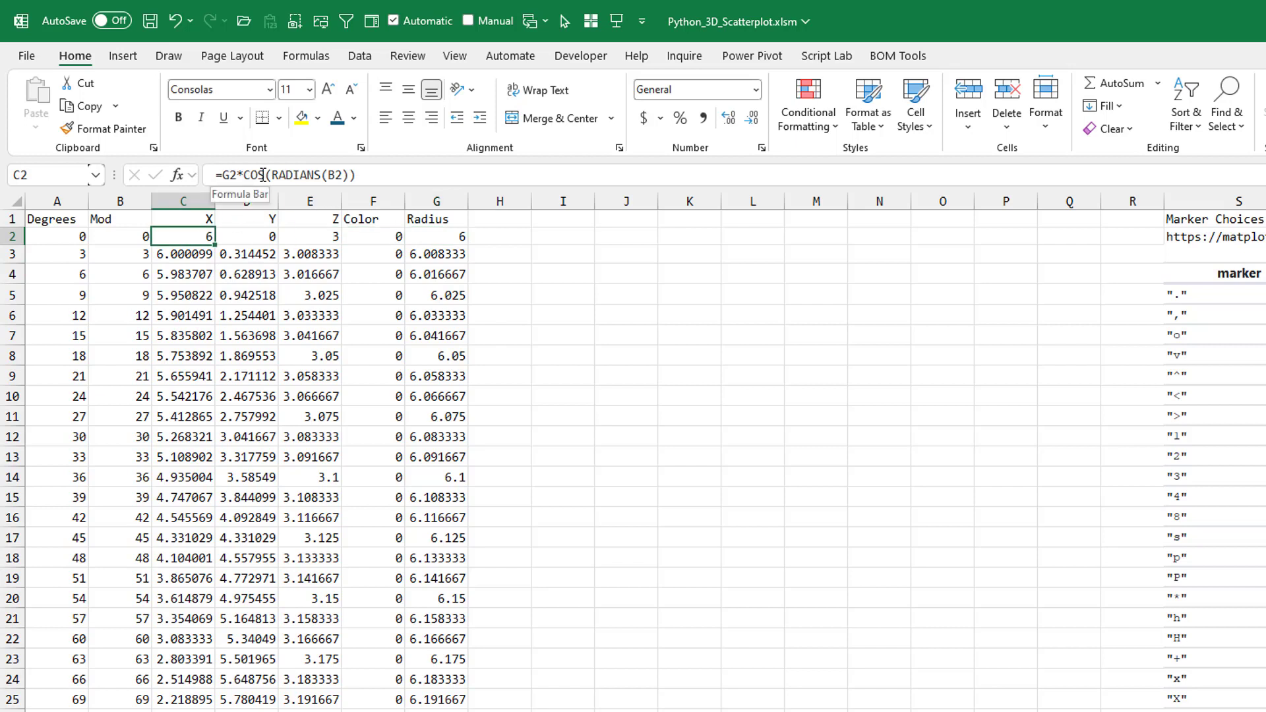
{"action": "mouse_move", "coordinate": [125, 239]}
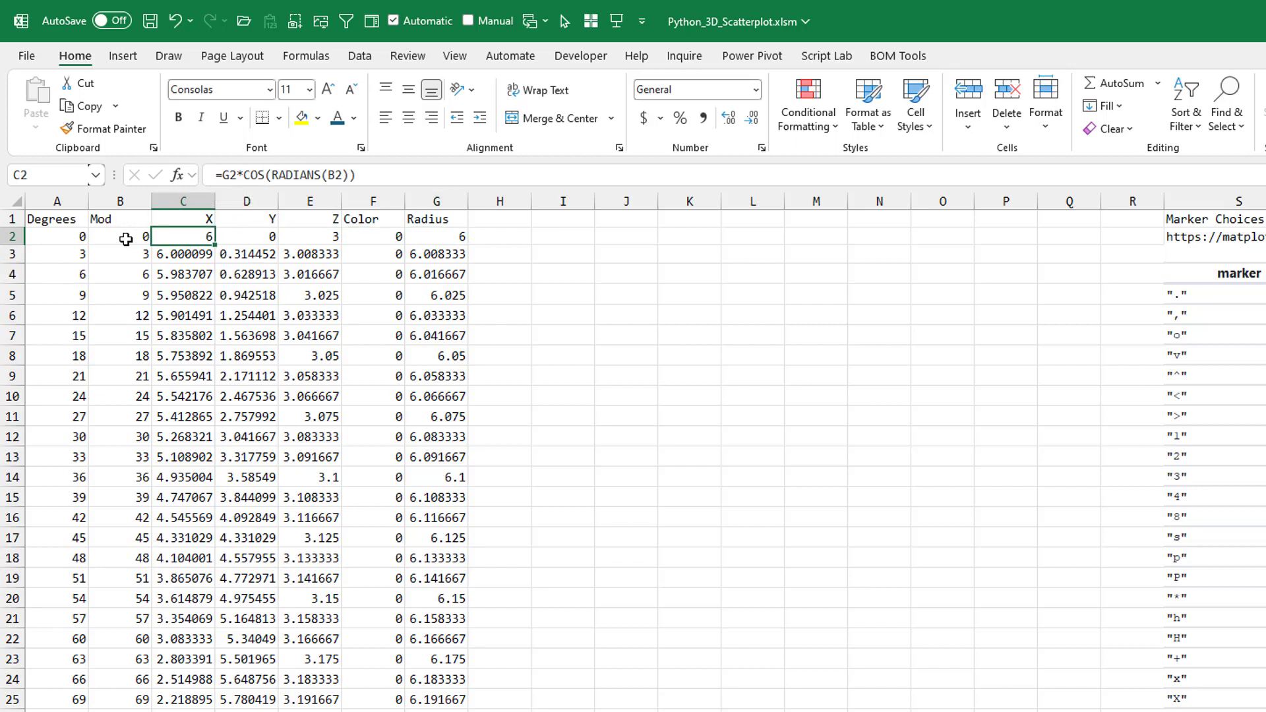
{"action": "left_click", "coordinate": [246, 236]}
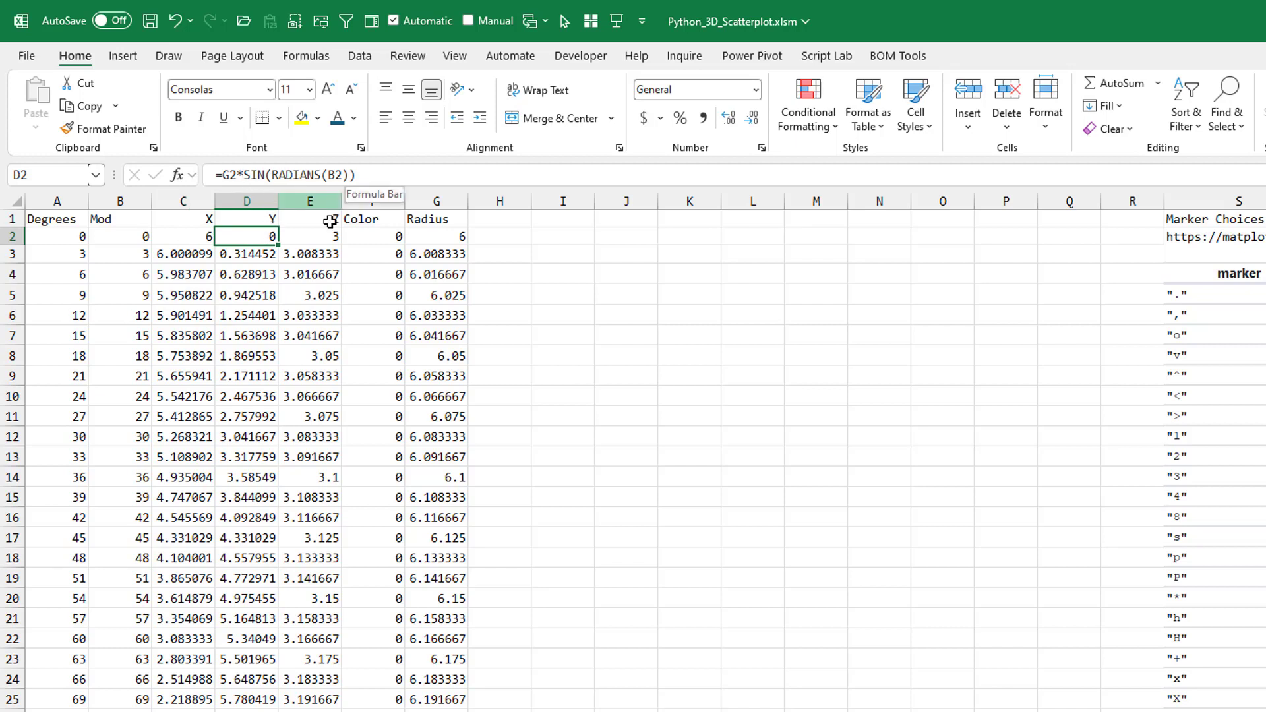
{"action": "left_click", "coordinate": [309, 236]}
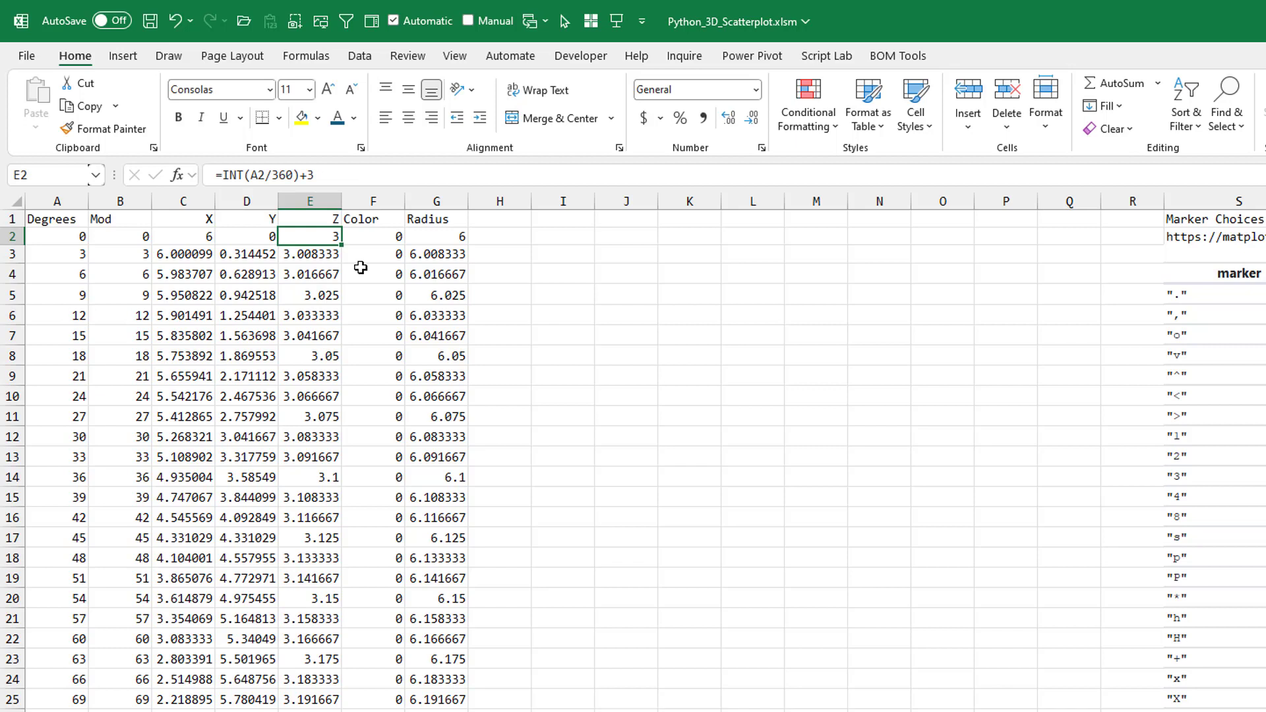
{"action": "left_click", "coordinate": [310, 252]}
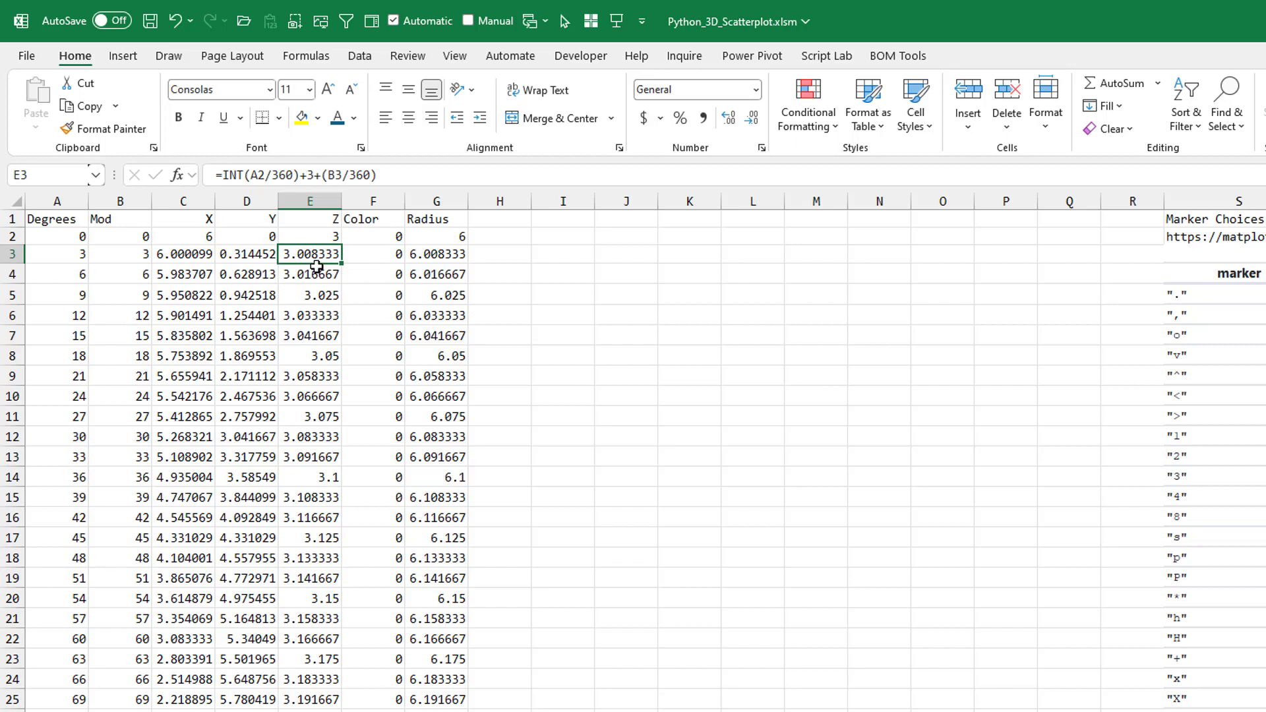
{"action": "mouse_move", "coordinate": [317, 175]}
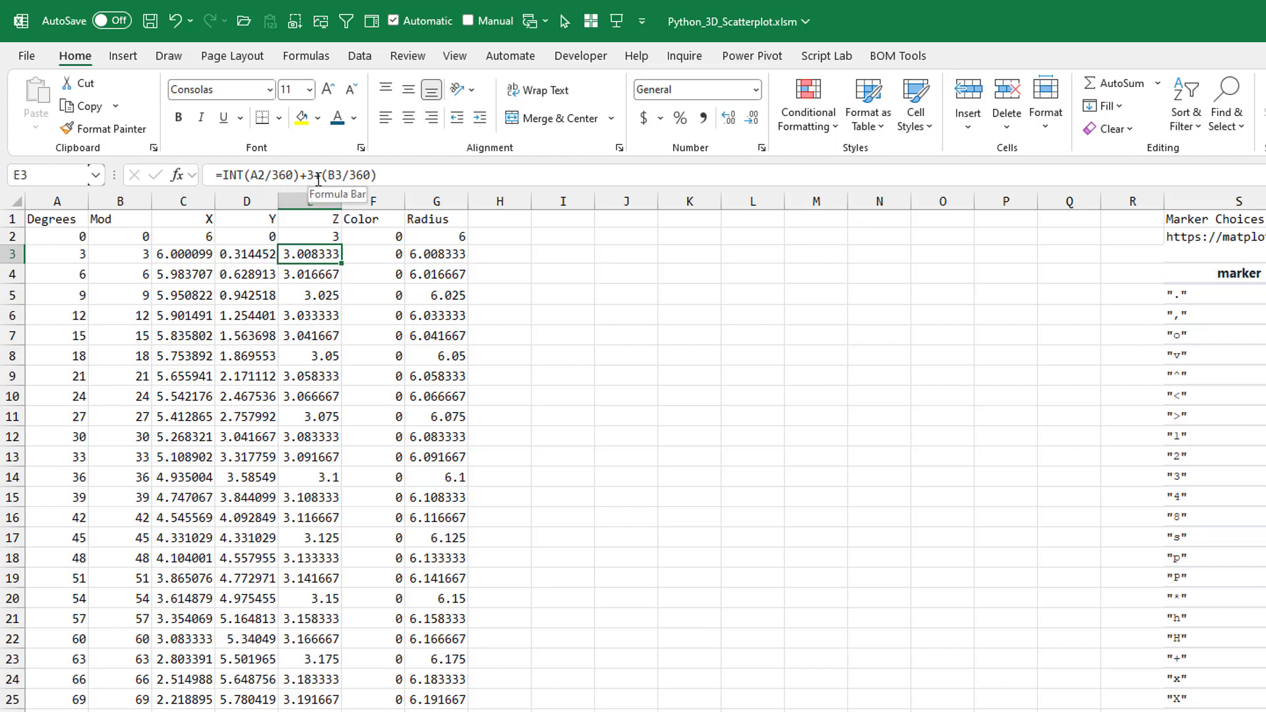
{"action": "mouse_move", "coordinate": [374, 386]}
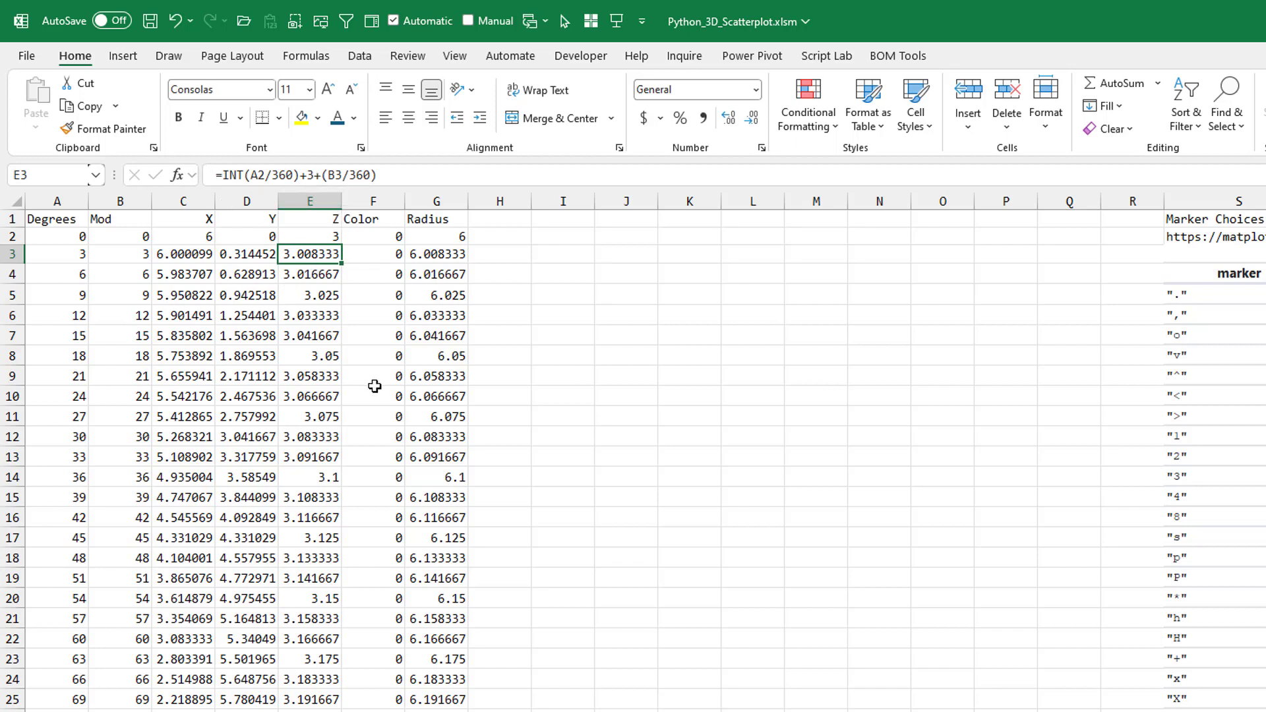
{"action": "left_click", "coordinate": [372, 253]}
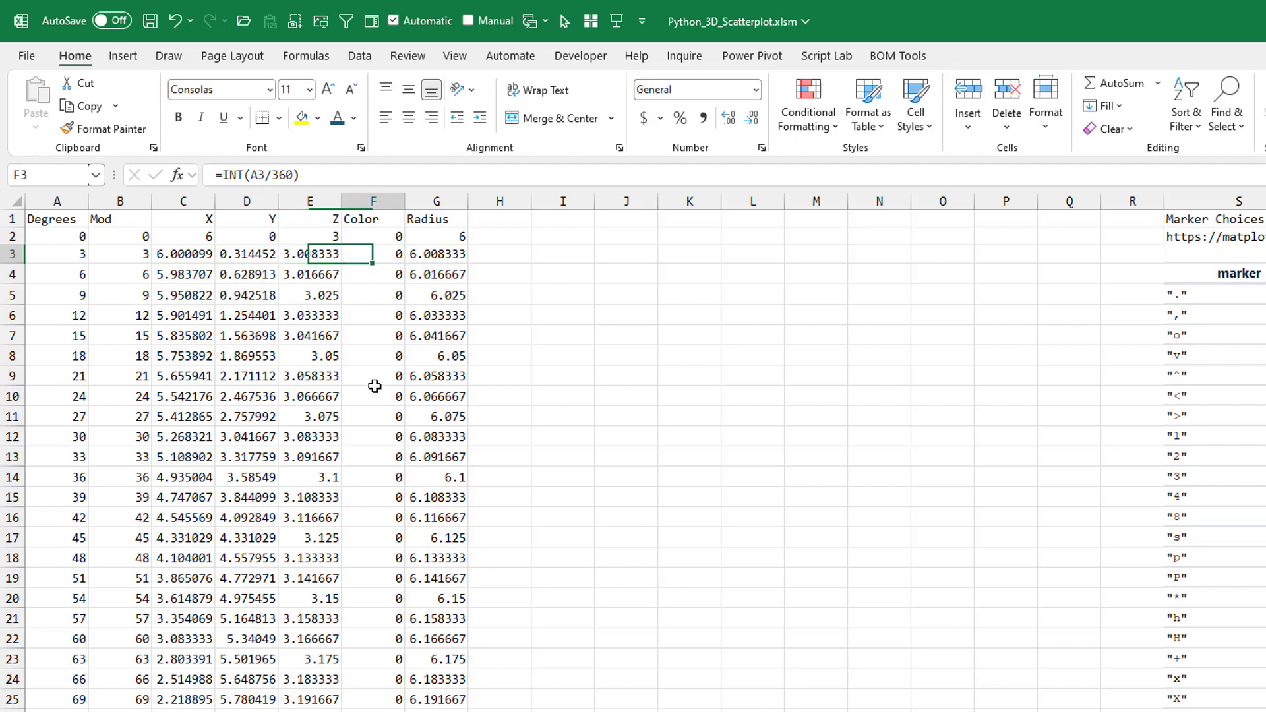
{"action": "left_click", "coordinate": [372, 219]}
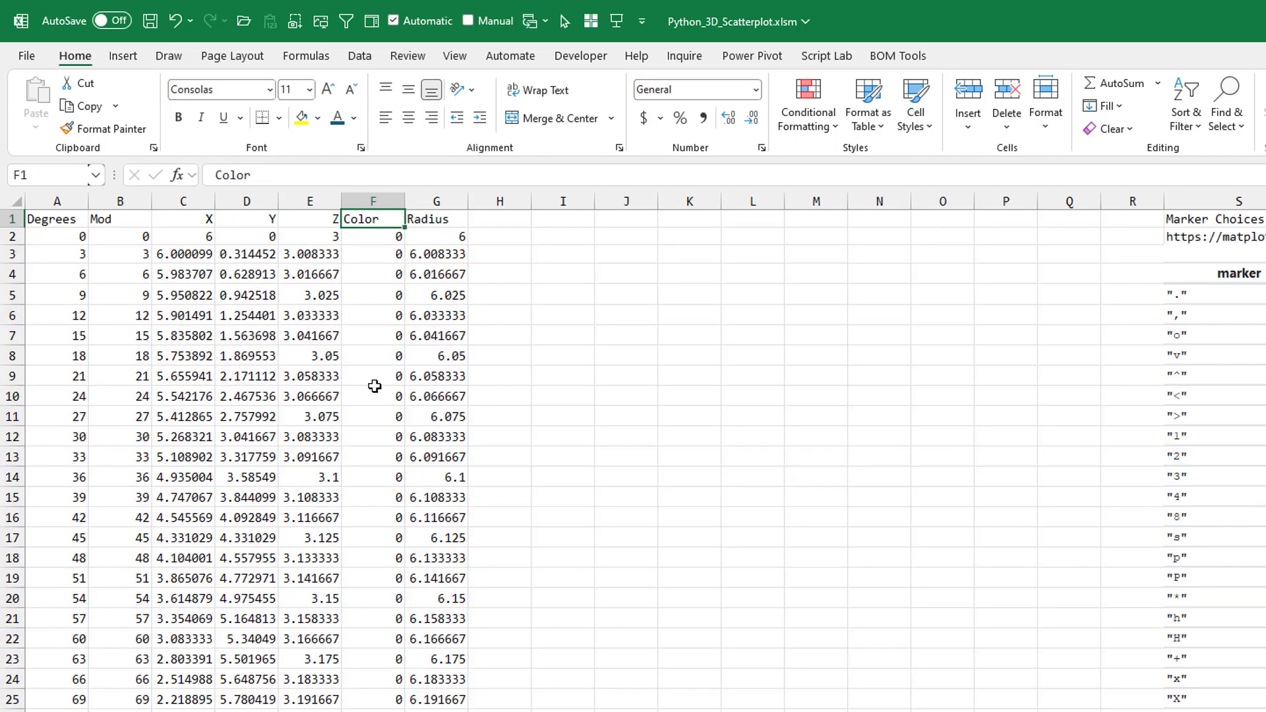
{"action": "left_click", "coordinate": [372, 236]}
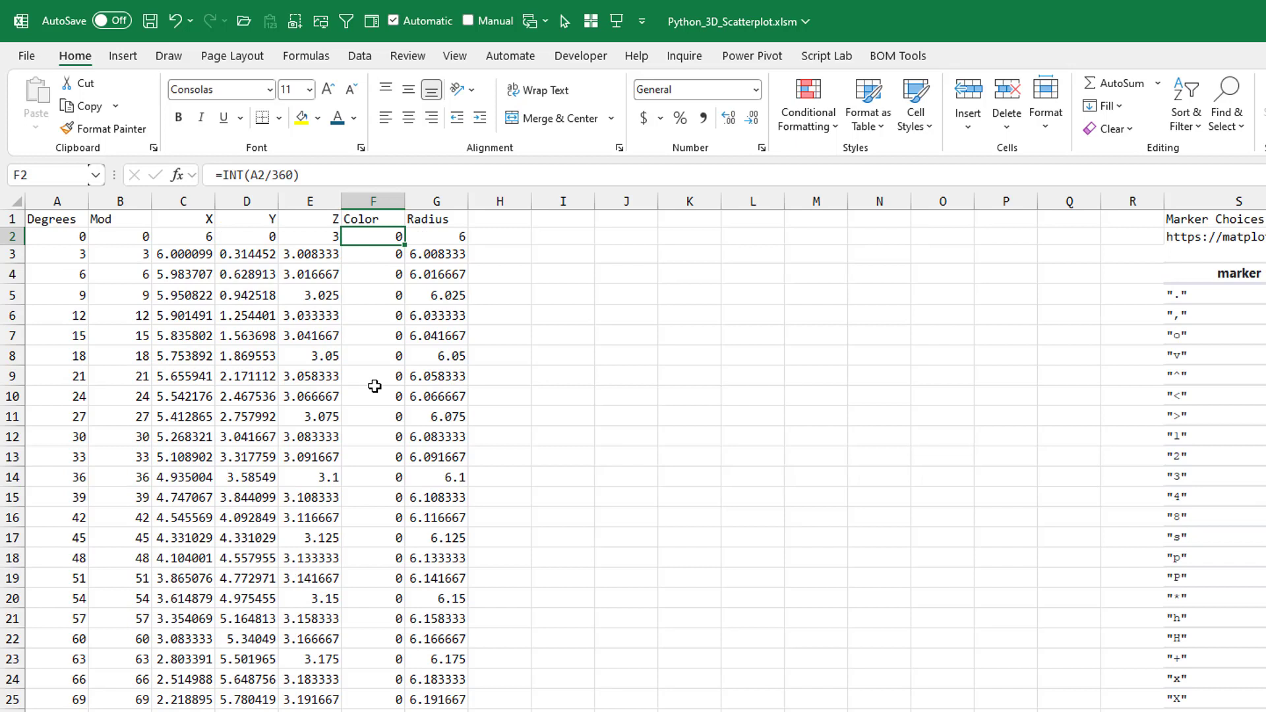
{"action": "left_click", "coordinate": [436, 236]}
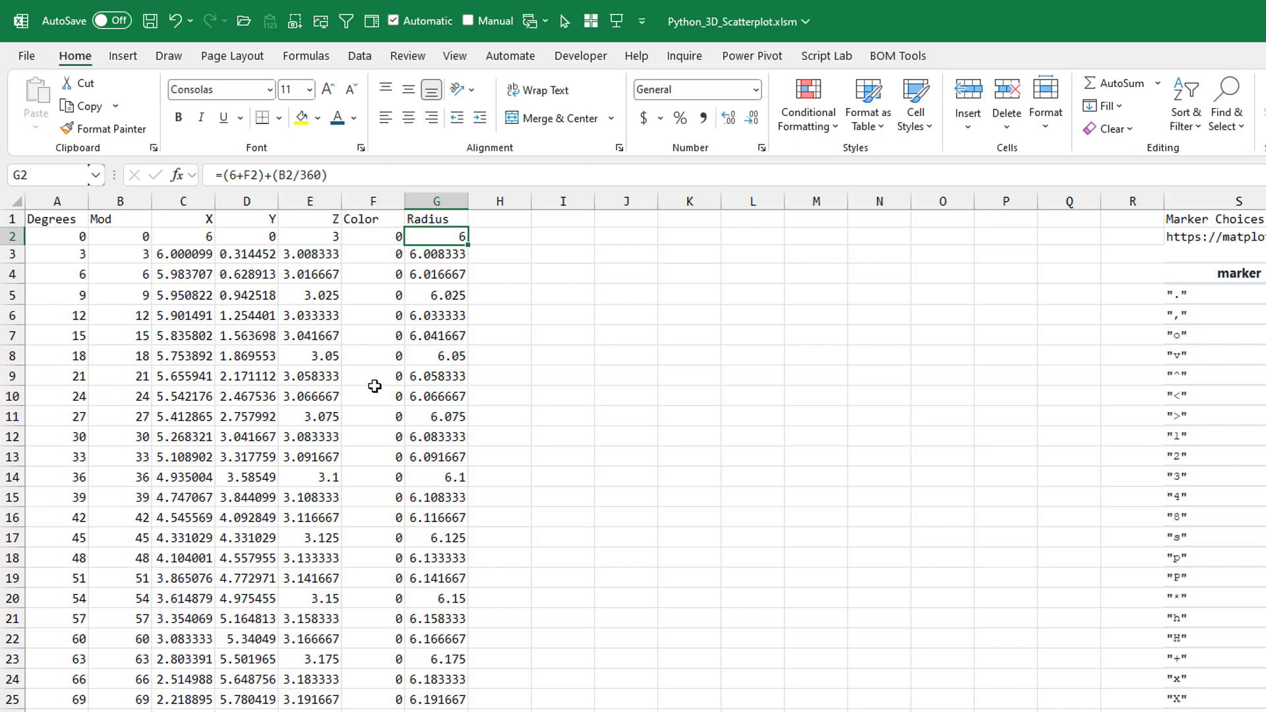
{"action": "mouse_move", "coordinate": [360, 235]}
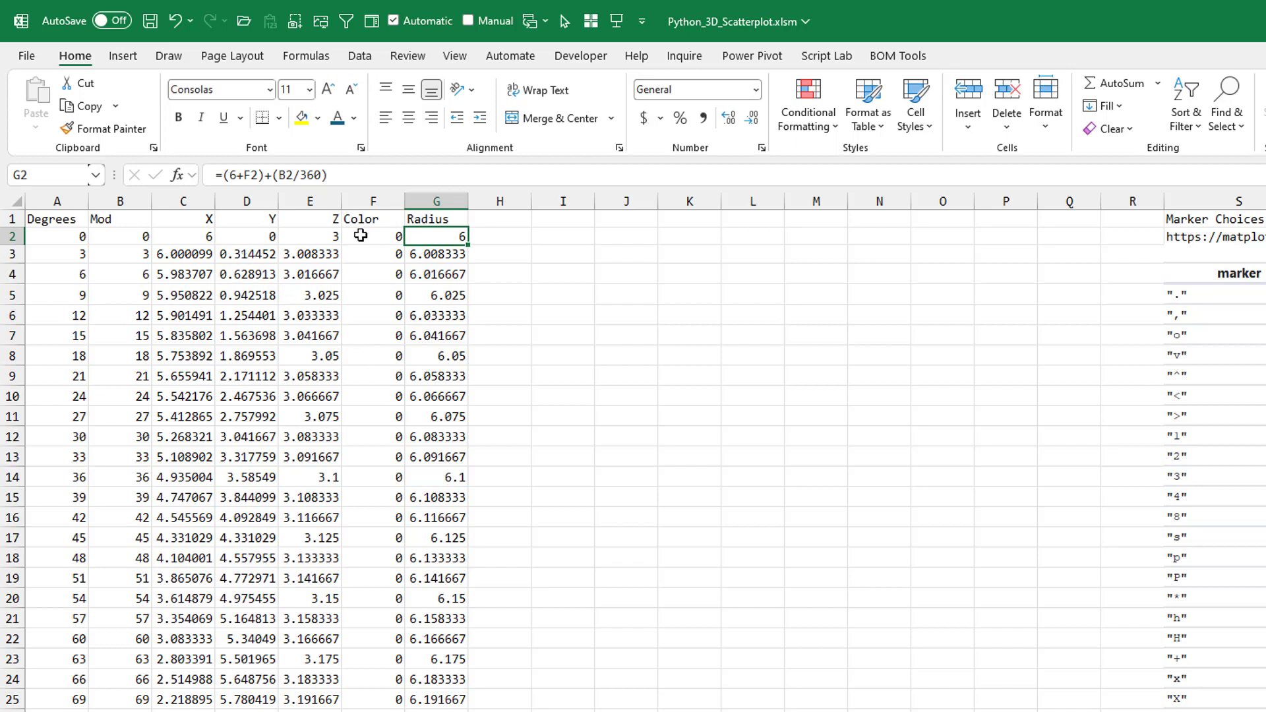
{"action": "mouse_move", "coordinate": [356, 305]}
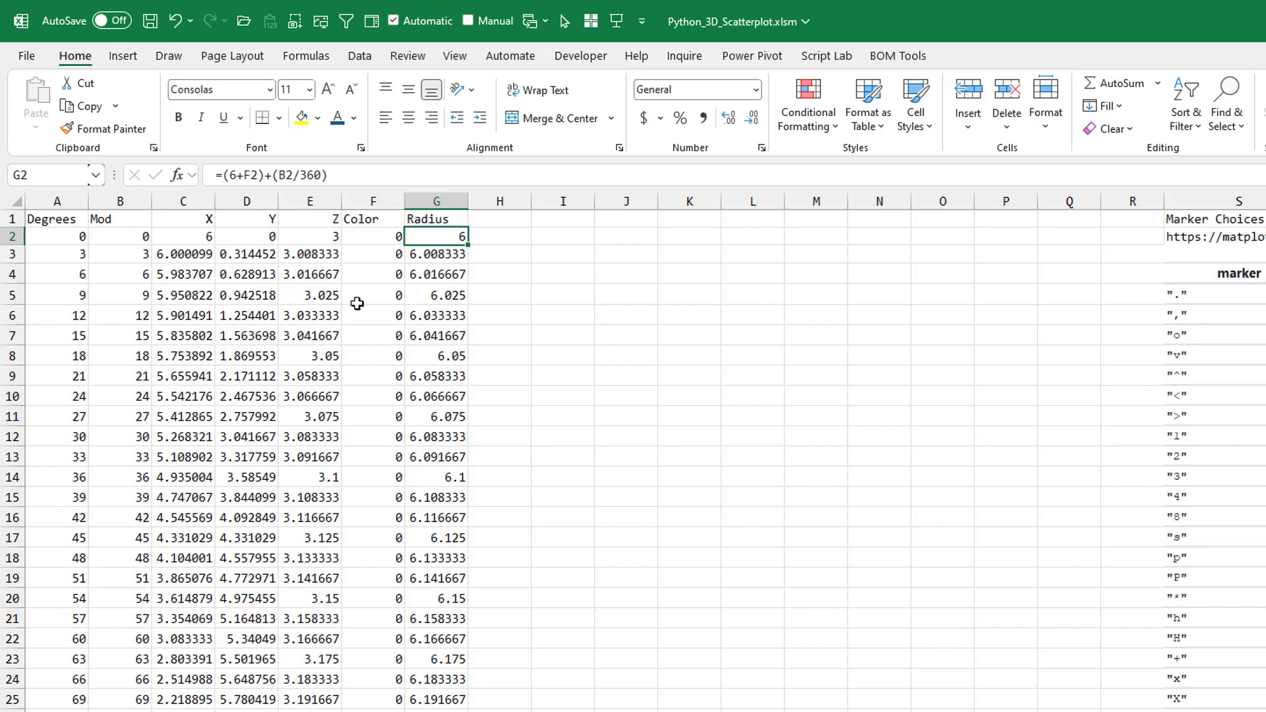
{"action": "mouse_move", "coordinate": [557, 248]}
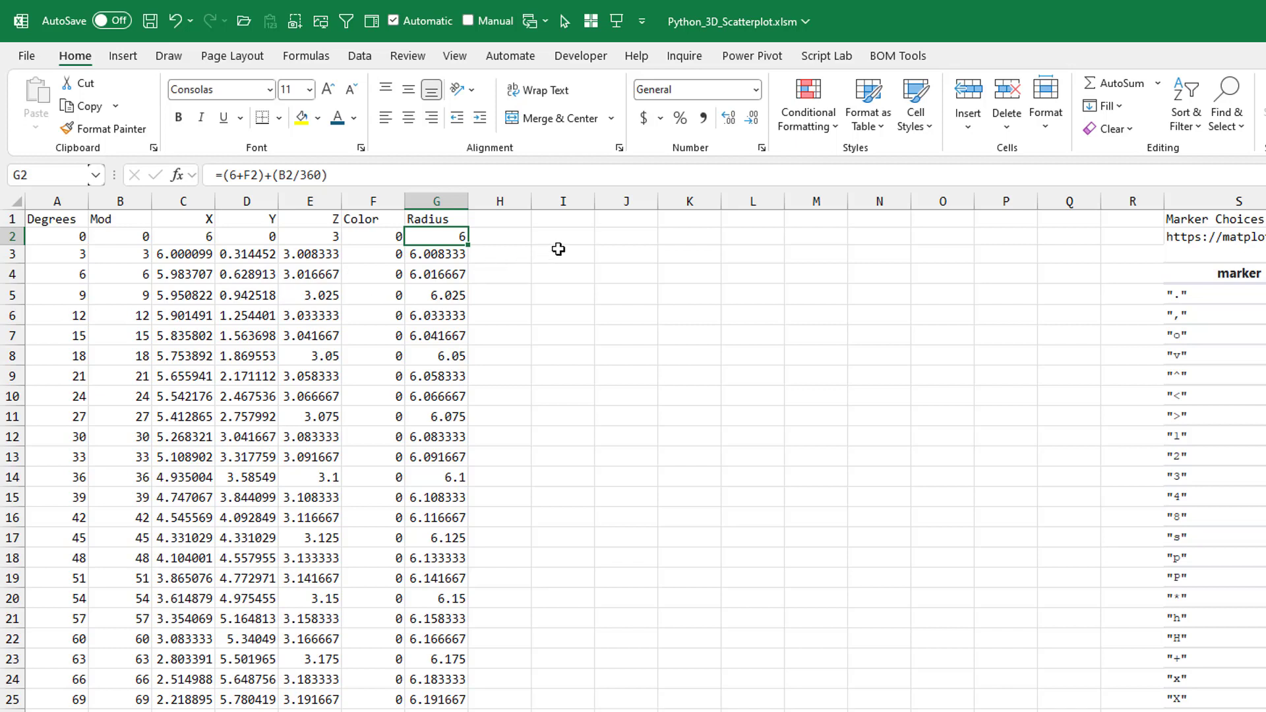
{"action": "left_click", "coordinate": [562, 253]}
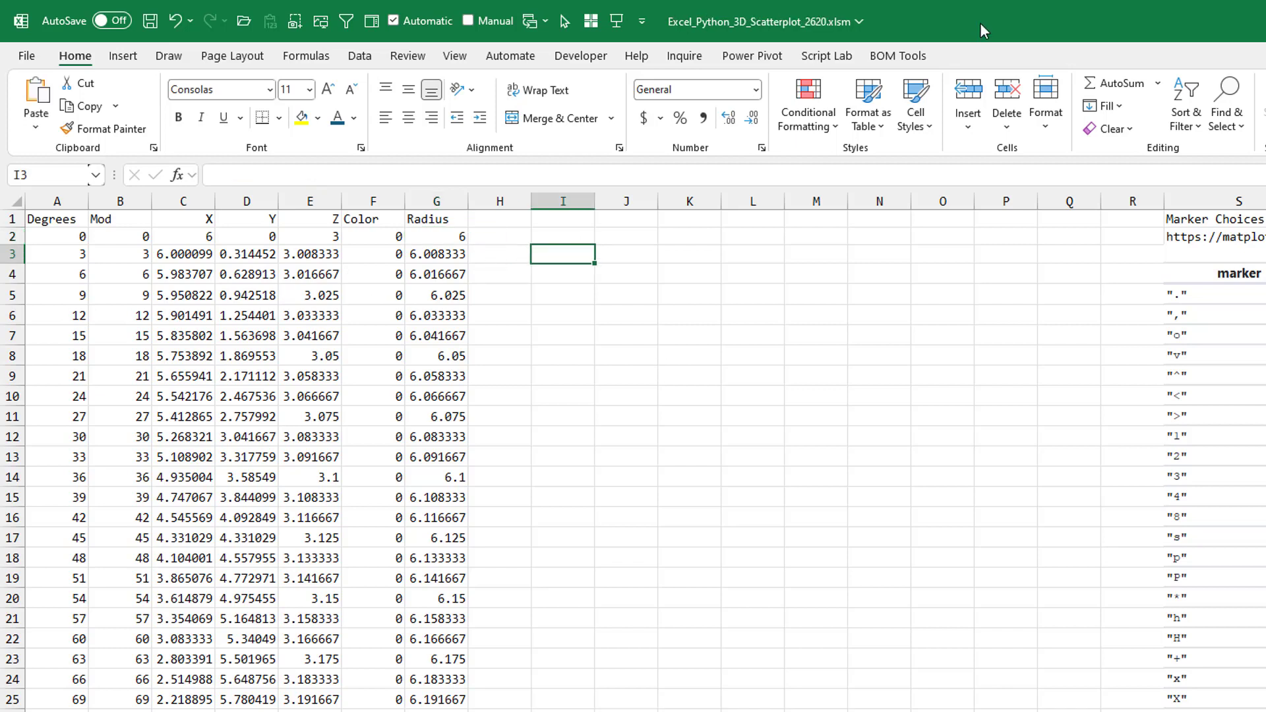
{"action": "key", "text": "ctrl+alt+shift+p"}
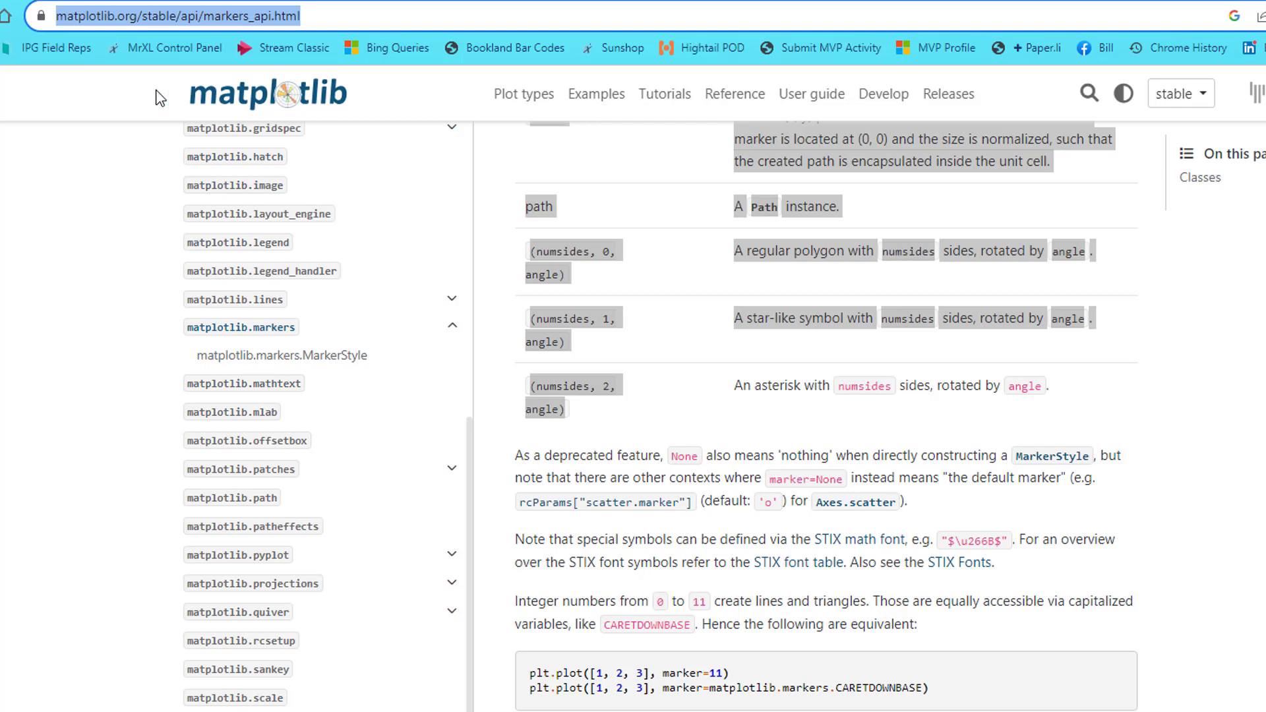
{"action": "mouse_move", "coordinate": [409, 98]}
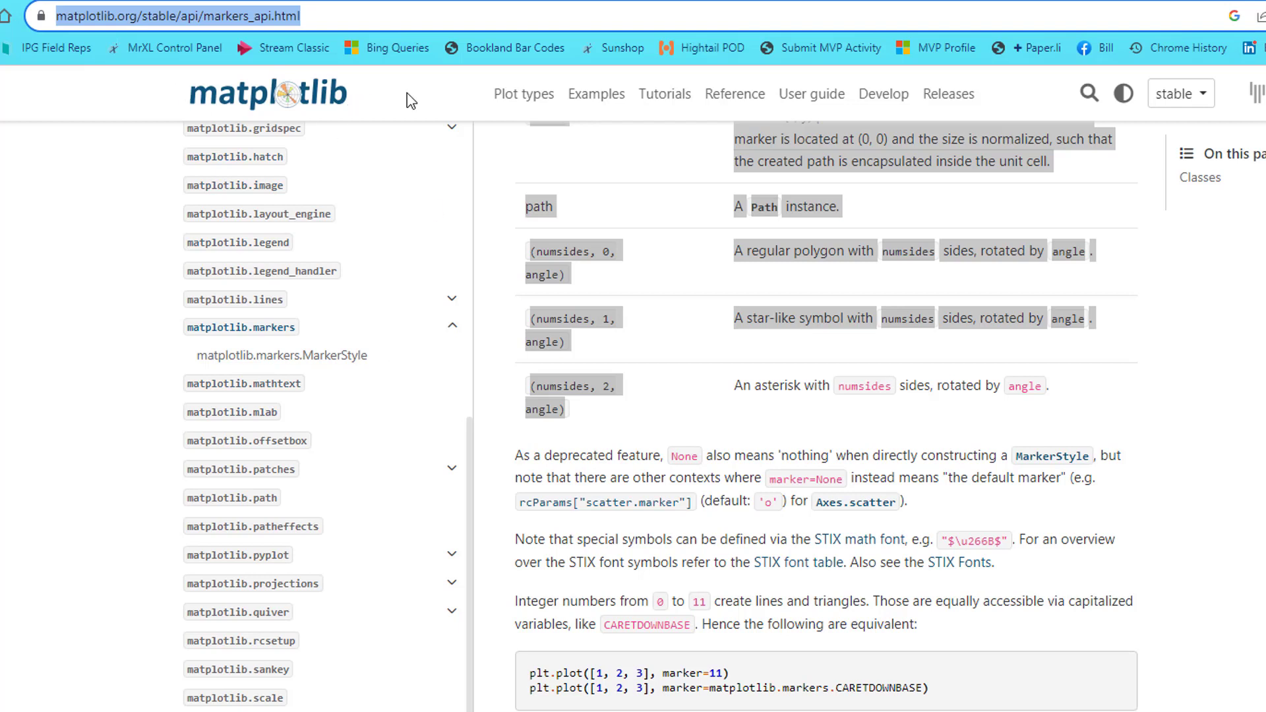
{"action": "mouse_move", "coordinate": [385, 105]}
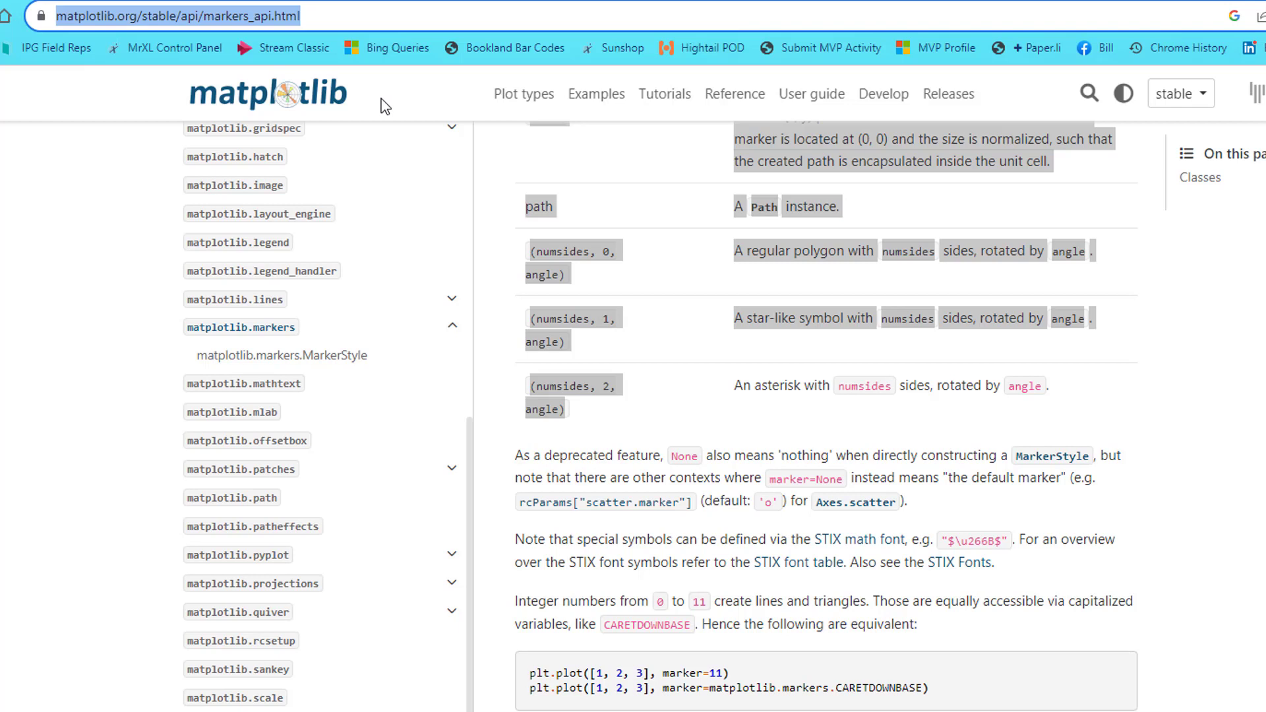
{"action": "mouse_move", "coordinate": [708, 58]}
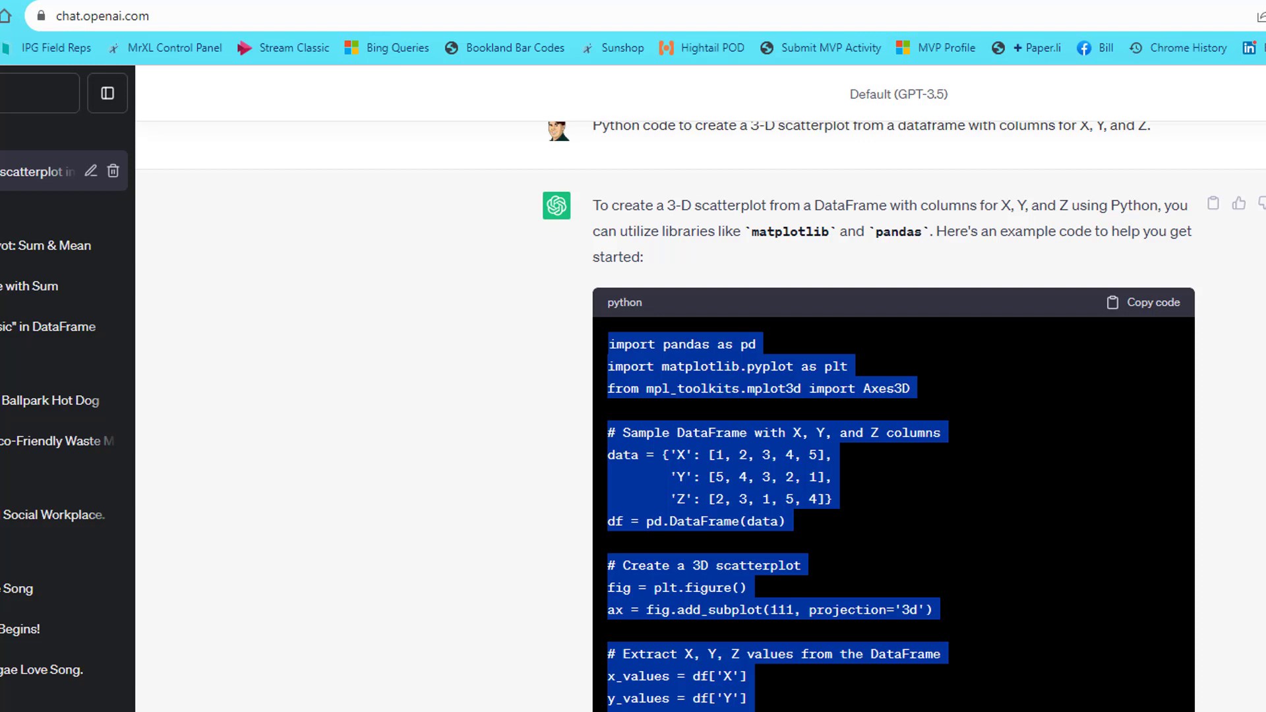
Copy the Python code block from ChatGPT's 3-D scatterplot answer
{"action": "scroll", "scroll_direction": "up", "scroll_amount": 3}
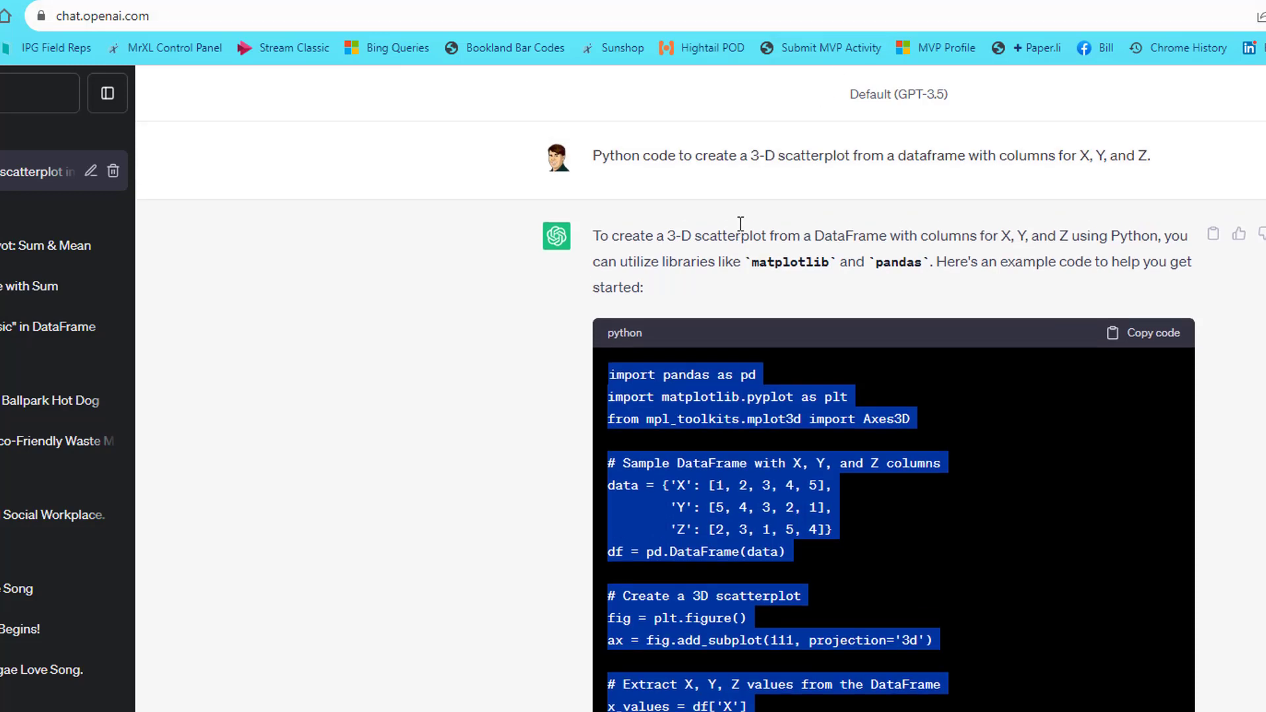
{"action": "mouse_move", "coordinate": [906, 159]}
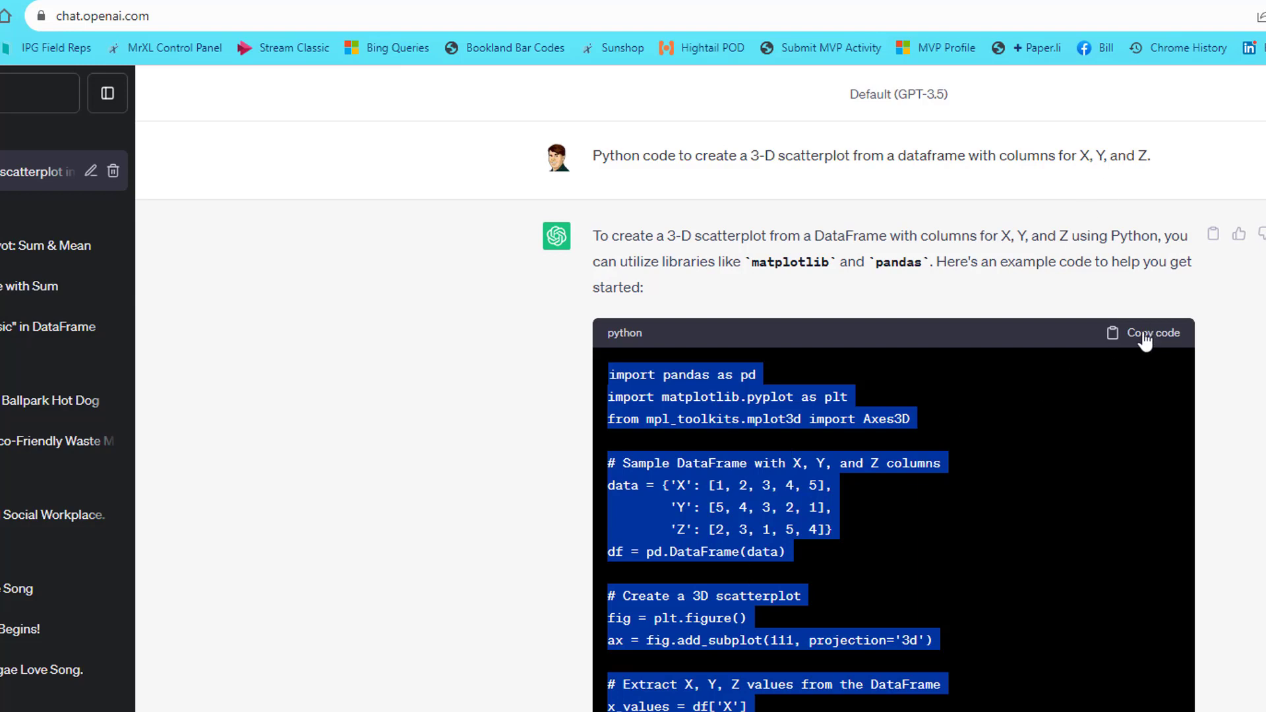
{"action": "left_click", "coordinate": [398, 699]}
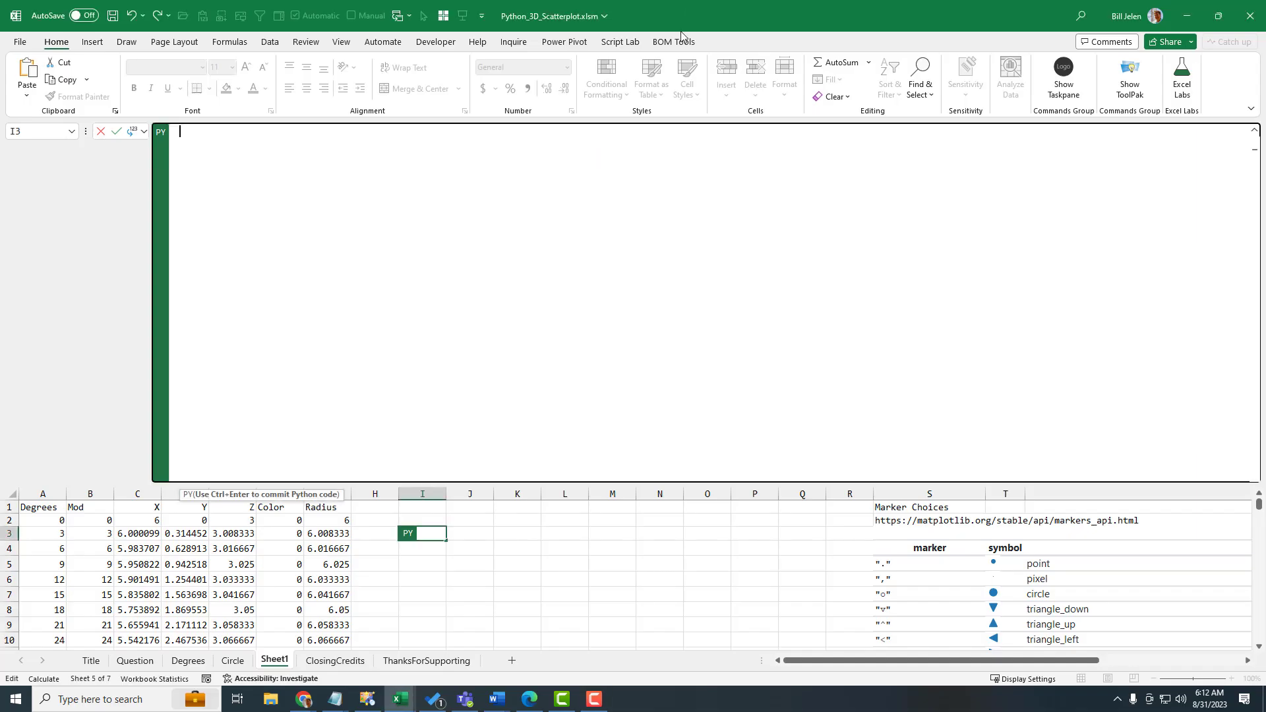
Paste the scatterplot code, swapping the sample data for df = xl("C1:F2223", headers=True)
{"action": "type", "text": "import pandas as pd"}
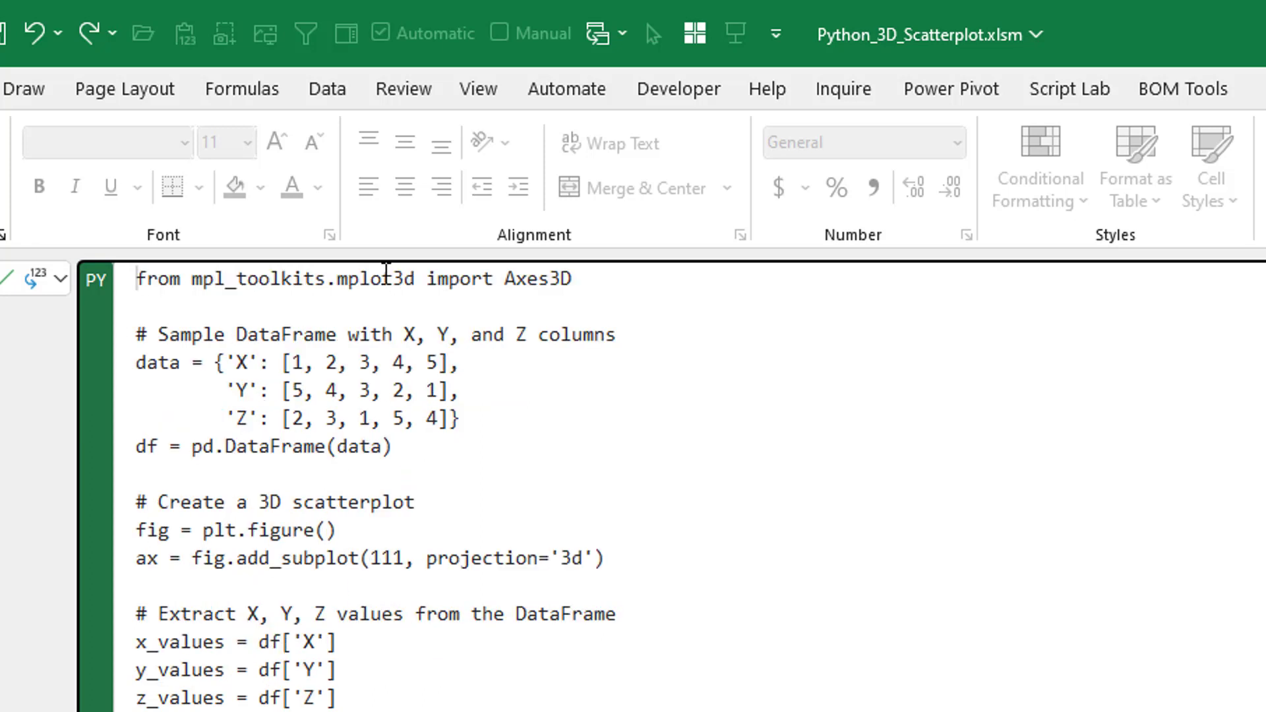
{"action": "left_click", "coordinate": [137, 278]}
{"action": "type", "text": "df = xl(\"C1:F2223\", headers=True)"}
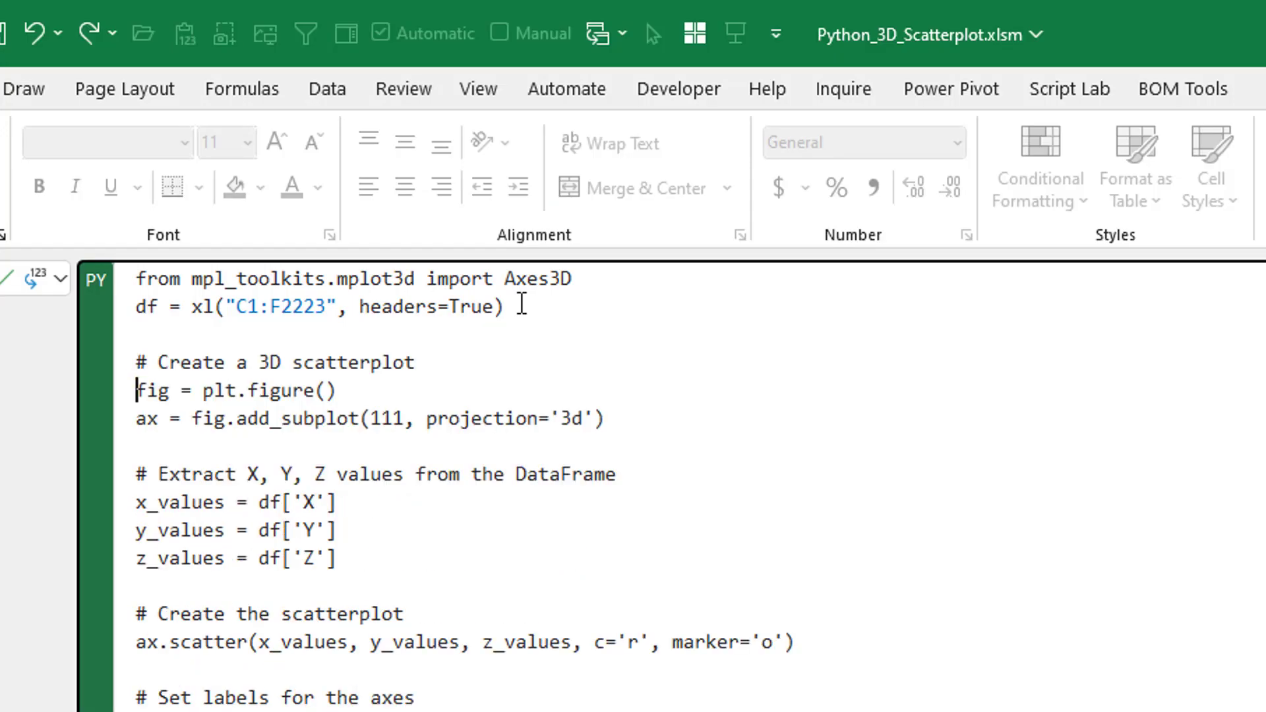
{"action": "left_click", "coordinate": [137, 473]}
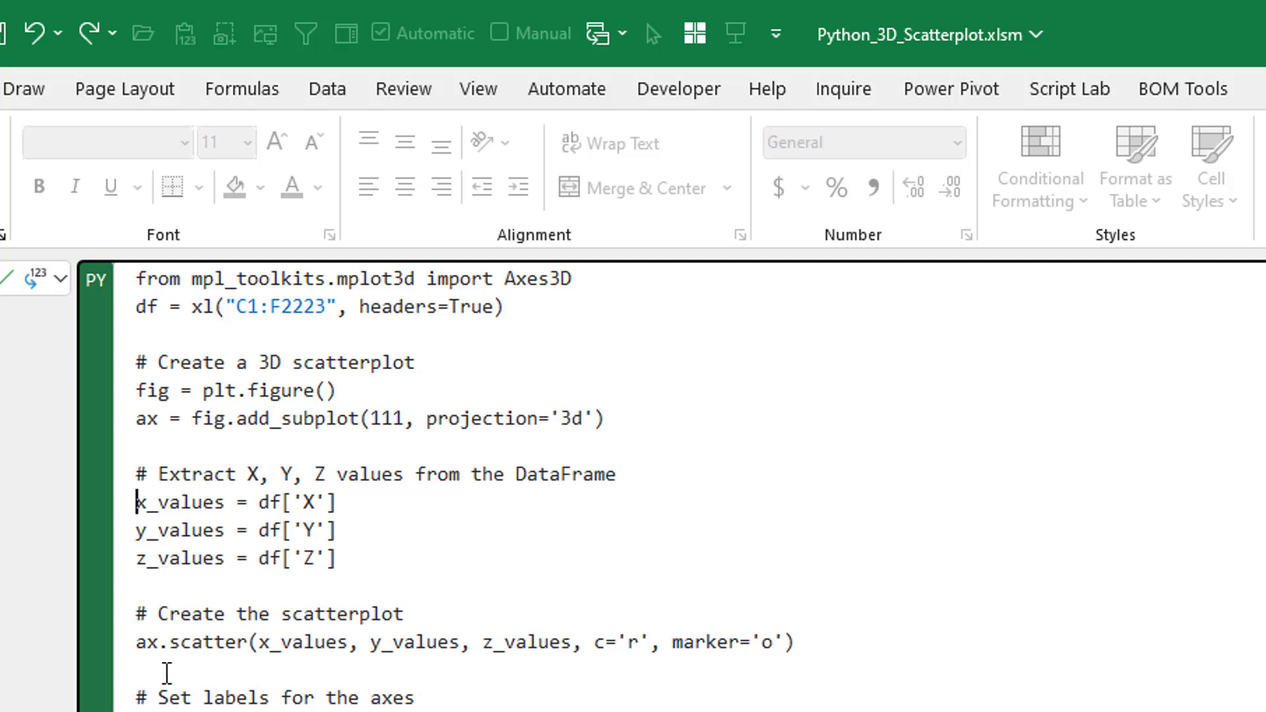
{"action": "mouse_move", "coordinate": [596, 642]}
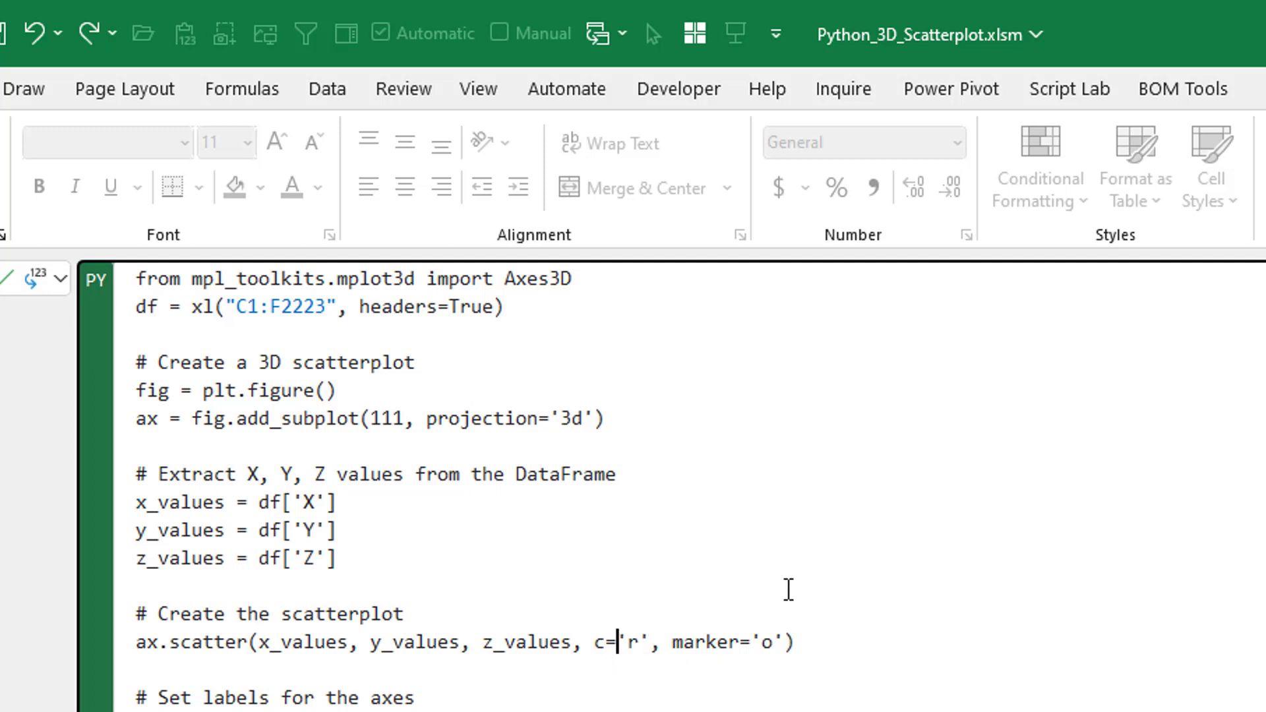
Replace c='r' with c=df.Color and change marker='o' to marker='.'
{"action": "type", "text": "df"}
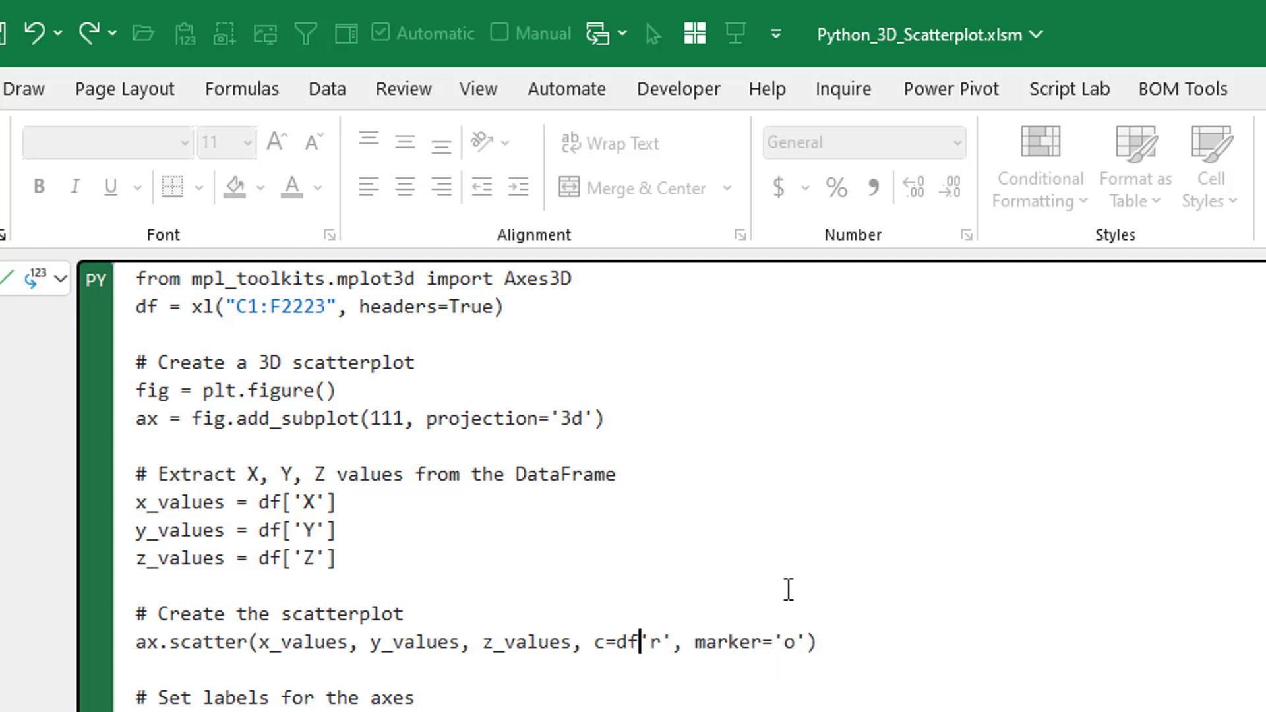
{"action": "type", "text": ".Color"}
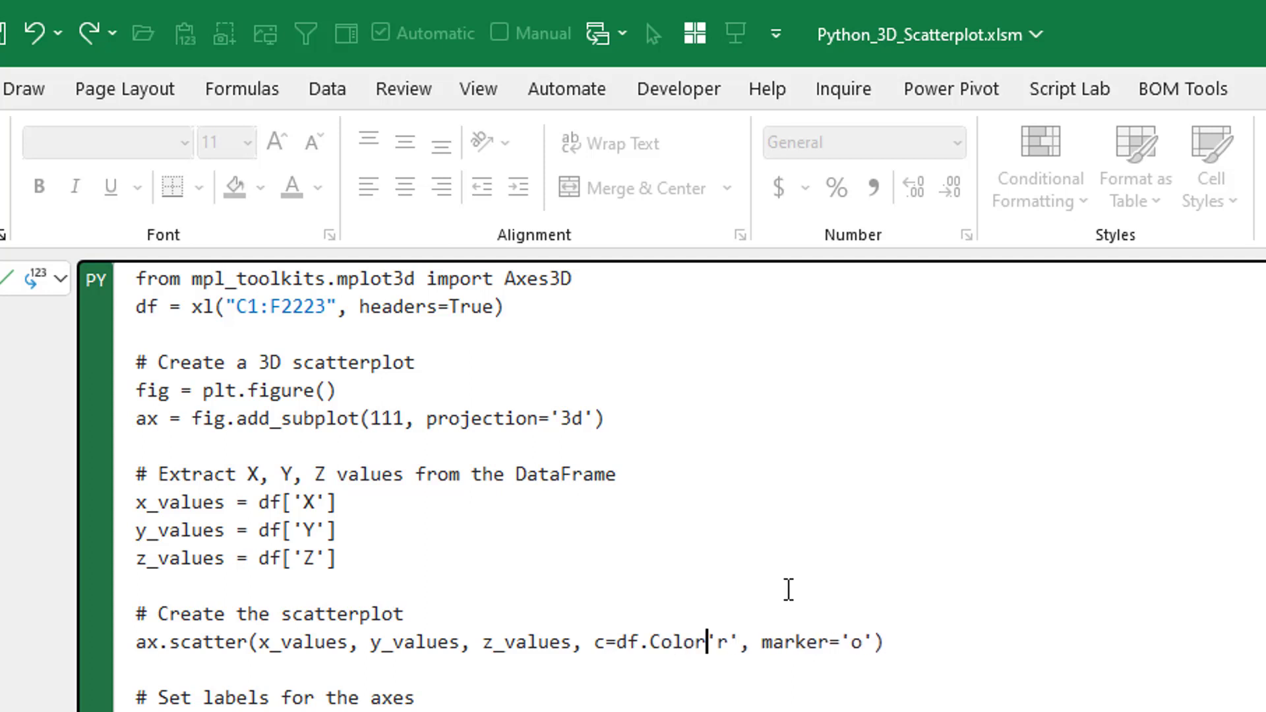
{"action": "key", "text": "Backspace"}
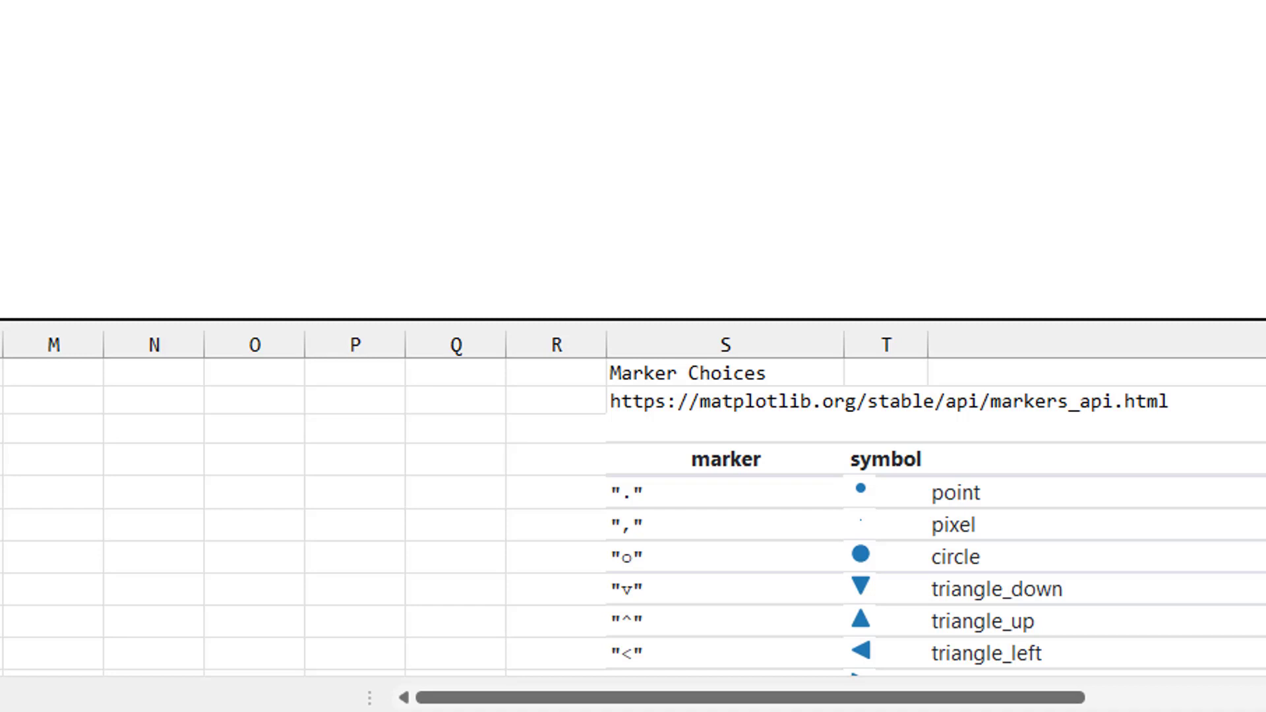
{"action": "mouse_move", "coordinate": [1195, 402]}
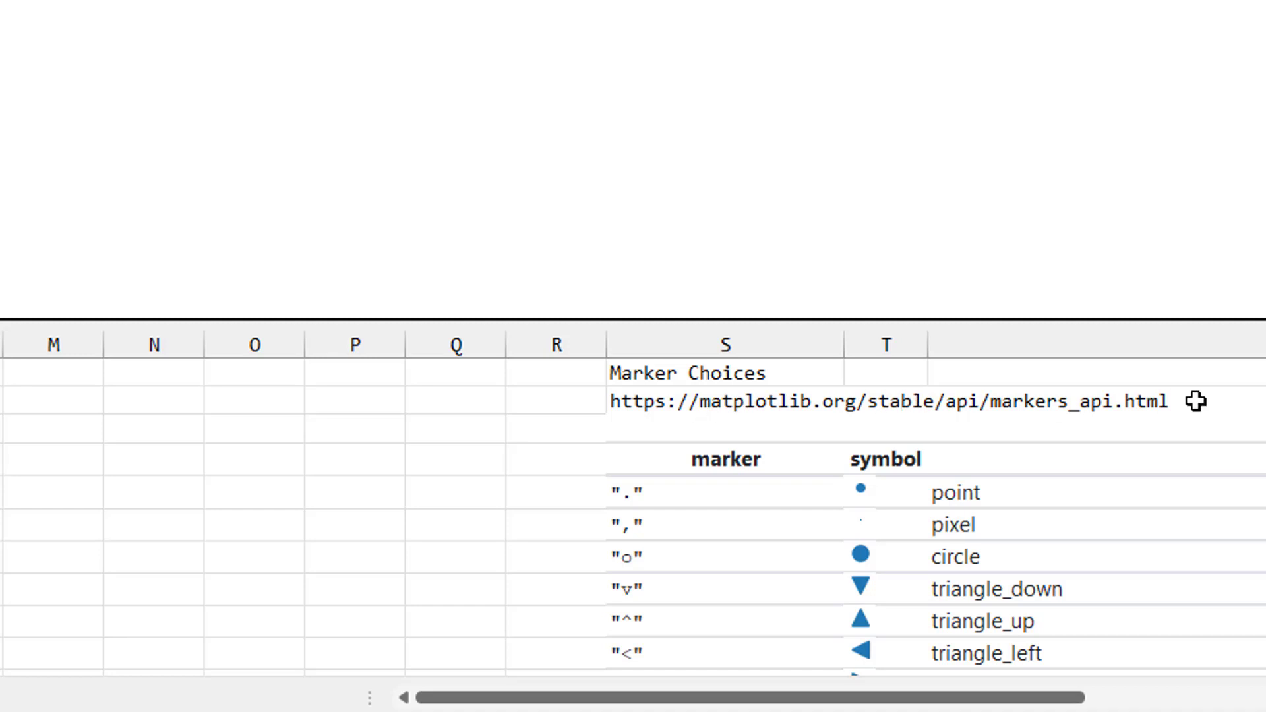
{"action": "mouse_move", "coordinate": [626, 565]}
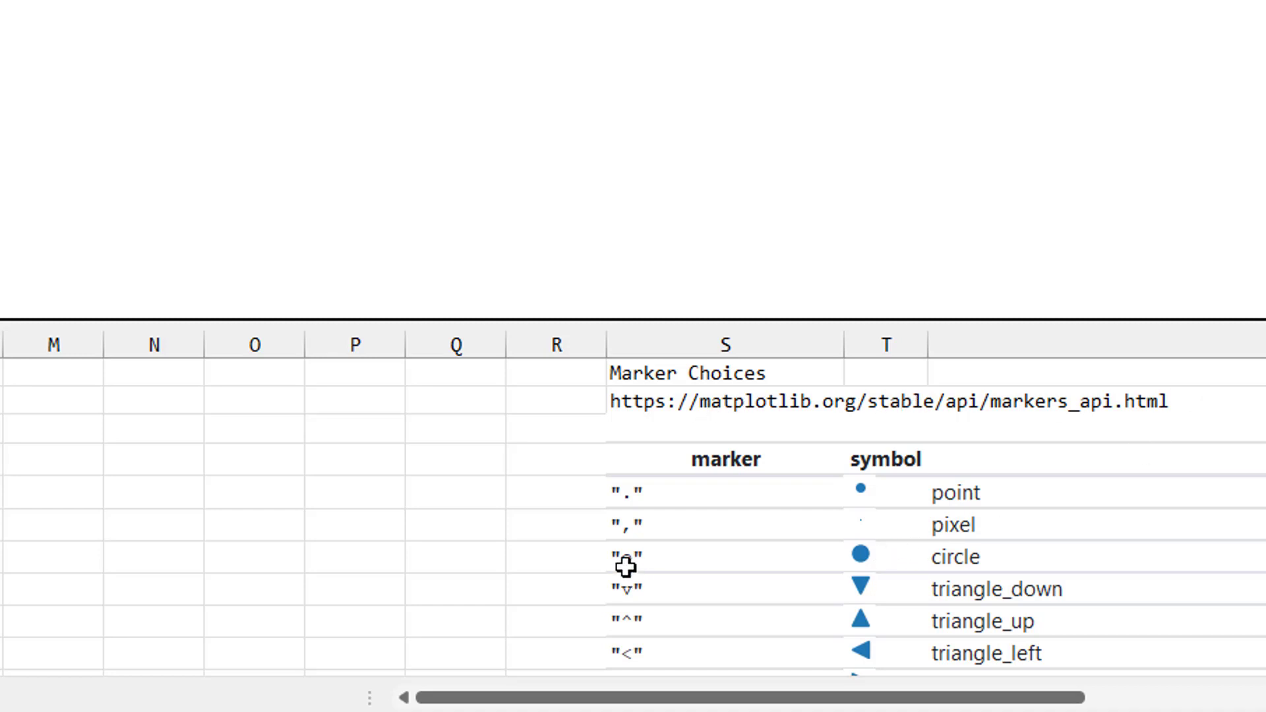
{"action": "mouse_move", "coordinate": [887, 565]}
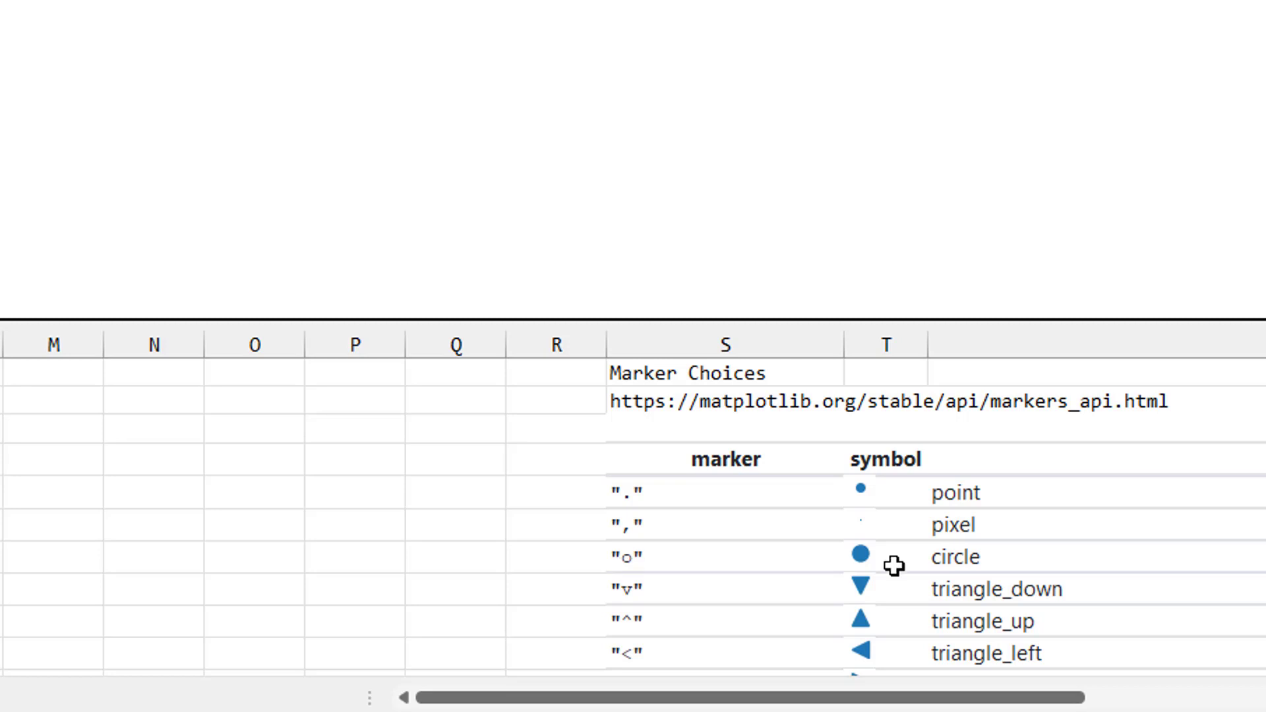
{"action": "mouse_move", "coordinate": [906, 521]}
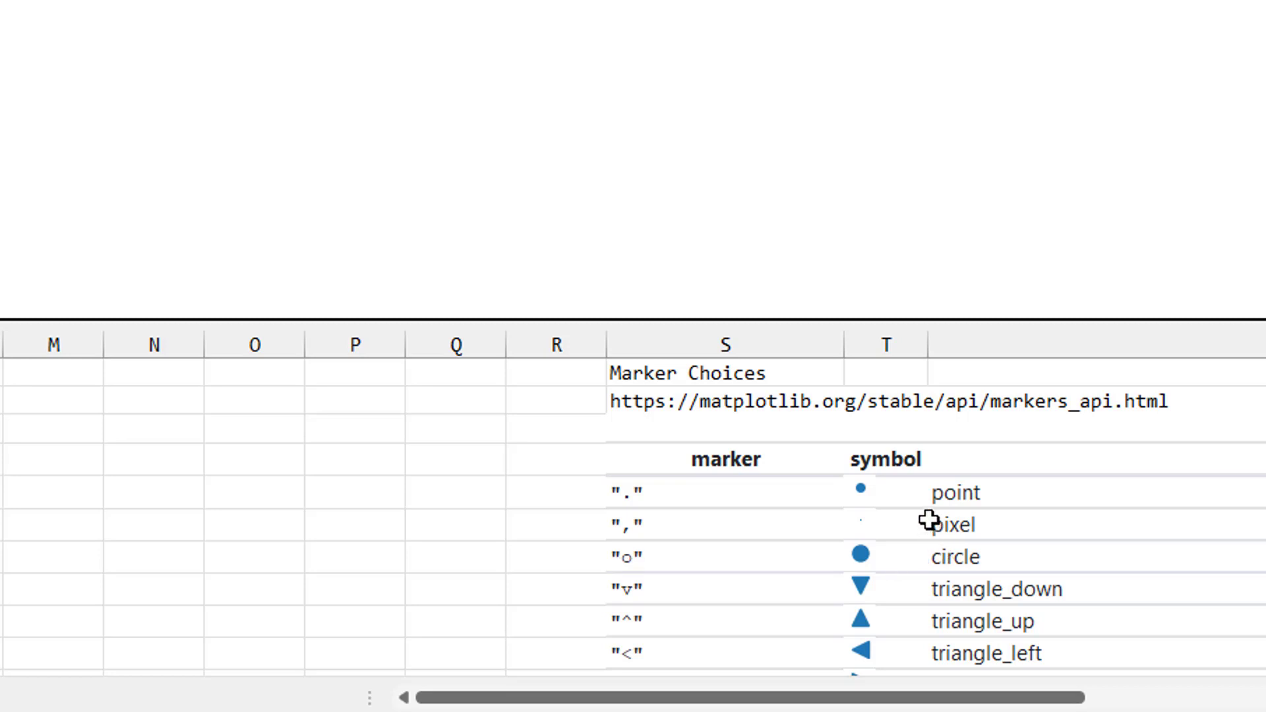
{"action": "mouse_move", "coordinate": [874, 503]}
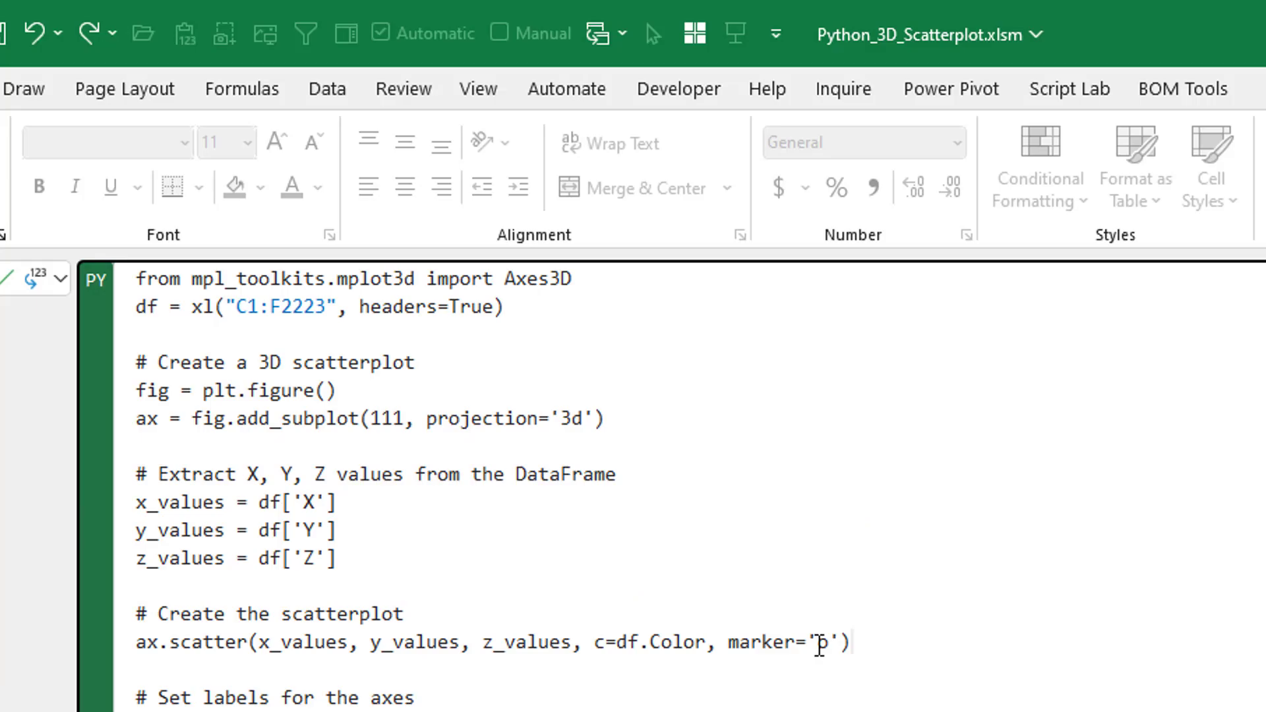
{"action": "type", "text": "."}
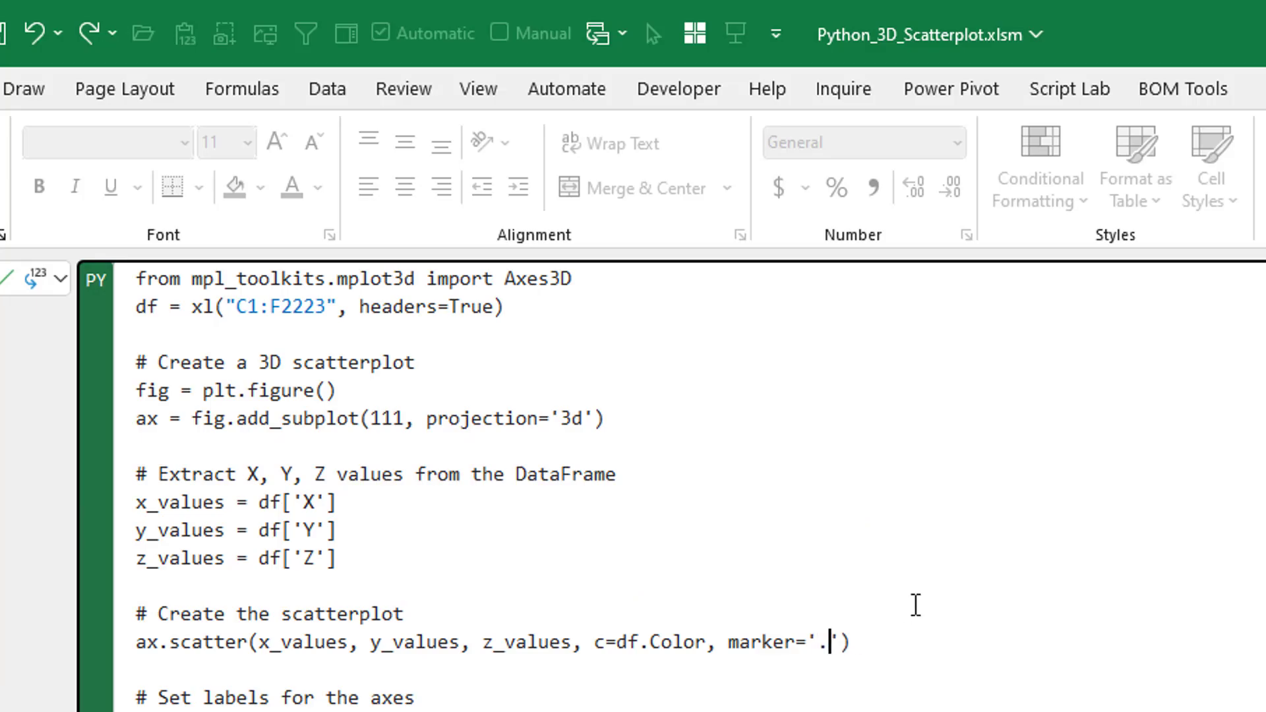
{"action": "scroll", "scroll_direction": "down", "scroll_amount": 3}
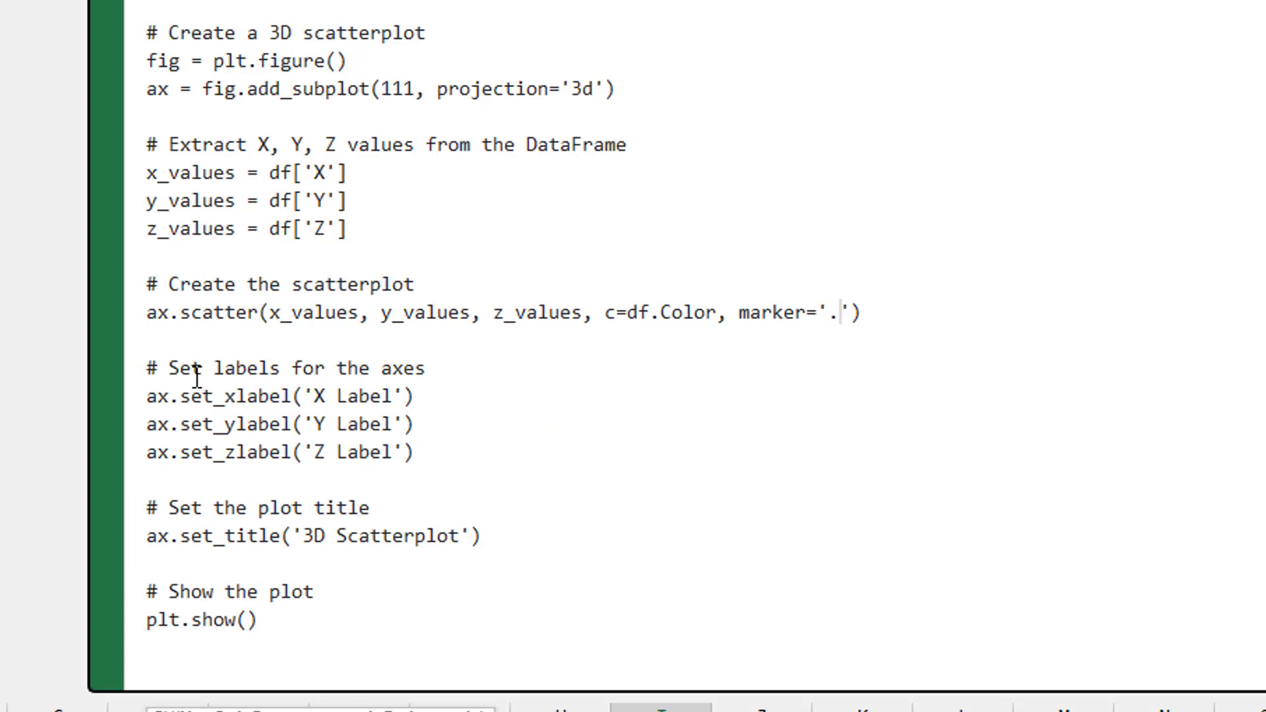
{"action": "mouse_move", "coordinate": [363, 424]}
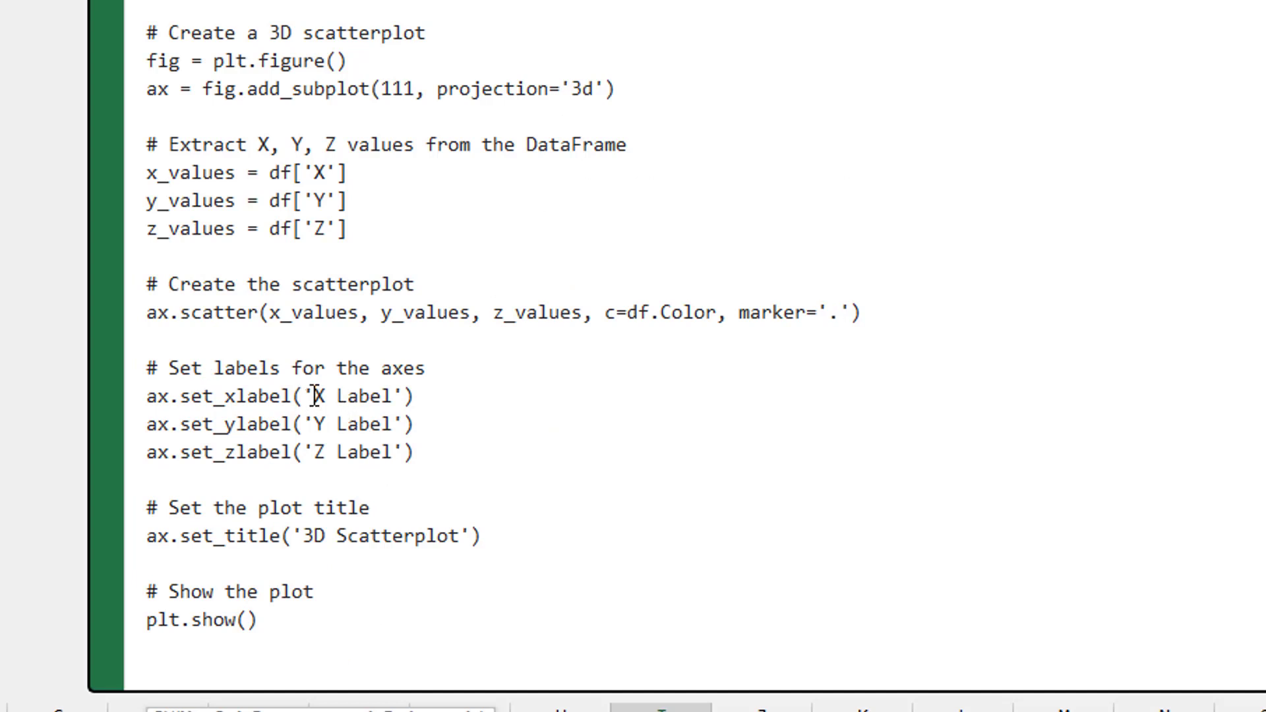
{"action": "mouse_move", "coordinate": [920, 392]}
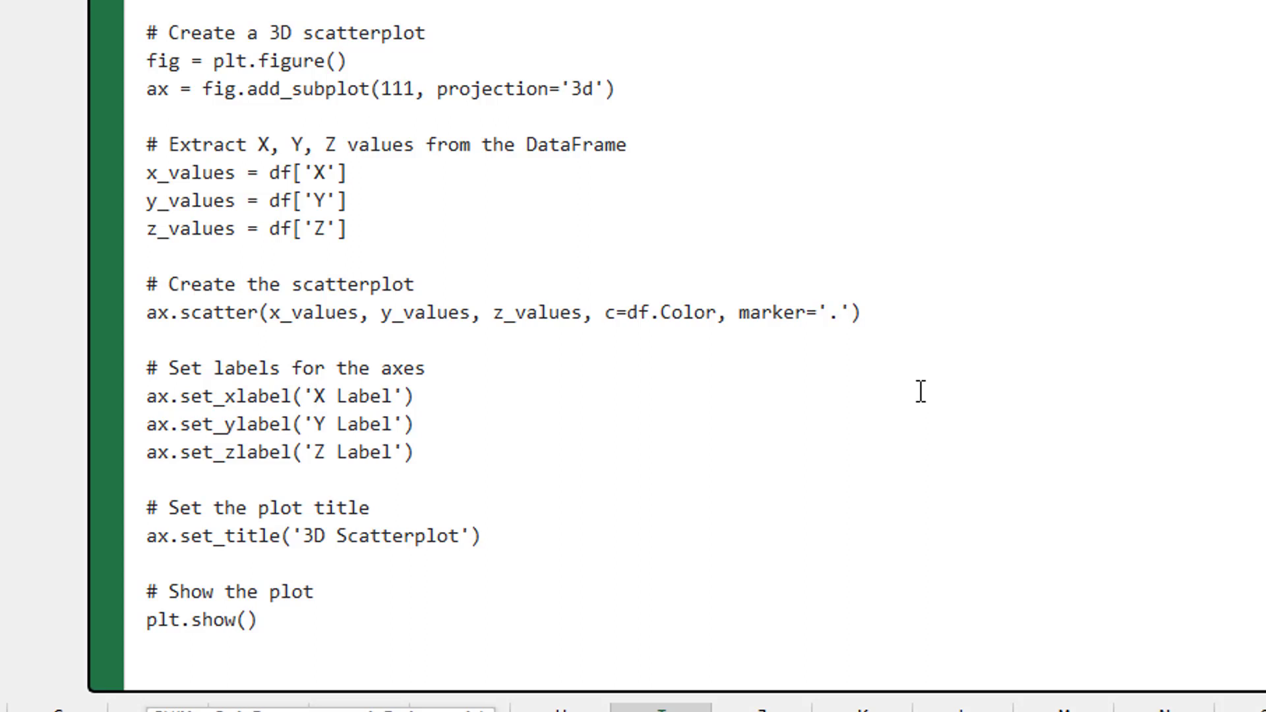
Remove 'Label' from the axis labels and append 'Example in Python' to the plot title
{"action": "double_click", "coordinate": [355, 395]}
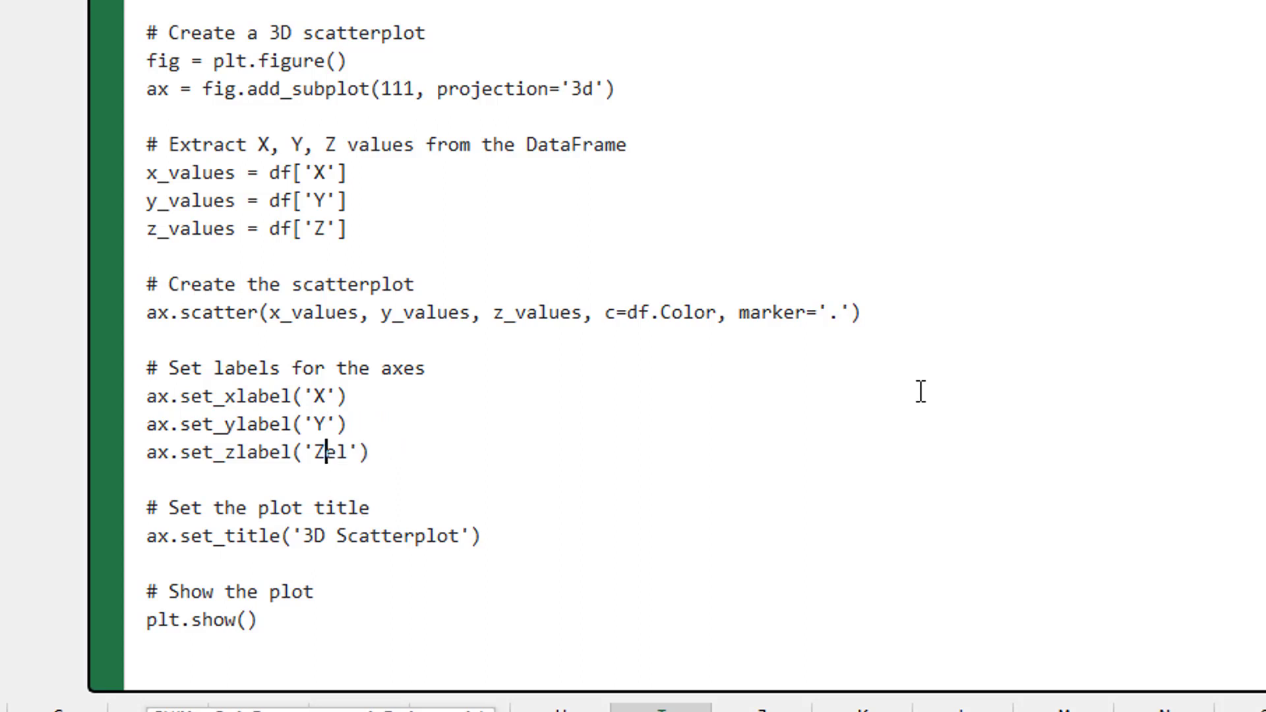
{"action": "key", "text": "Backspace"}
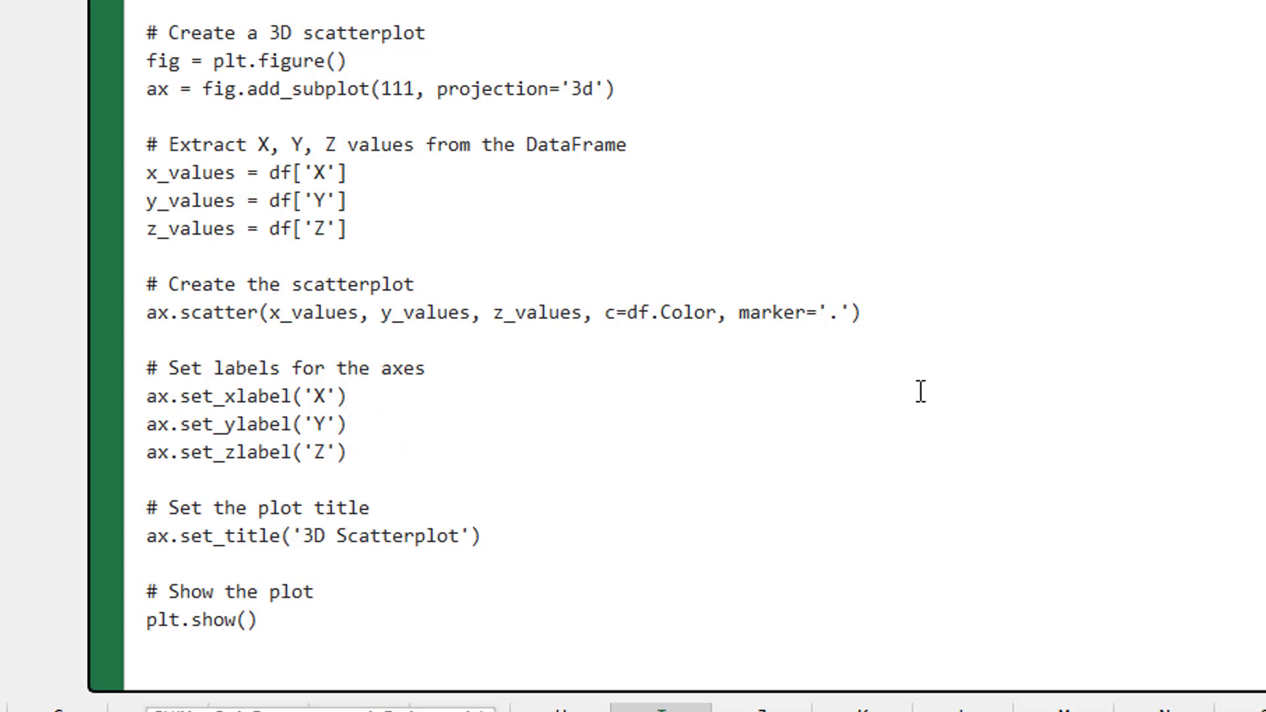
{"action": "left_click", "coordinate": [471, 536]}
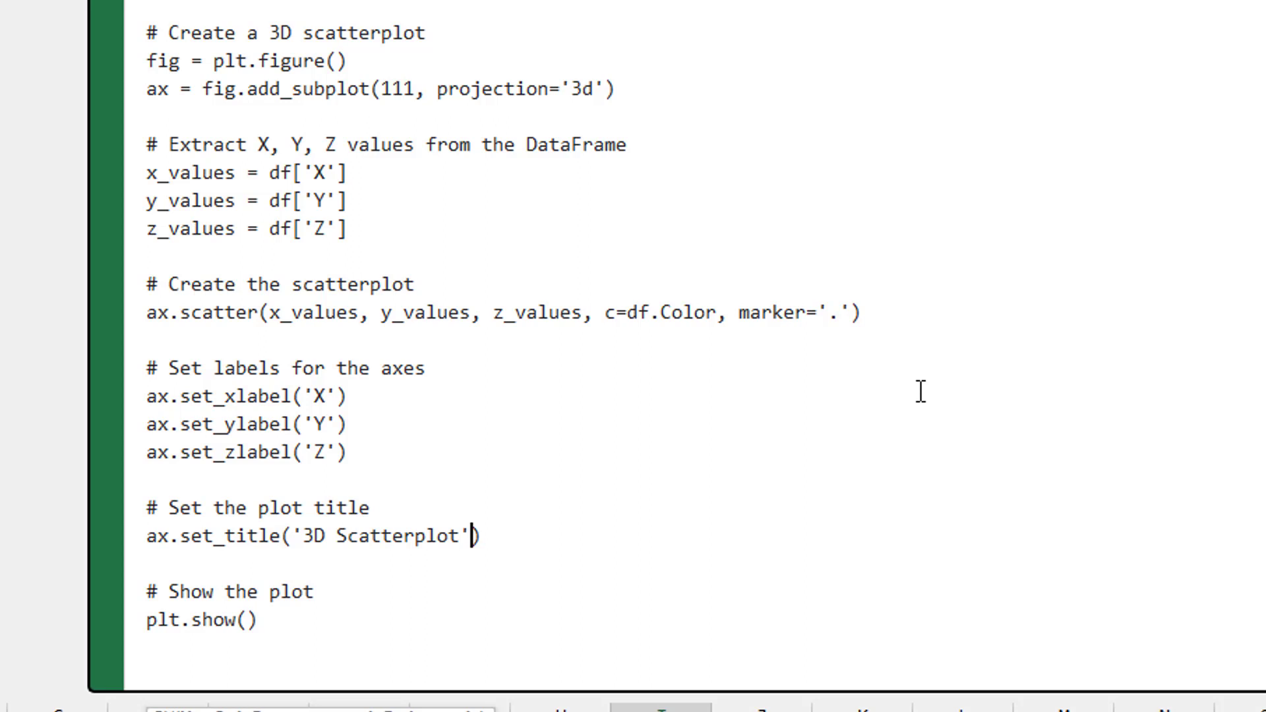
{"action": "type", "text": "Examp"}
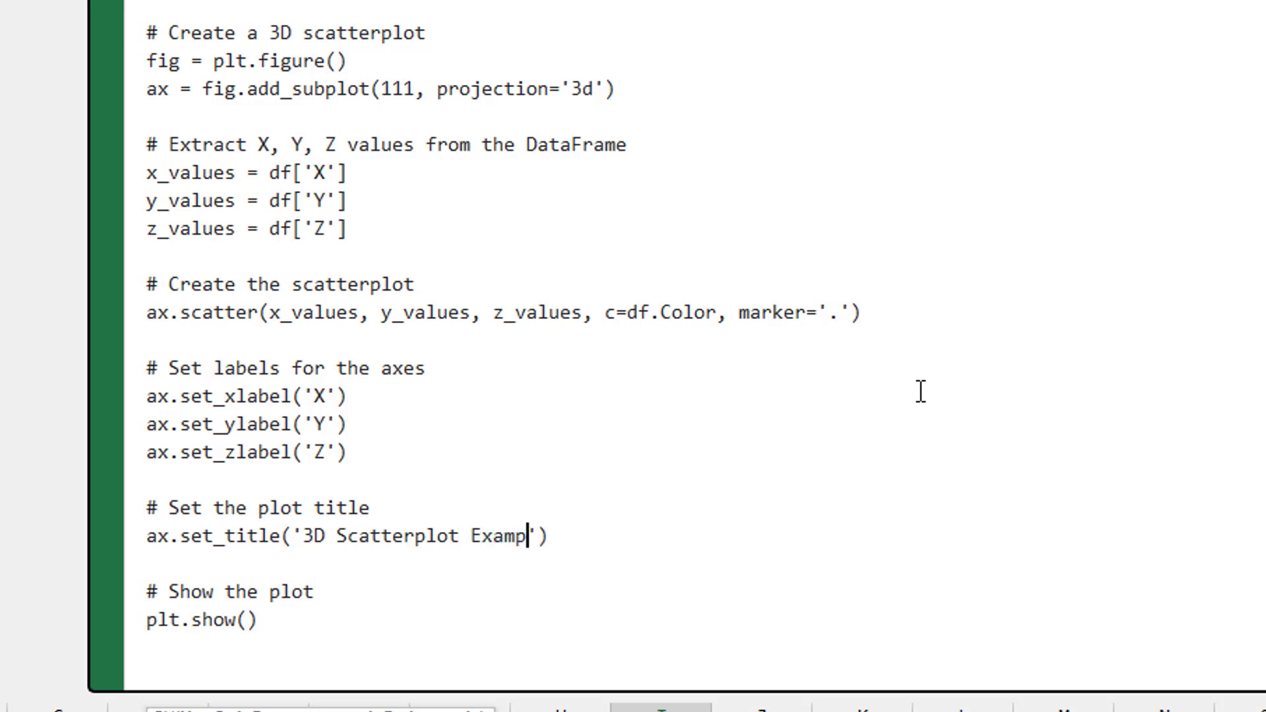
{"action": "type", "text": "le in Python"}
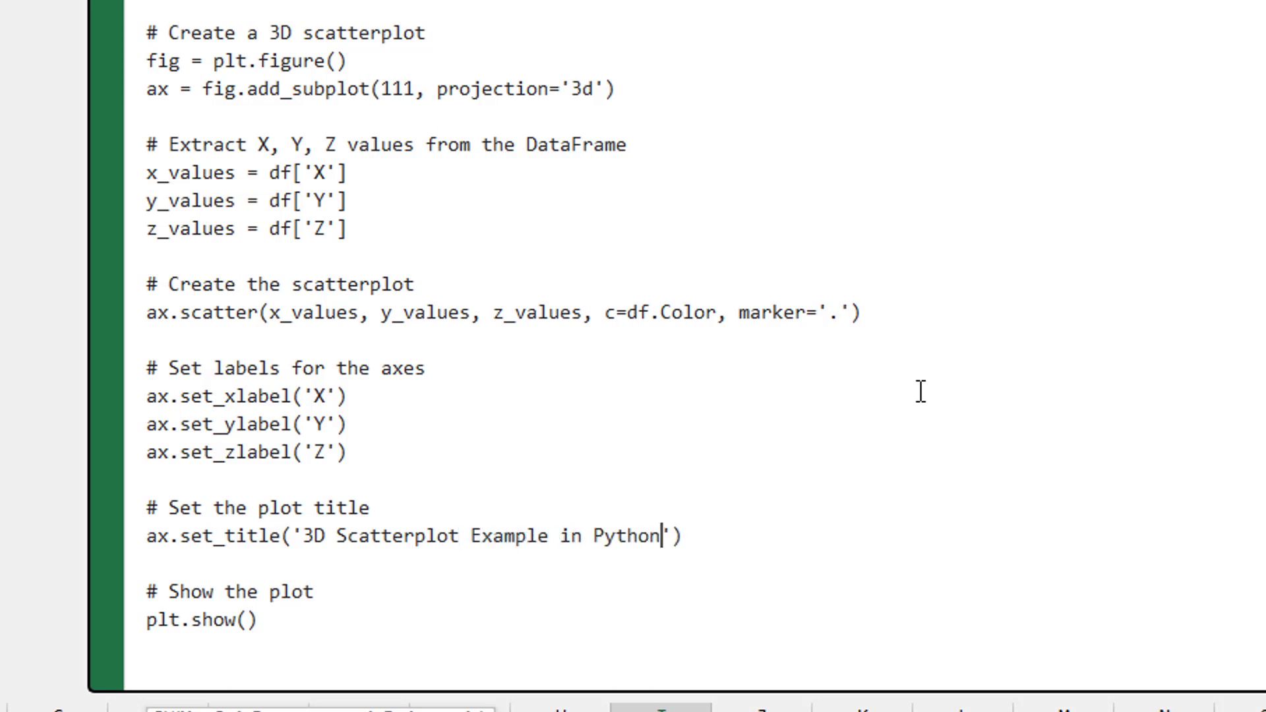
{"action": "mouse_move", "coordinate": [590, 654]}
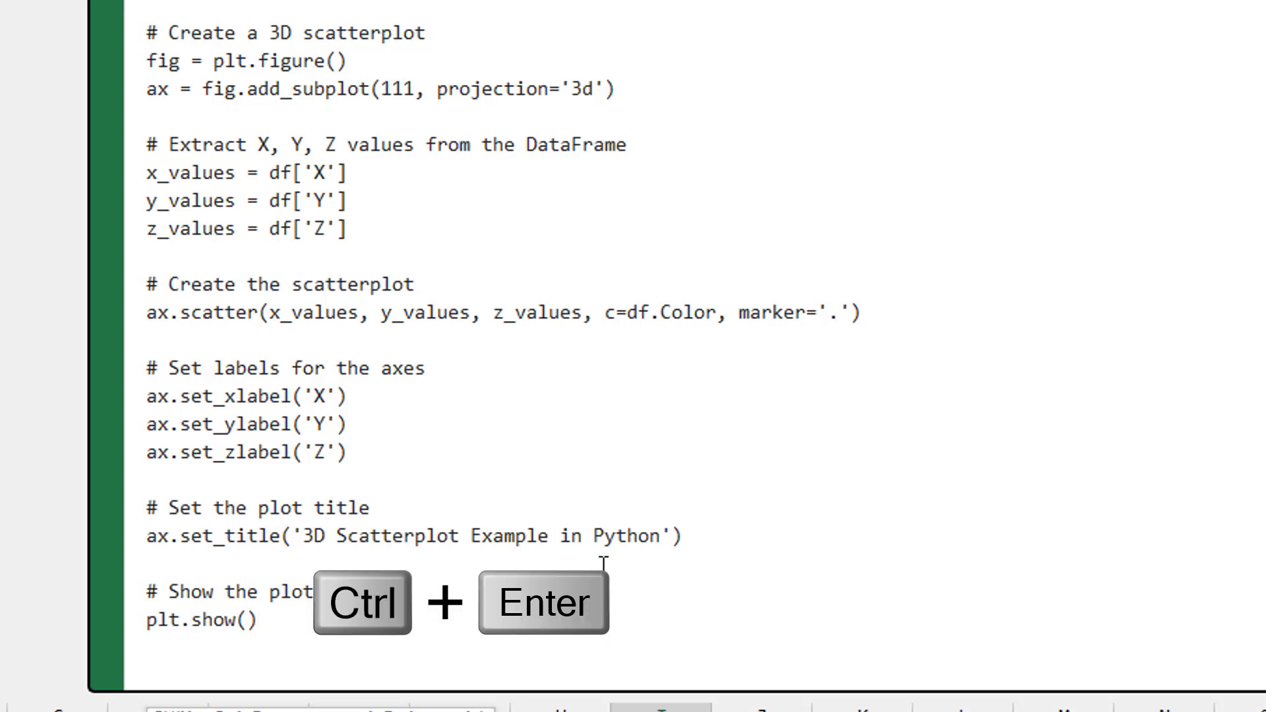
Commit the scatterplot Python code with Ctrl+Enter and collapse the formula bar
{"action": "key", "text": "ctrl+enter"}
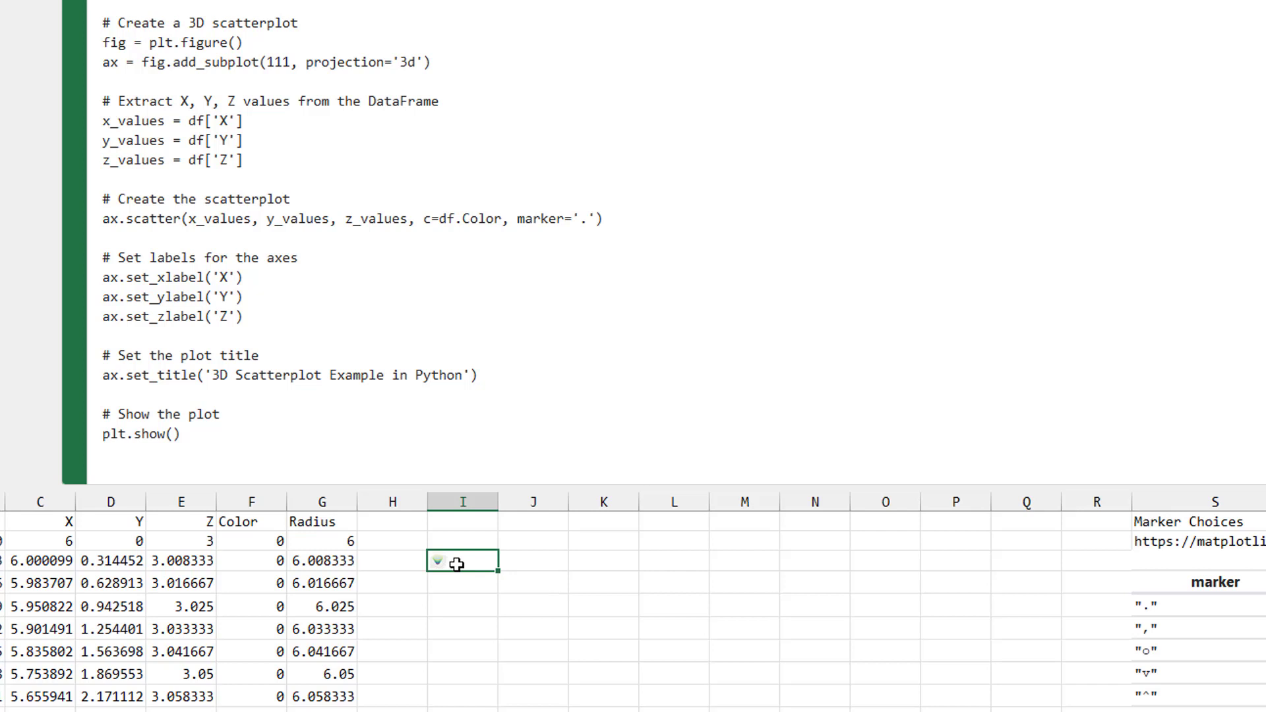
{"action": "key", "text": "ctrl+shift+u"}
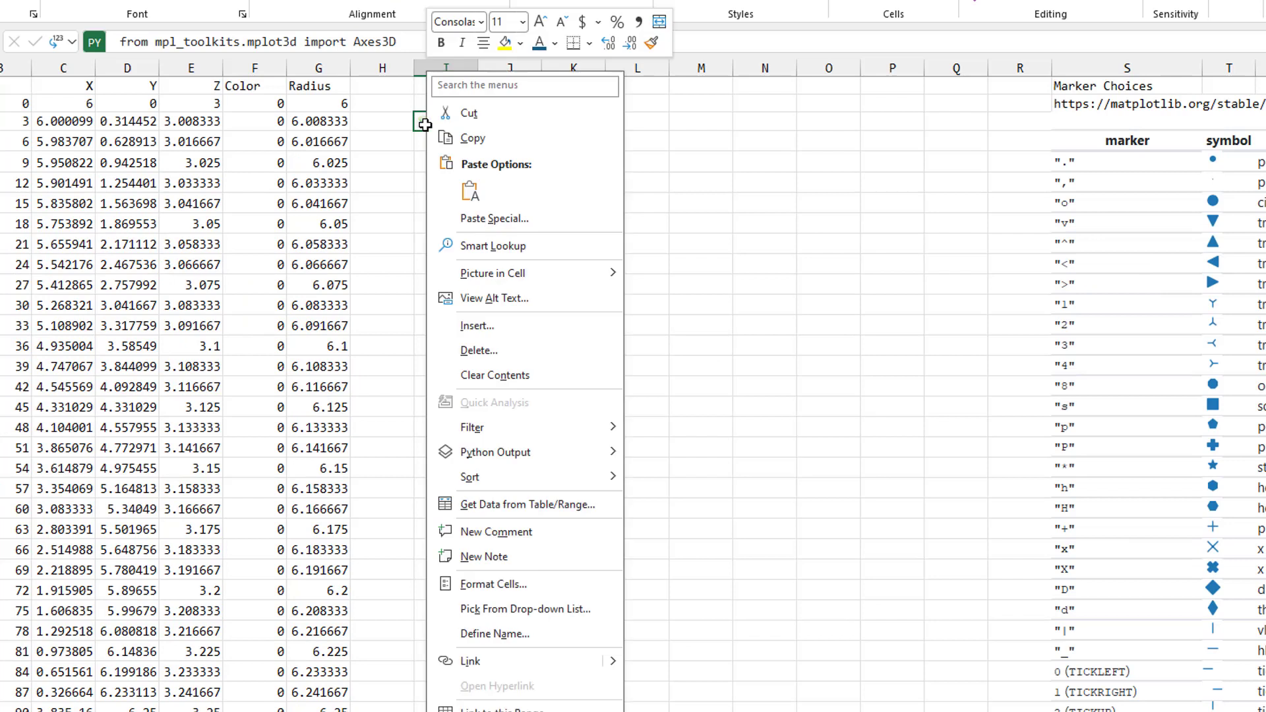
{"action": "mouse_move", "coordinate": [486, 273]}
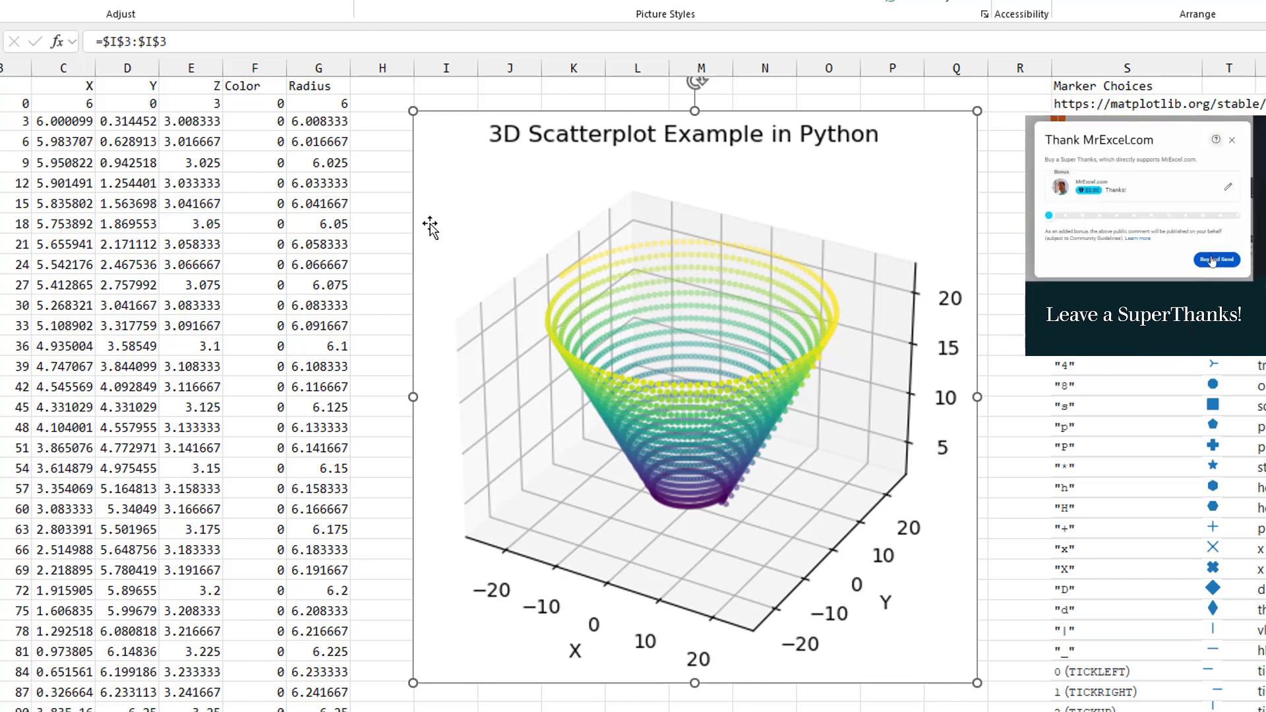
Deselect the extracted plot picture, reselect the Python cell, and scroll the sheet
{"action": "left_click", "coordinate": [1233, 140]}
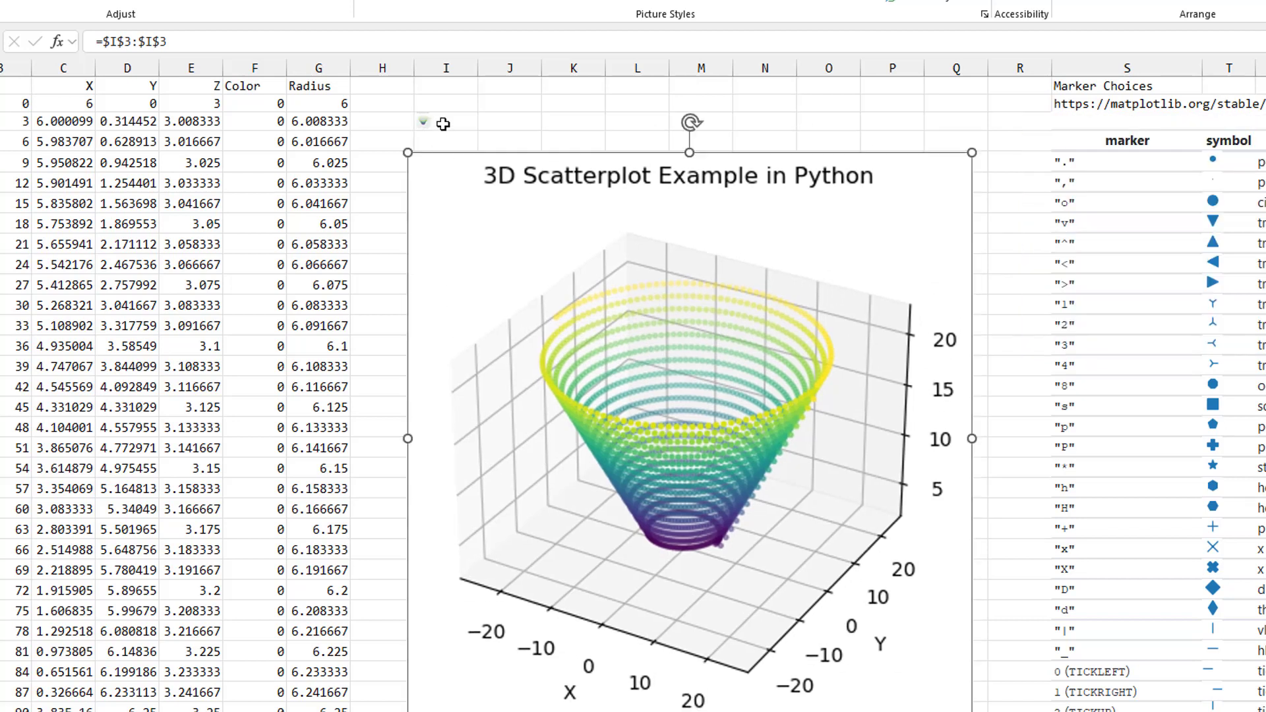
{"action": "left_click", "coordinate": [445, 122]}
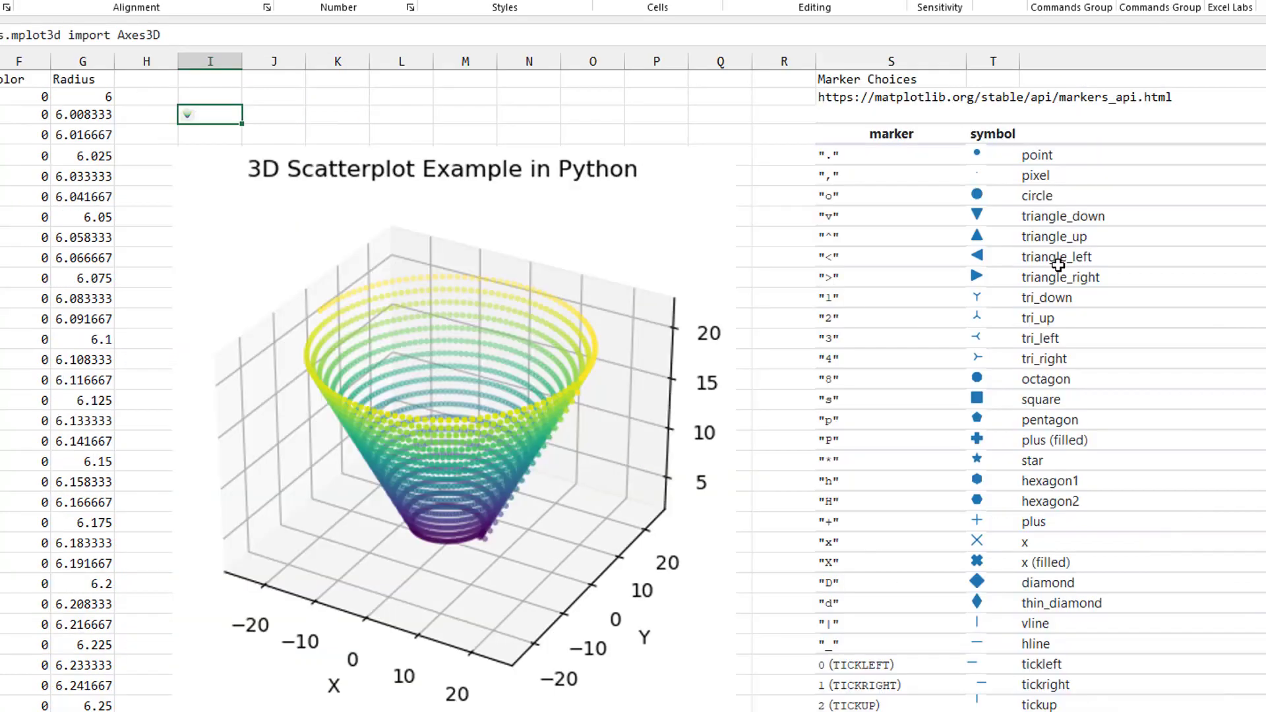
{"action": "mouse_move", "coordinate": [944, 529]}
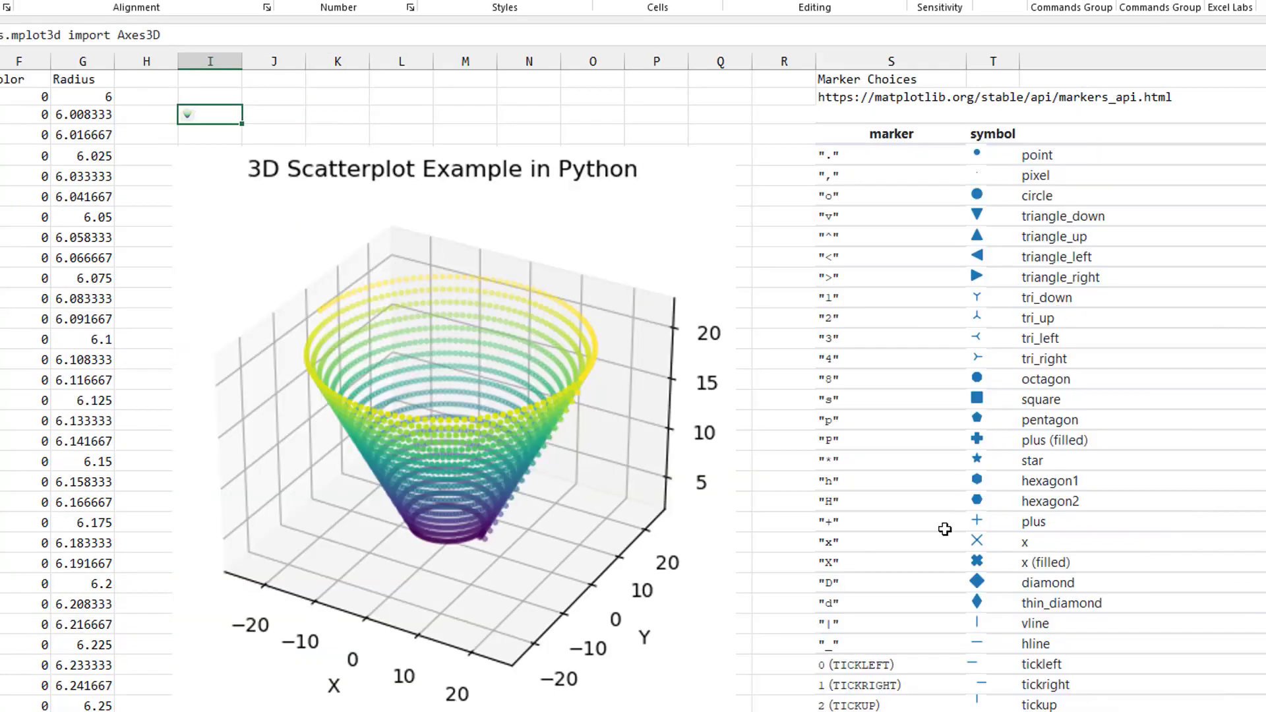
{"action": "scroll", "scroll_direction": "down", "scroll_amount": 3}
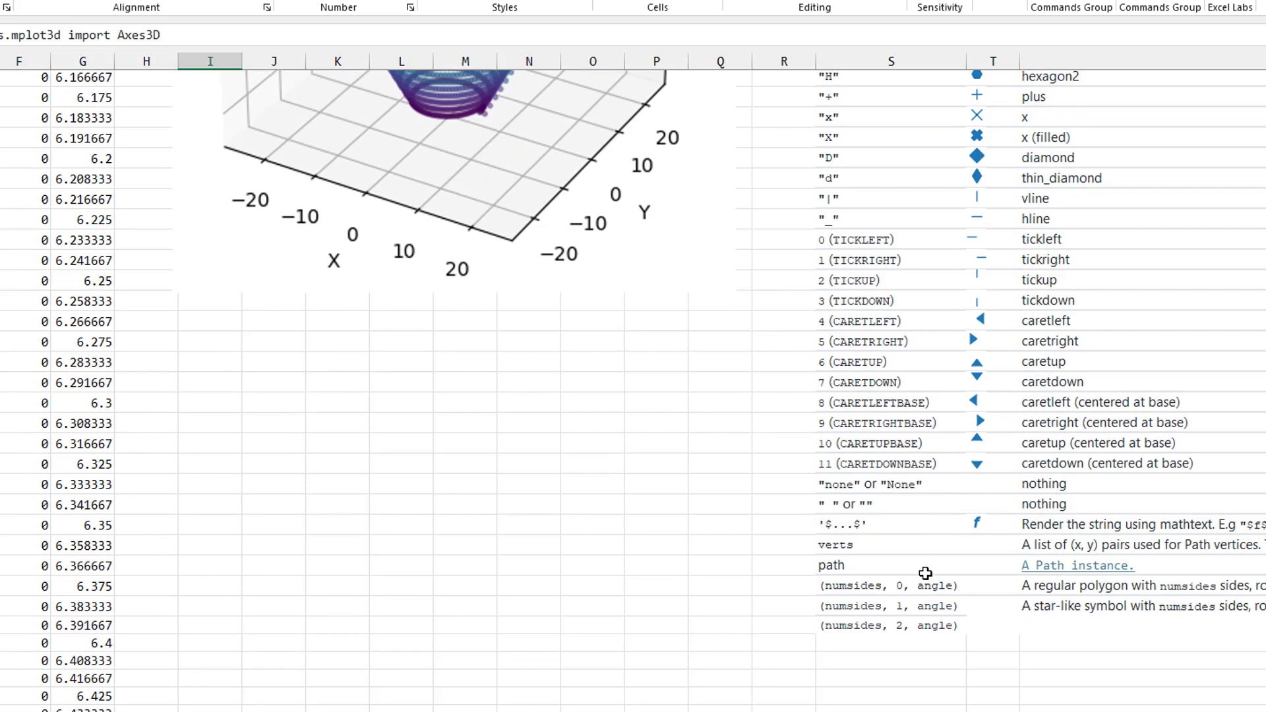
{"action": "scroll", "scroll_direction": "up", "scroll_amount": 3}
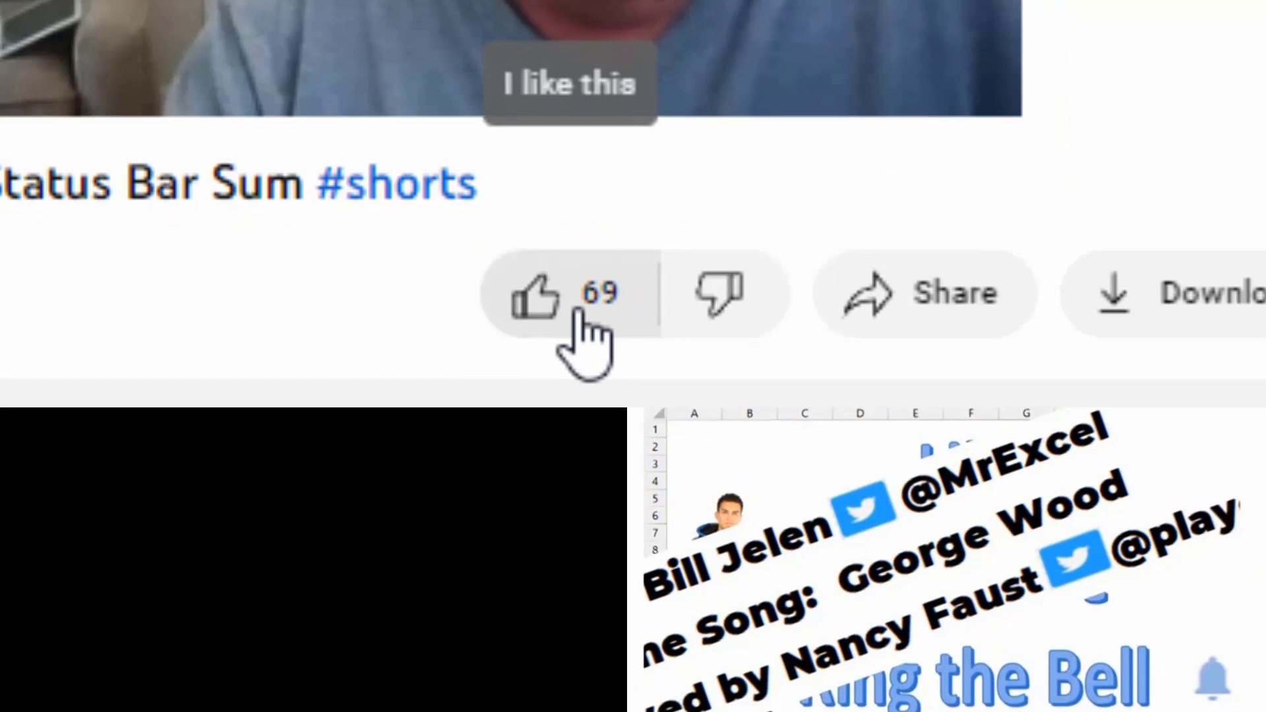
Subscribe to the MrExcel.com channel from below the video
{"action": "scroll", "scroll_direction": "down", "scroll_amount": 3}
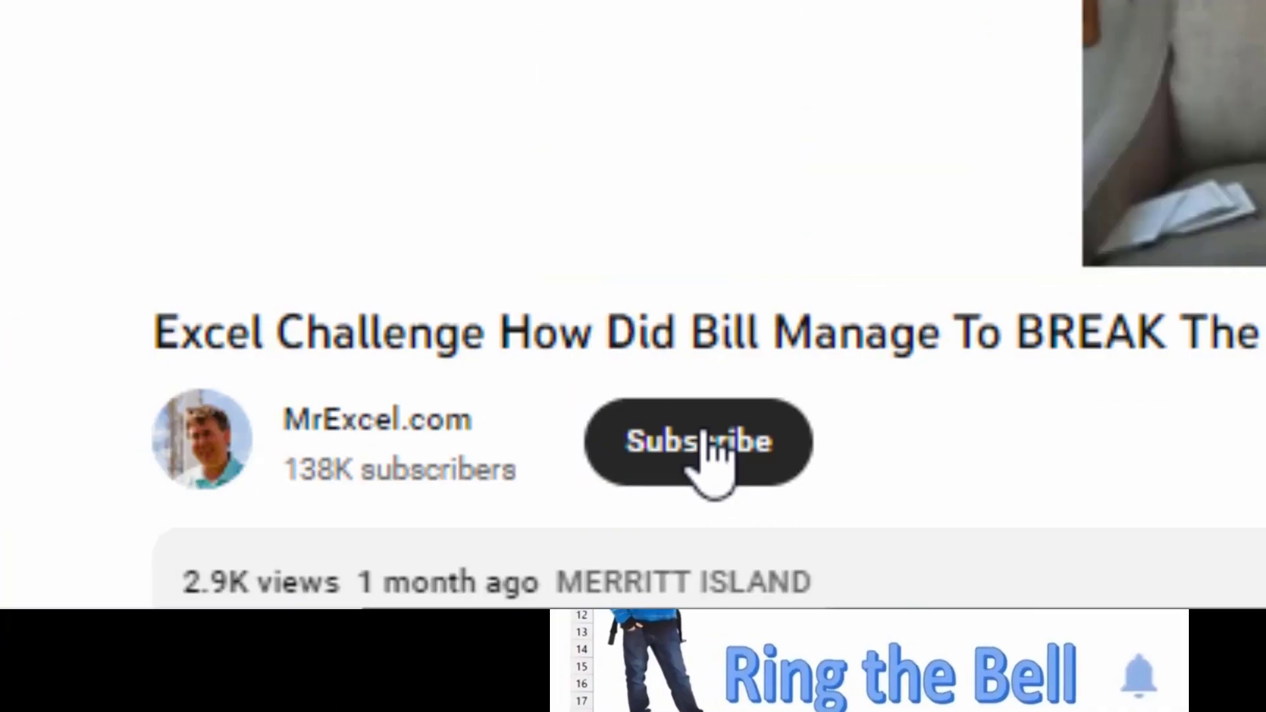
{"action": "left_click", "coordinate": [697, 442]}
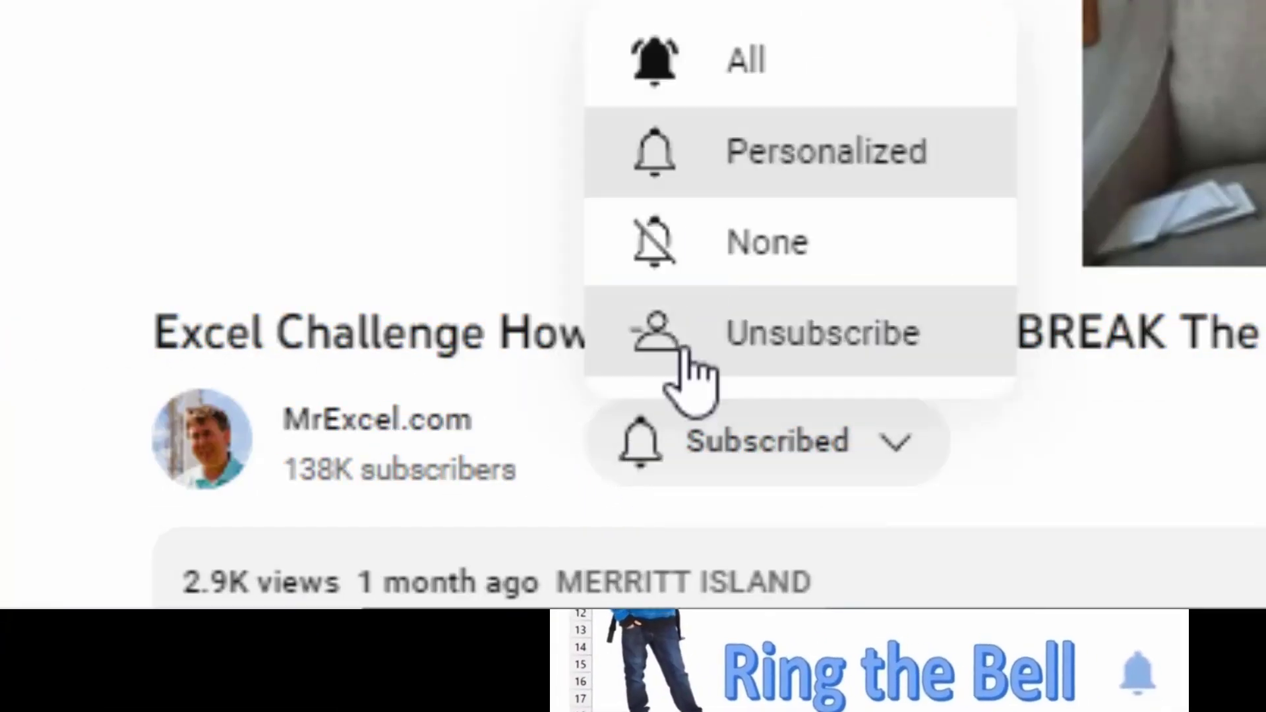